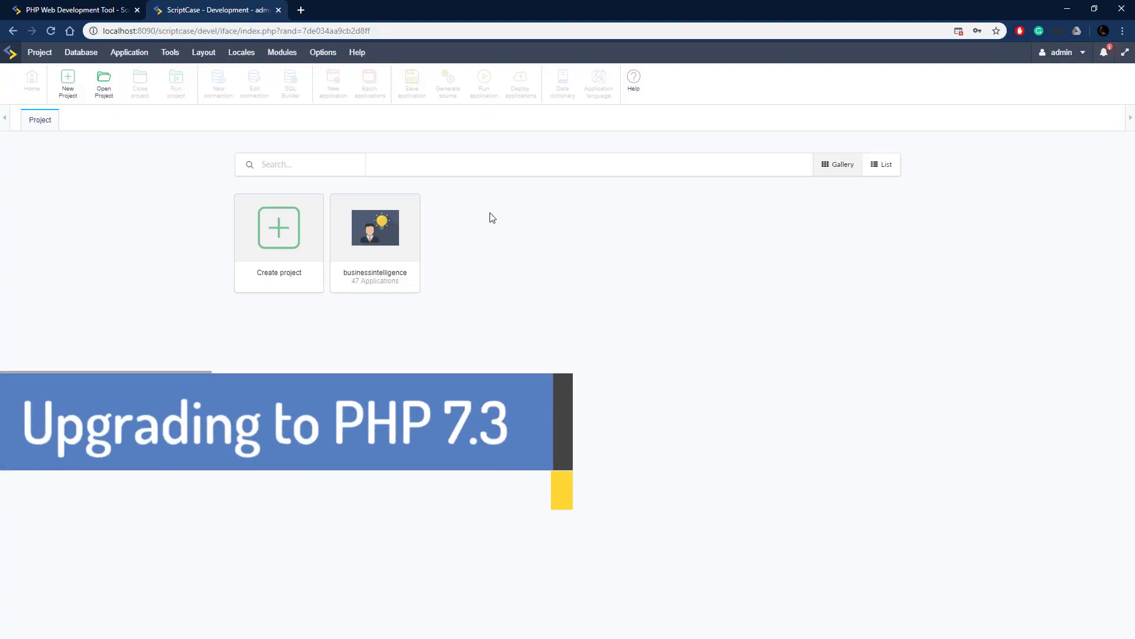
Review the license and version details, then start a project export.
{"action": "left_click", "coordinate": [1062, 52]}
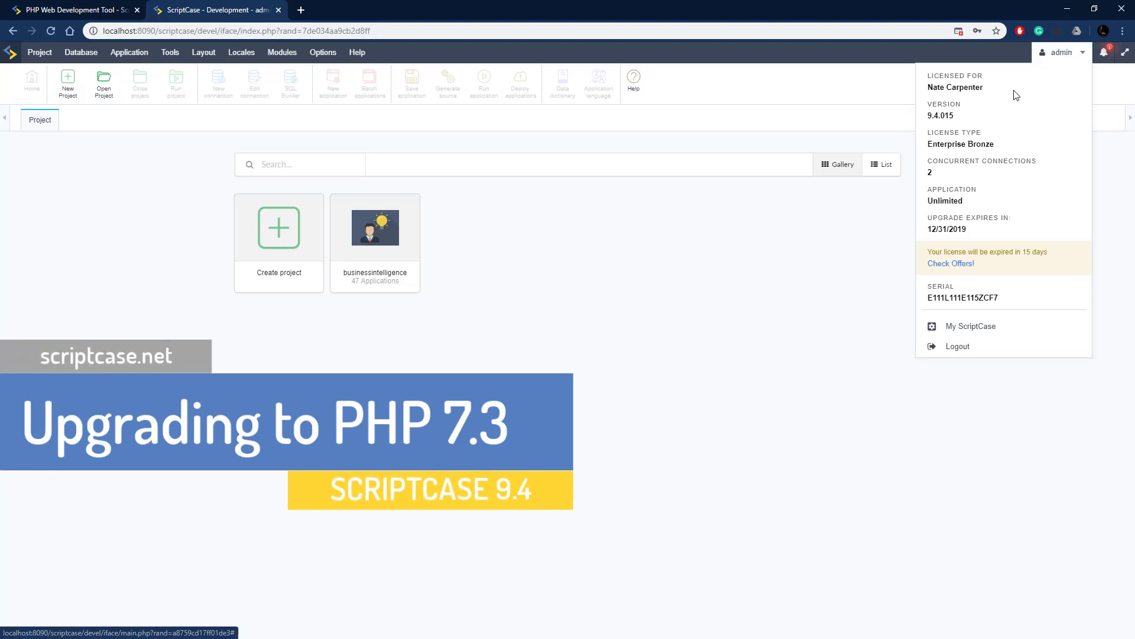
{"action": "left_click", "coordinate": [640, 297]}
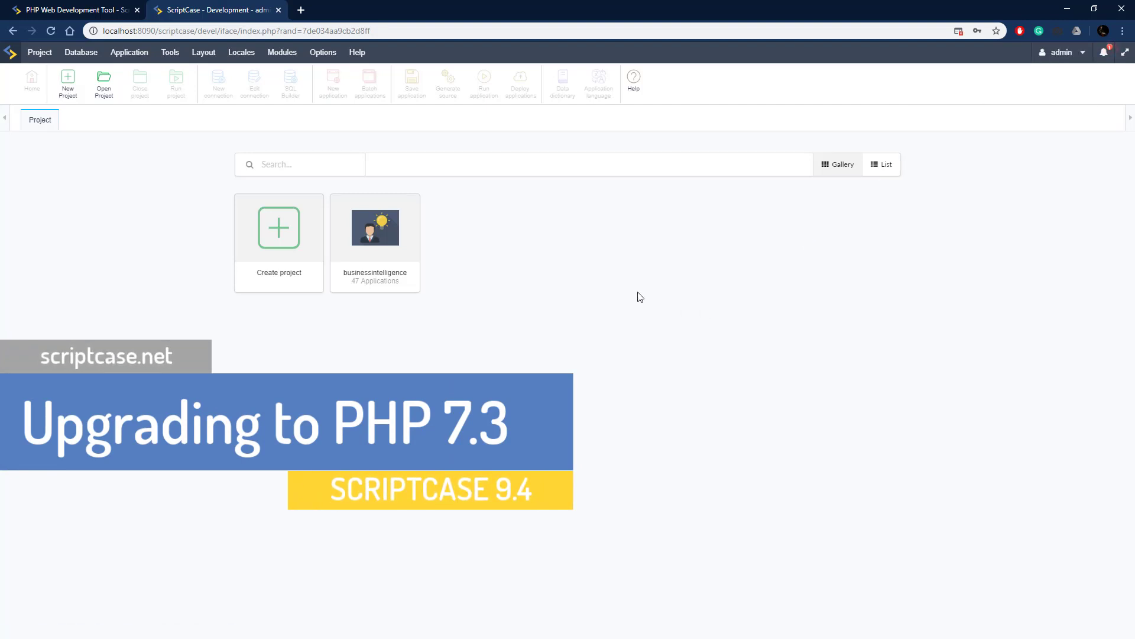
{"action": "mouse_move", "coordinate": [384, 239]}
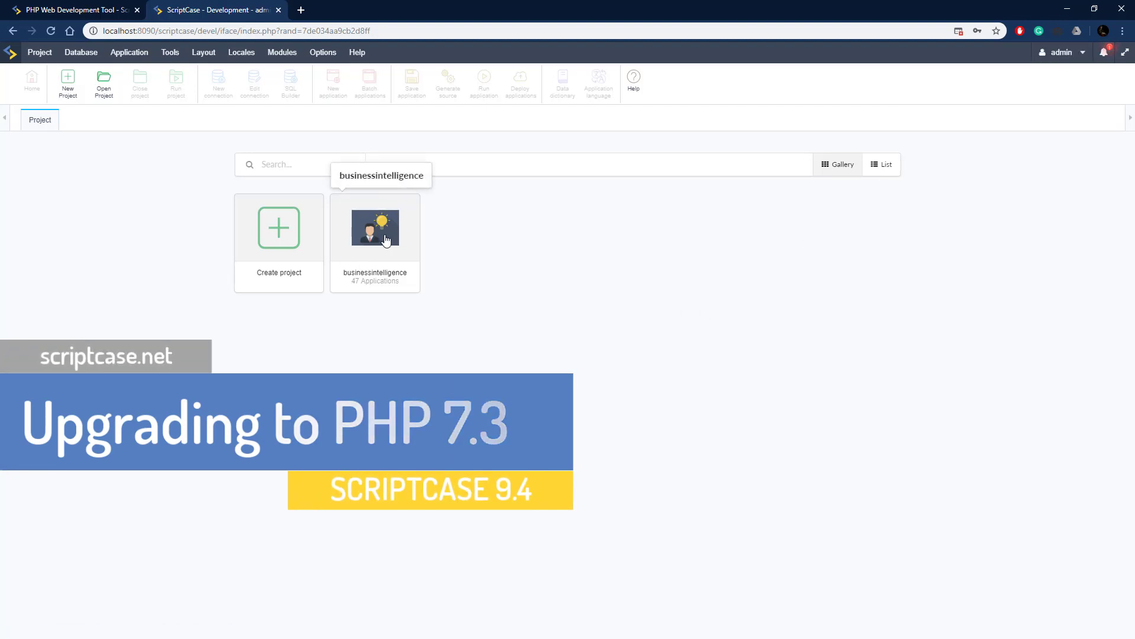
{"action": "mouse_move", "coordinate": [539, 274]}
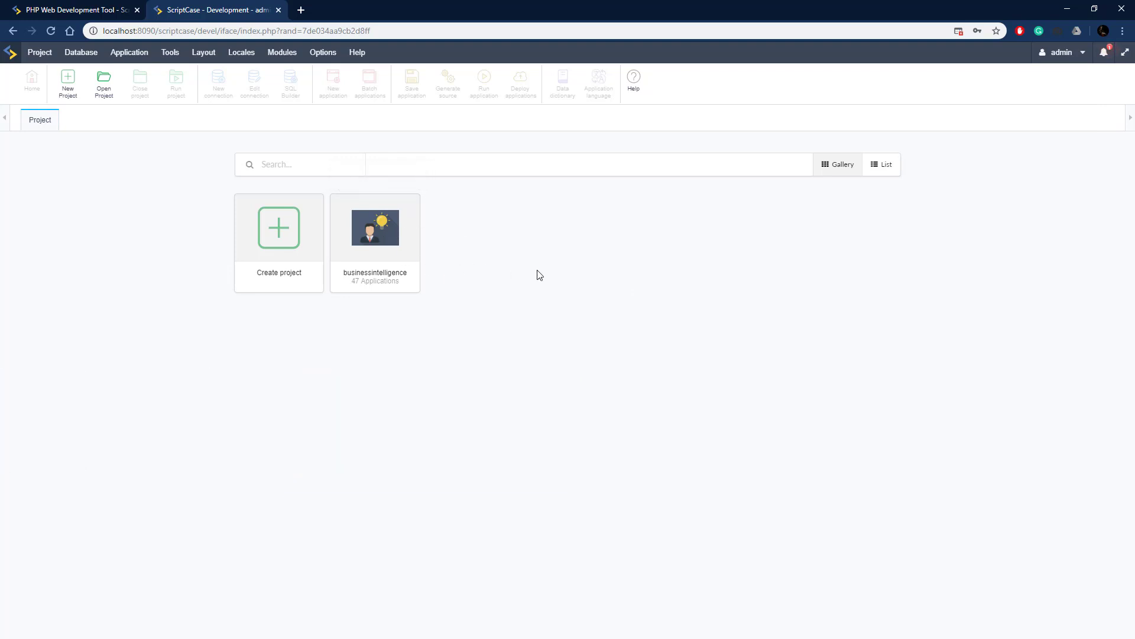
{"action": "mouse_move", "coordinate": [542, 285]}
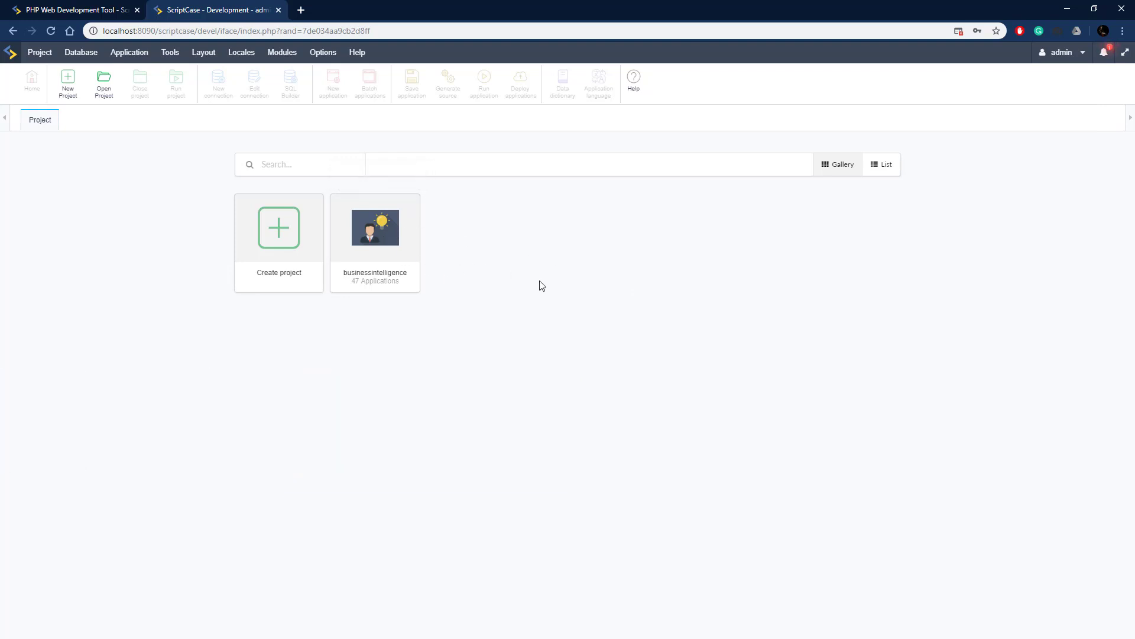
{"action": "mouse_move", "coordinate": [369, 243]}
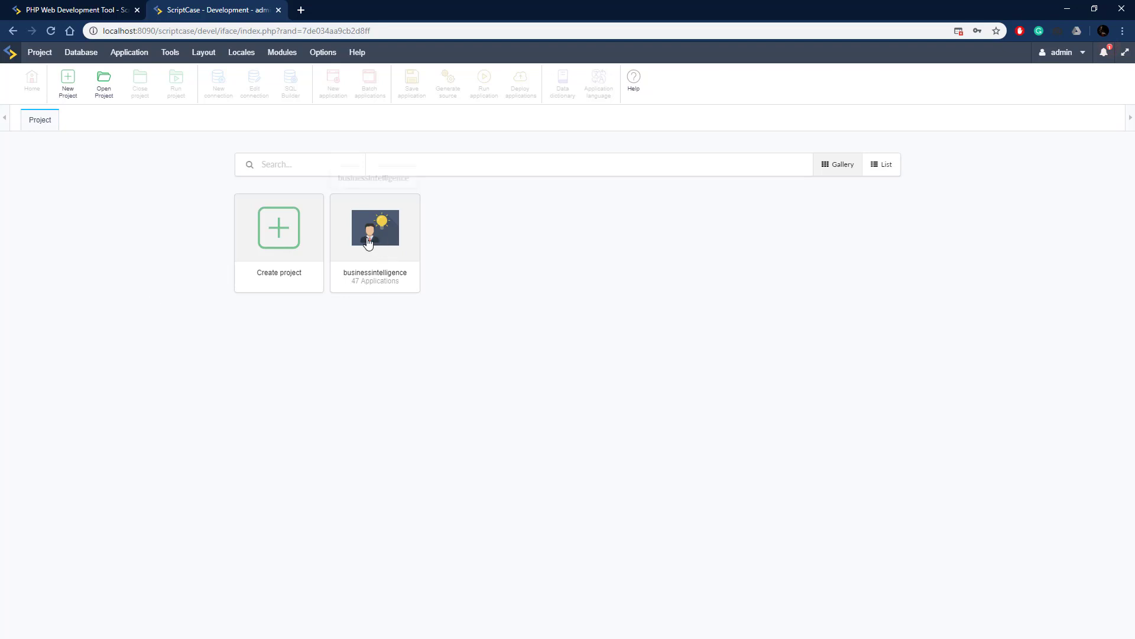
{"action": "left_click", "coordinate": [39, 52]}
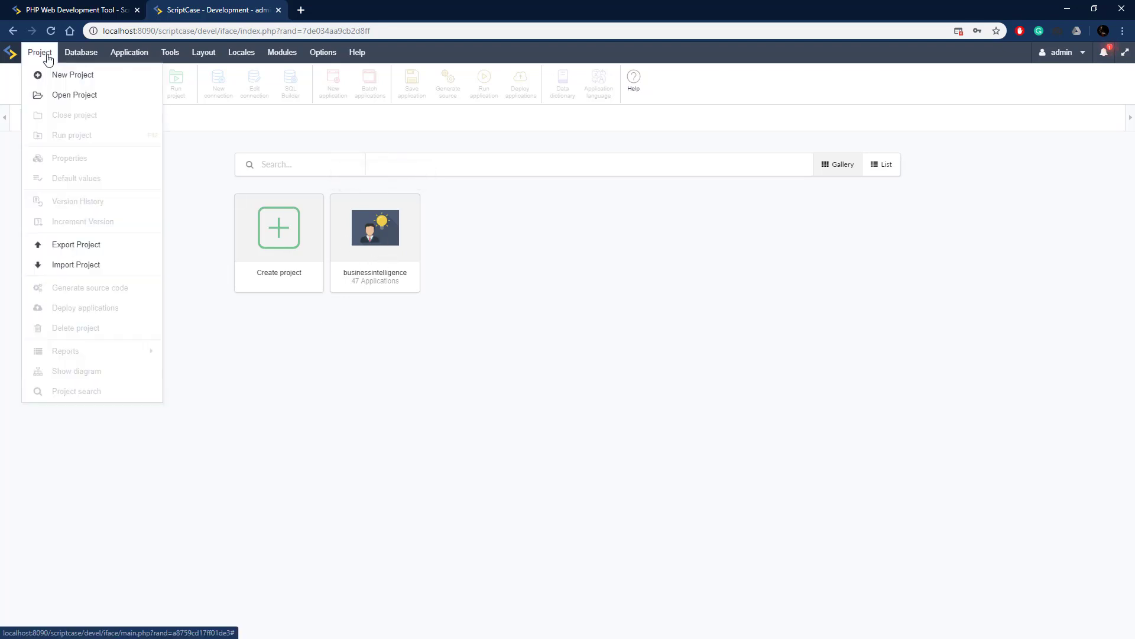
{"action": "mouse_move", "coordinate": [79, 244]}
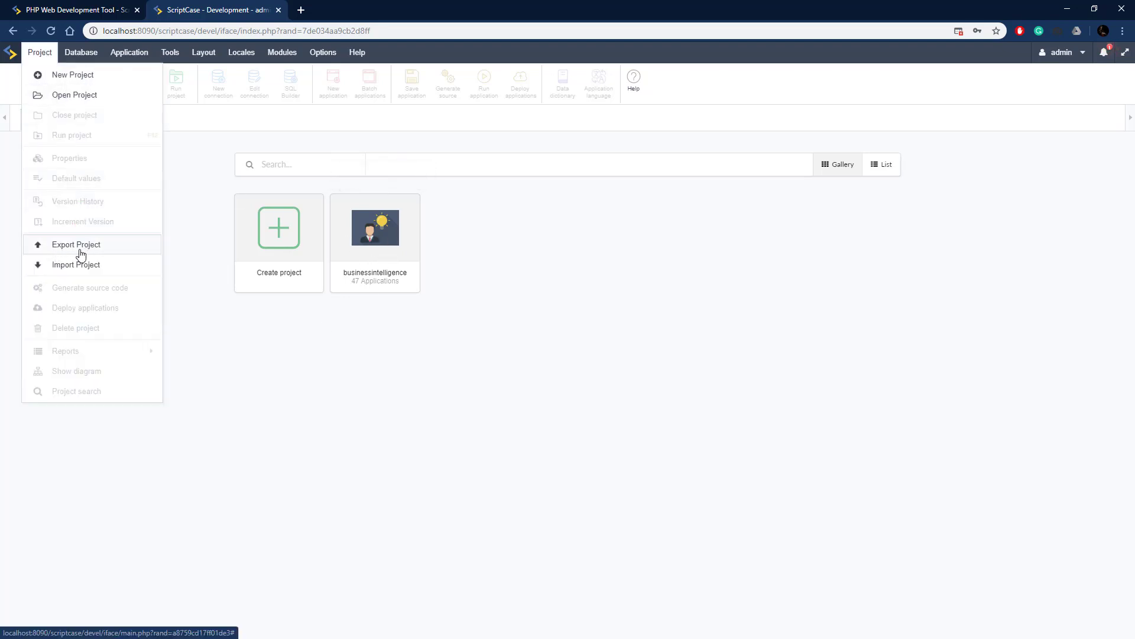
{"action": "left_click", "coordinate": [75, 243]}
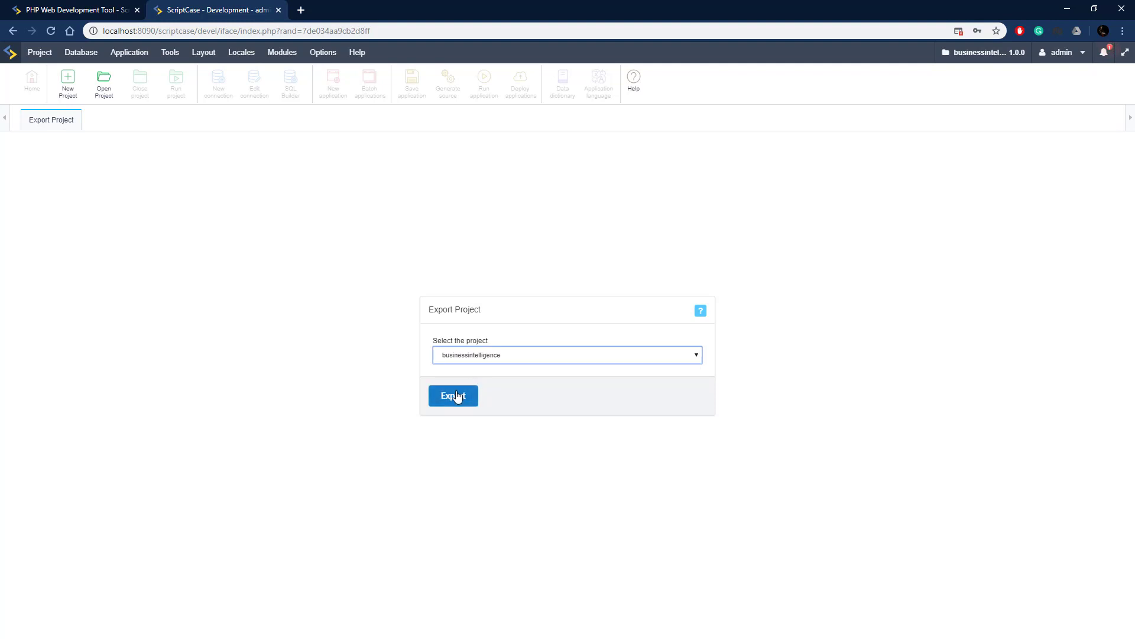
Export the businessintelligence project and save its backup zip into Documents.
{"action": "left_click", "coordinate": [453, 395]}
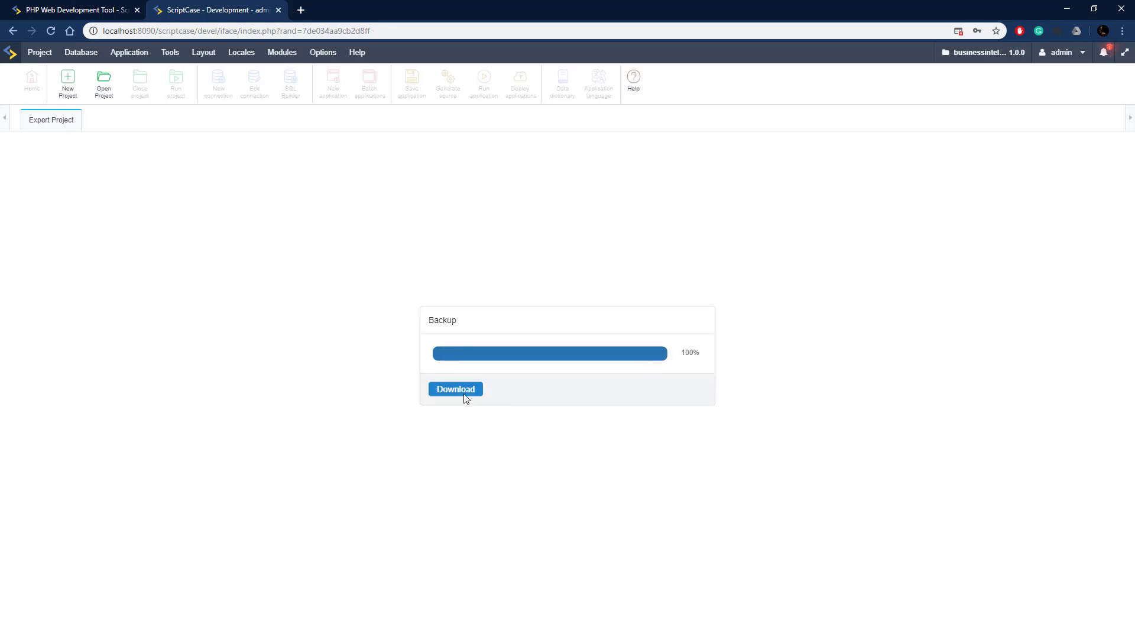
{"action": "left_click", "coordinate": [456, 389]}
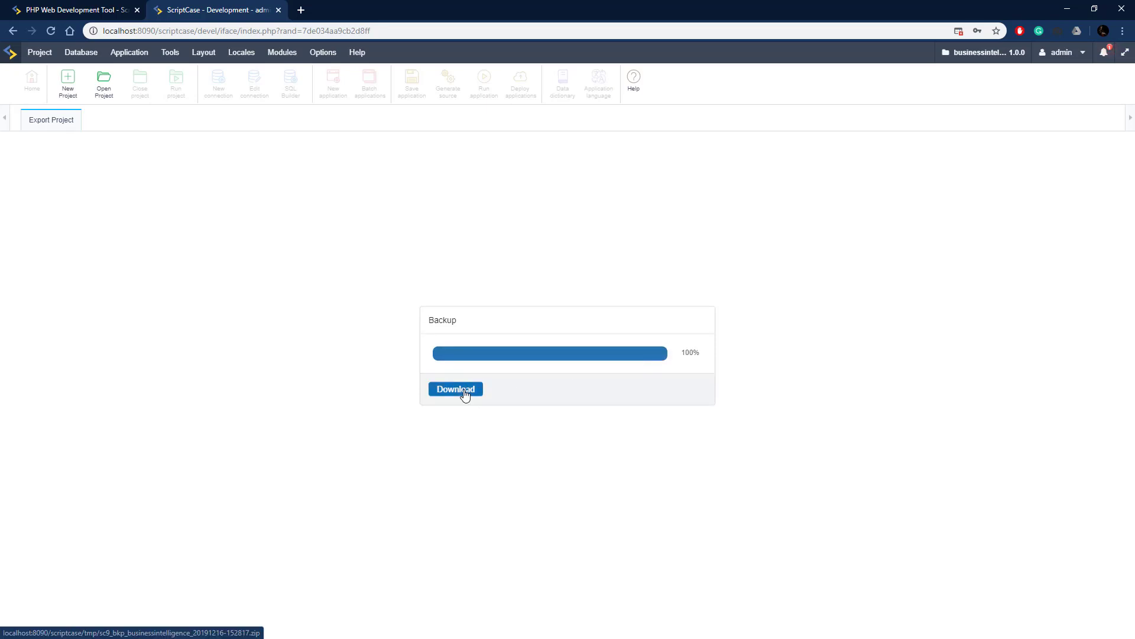
{"action": "left_click", "coordinate": [455, 389]}
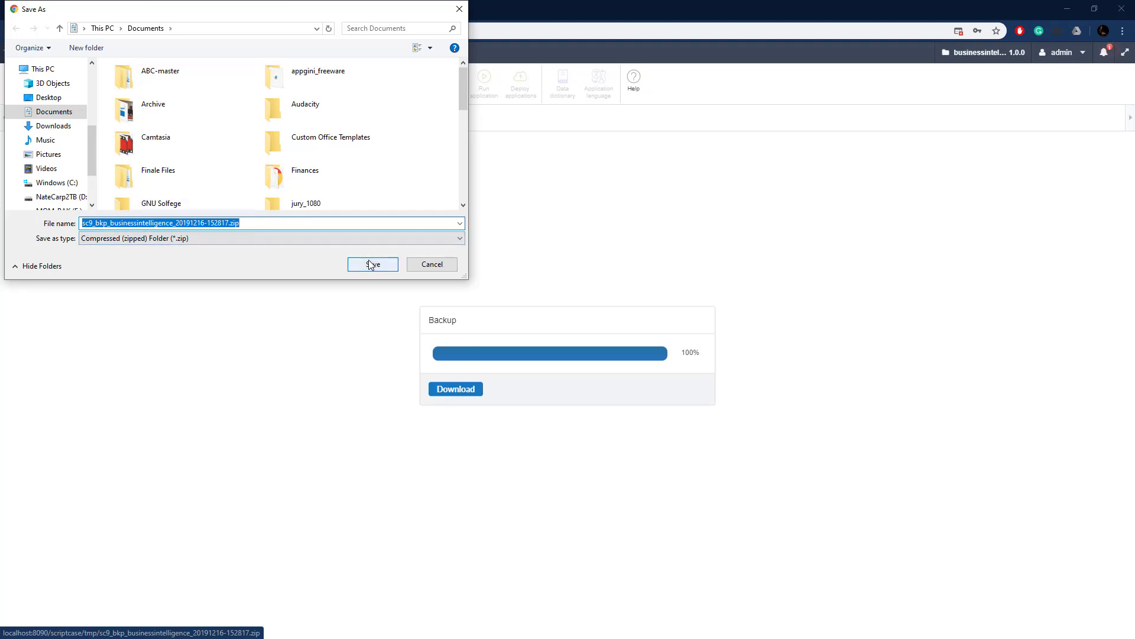
{"action": "left_click", "coordinate": [371, 264]}
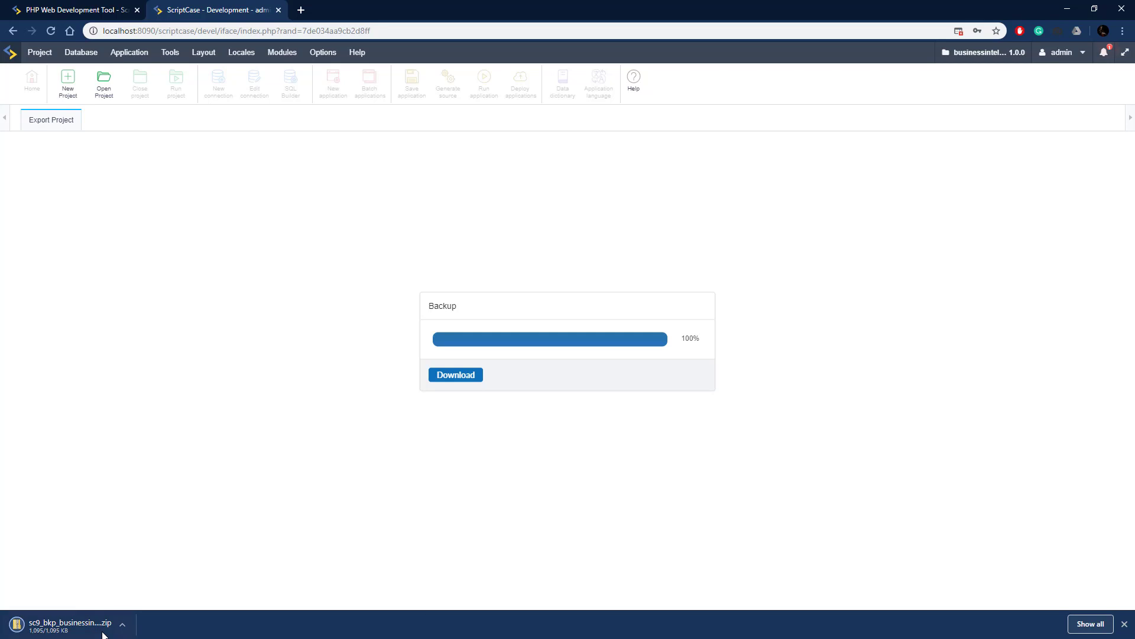
{"action": "mouse_move", "coordinate": [263, 364]}
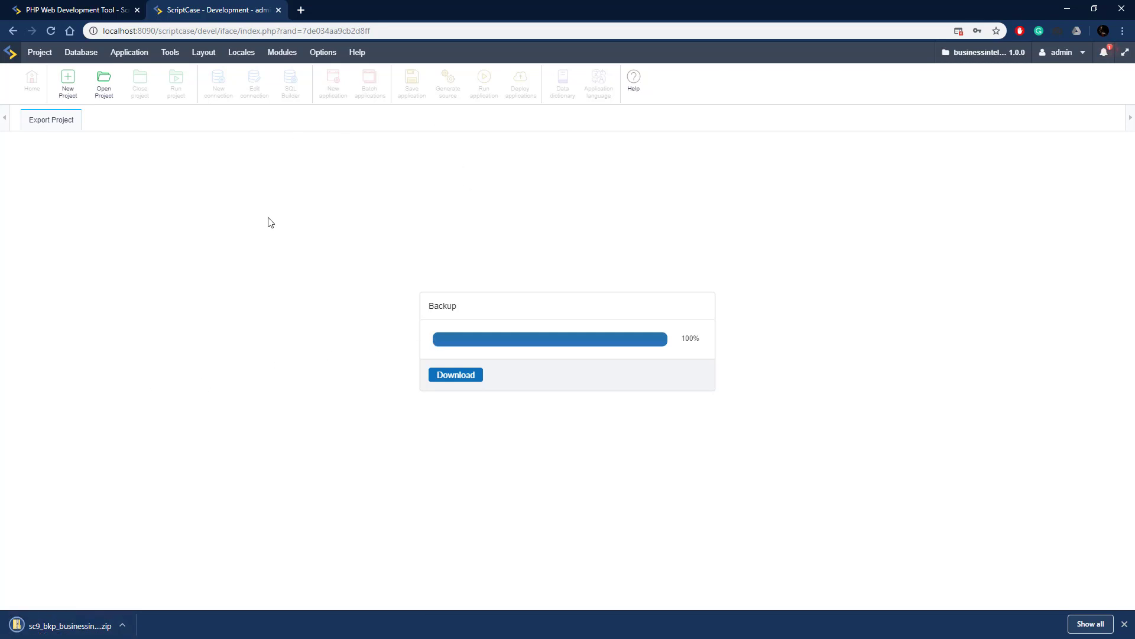
Reach the system settings area of Scriptcase Settings.
{"action": "left_click", "coordinate": [322, 52]}
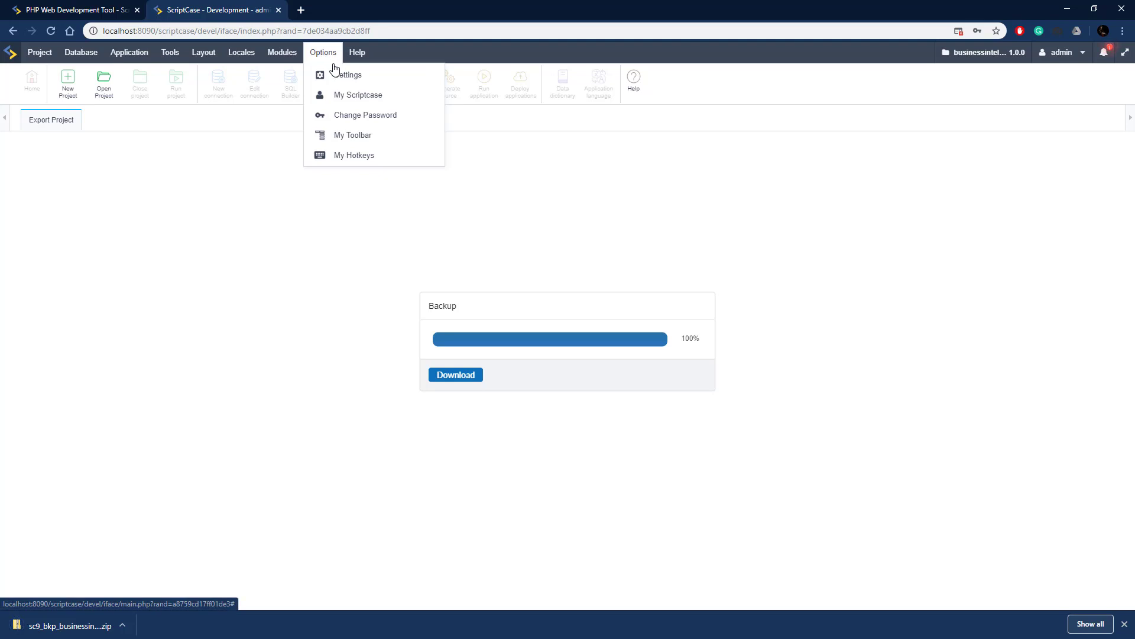
{"action": "left_click", "coordinate": [350, 73]}
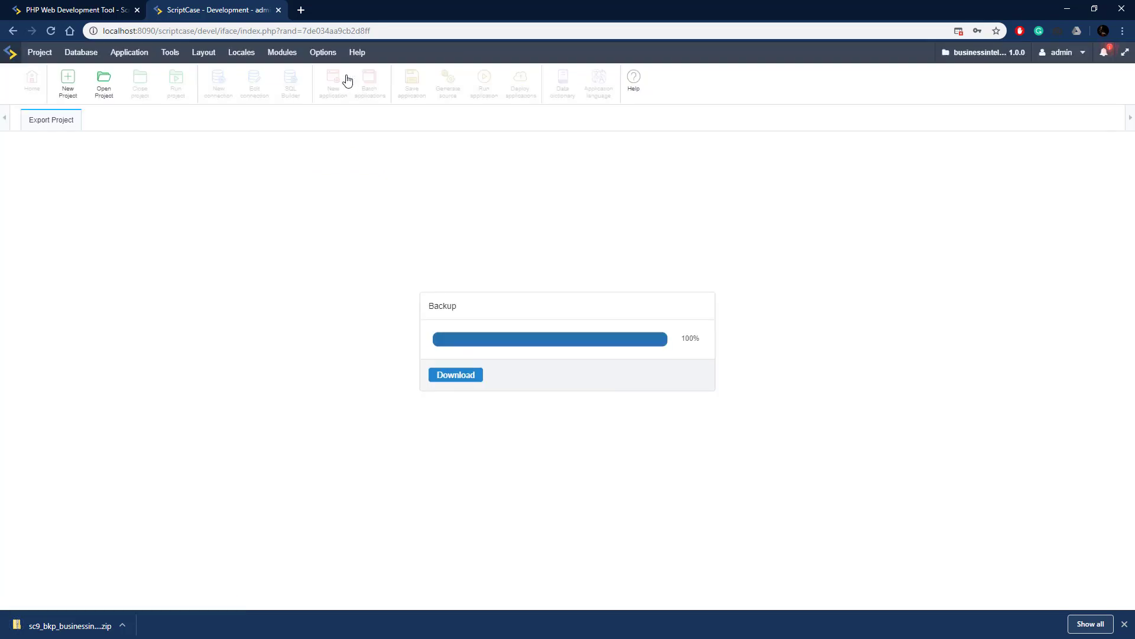
{"action": "mouse_move", "coordinate": [334, 81]}
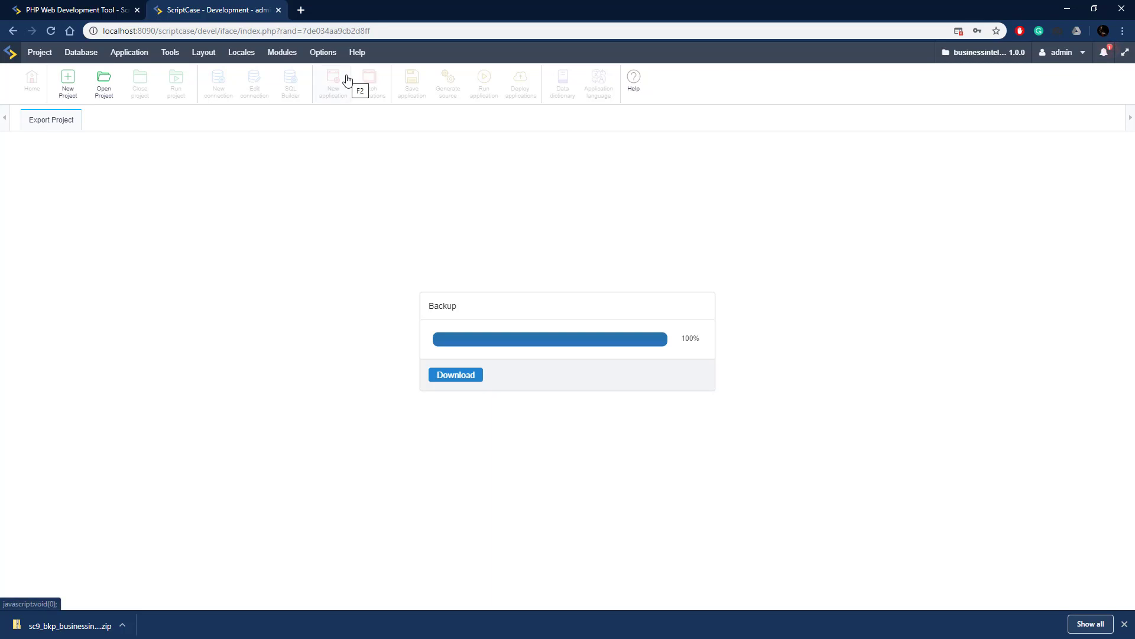
{"action": "left_click", "coordinate": [454, 375]}
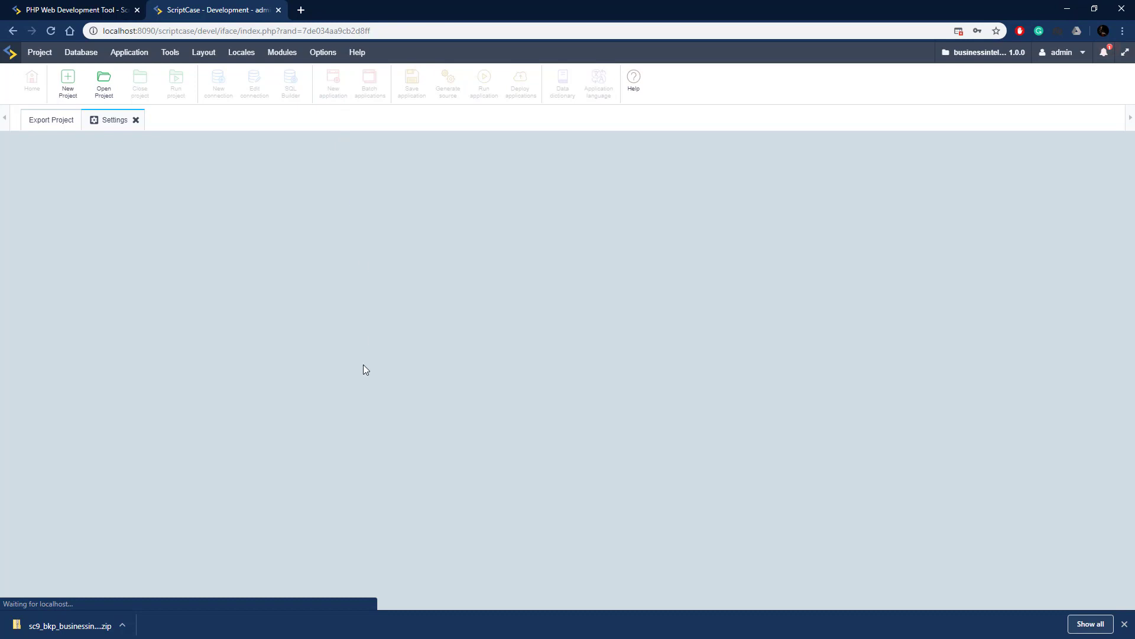
{"action": "mouse_move", "coordinate": [369, 358]}
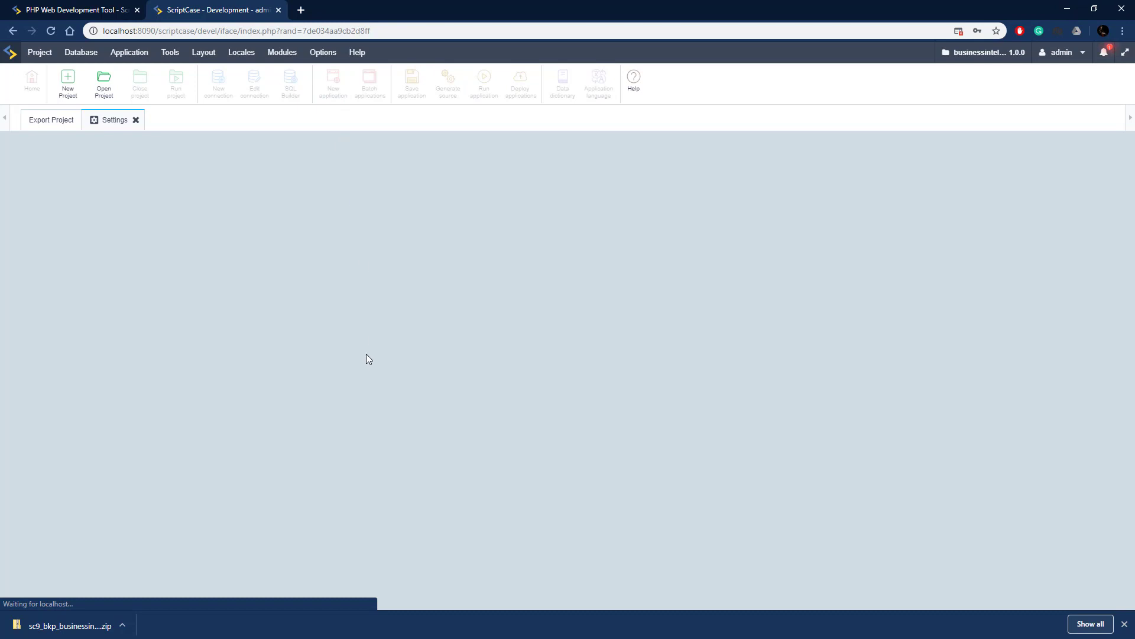
{"action": "left_click", "coordinate": [114, 119]}
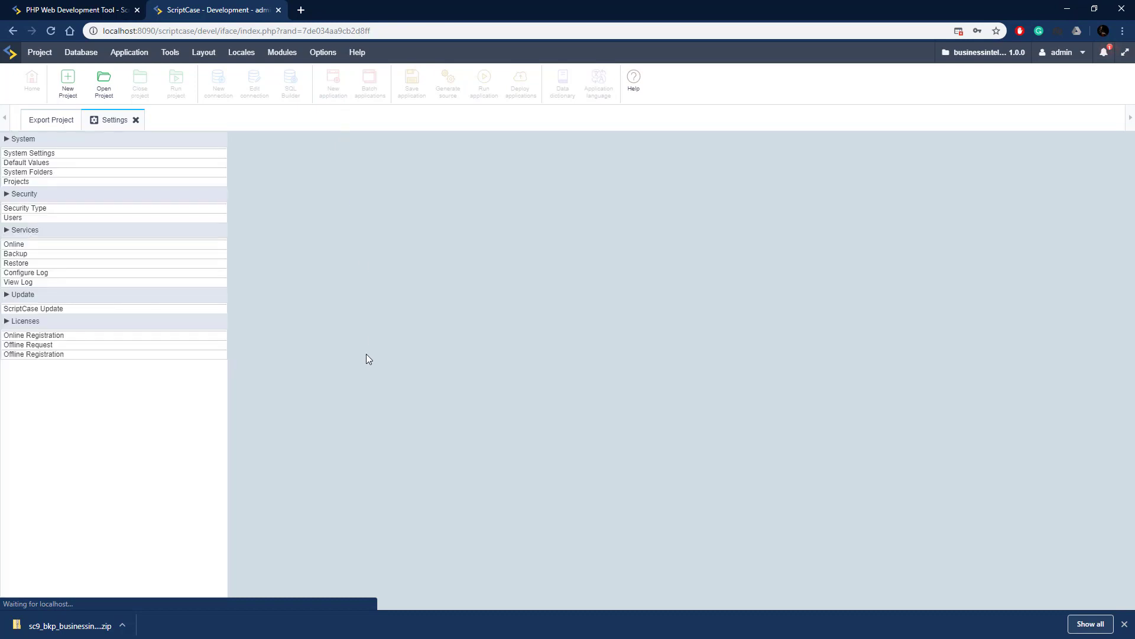
{"action": "left_click", "coordinate": [29, 152]}
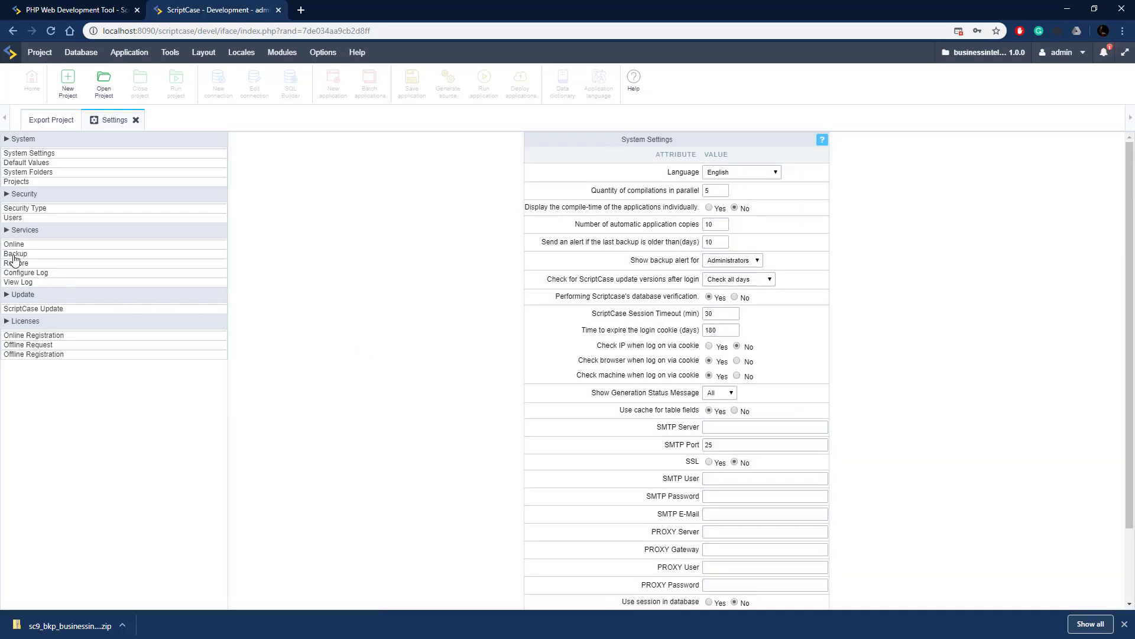
Enter the system Backup routine and start editing the backup file name to tempbkp.
{"action": "left_click", "coordinate": [15, 253]}
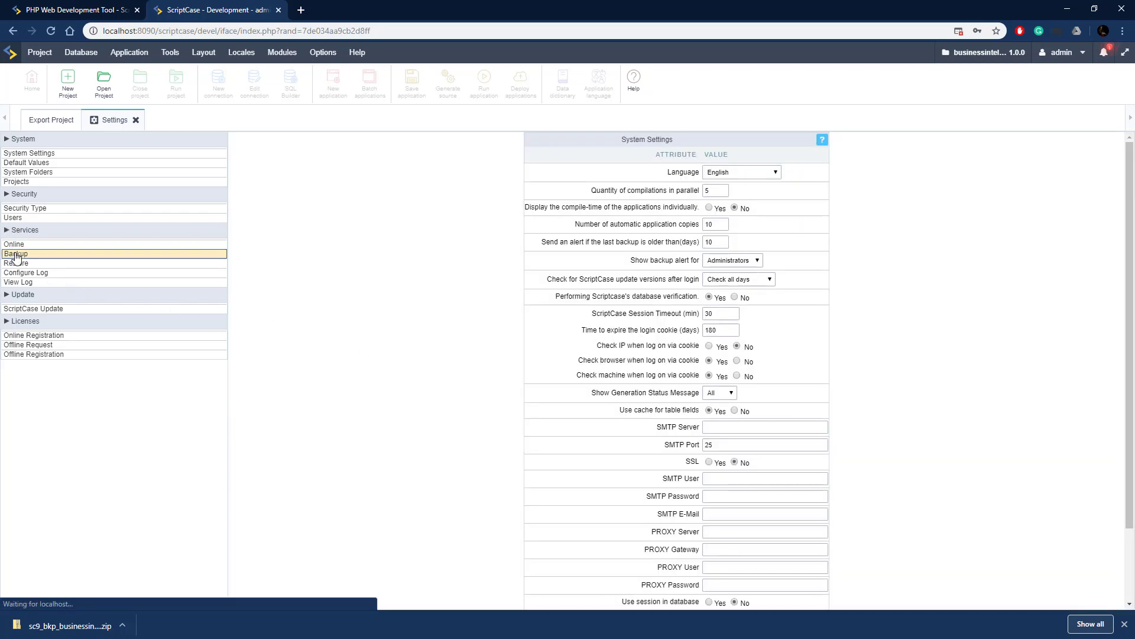
{"action": "left_click", "coordinate": [16, 253]}
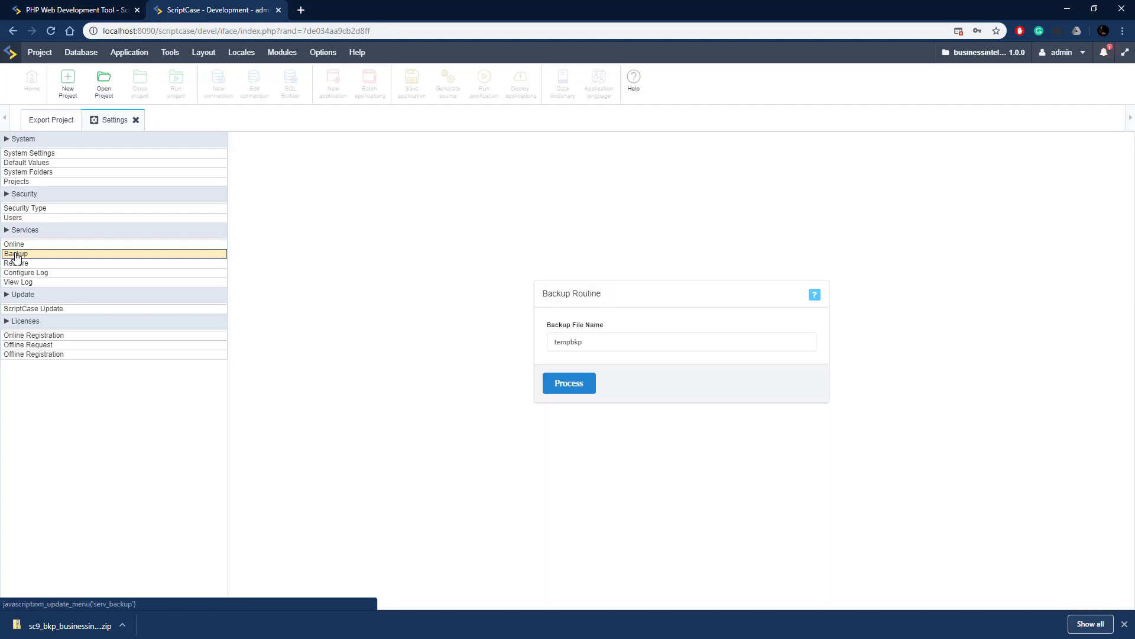
{"action": "left_click", "coordinate": [680, 340]}
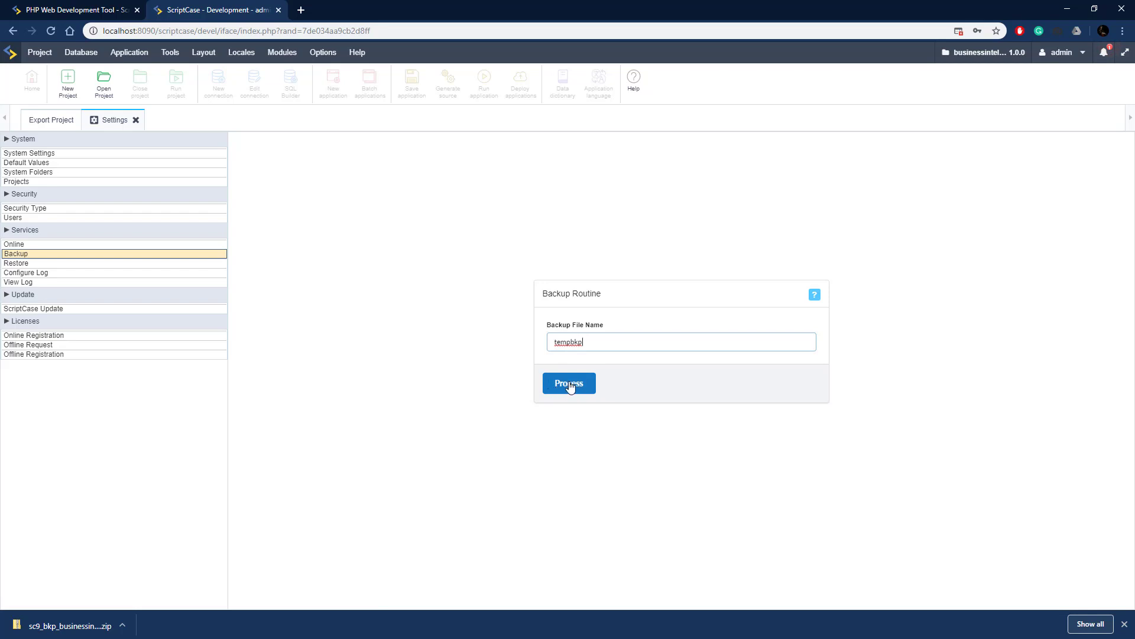
{"action": "mouse_move", "coordinate": [636, 343]}
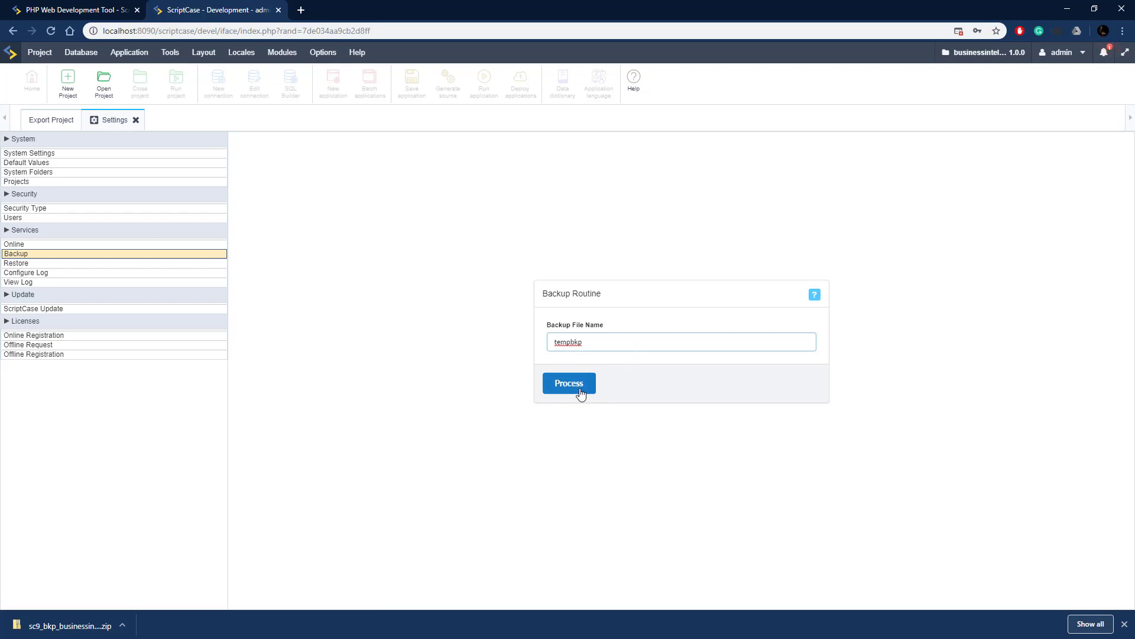
{"action": "mouse_move", "coordinate": [261, 438]}
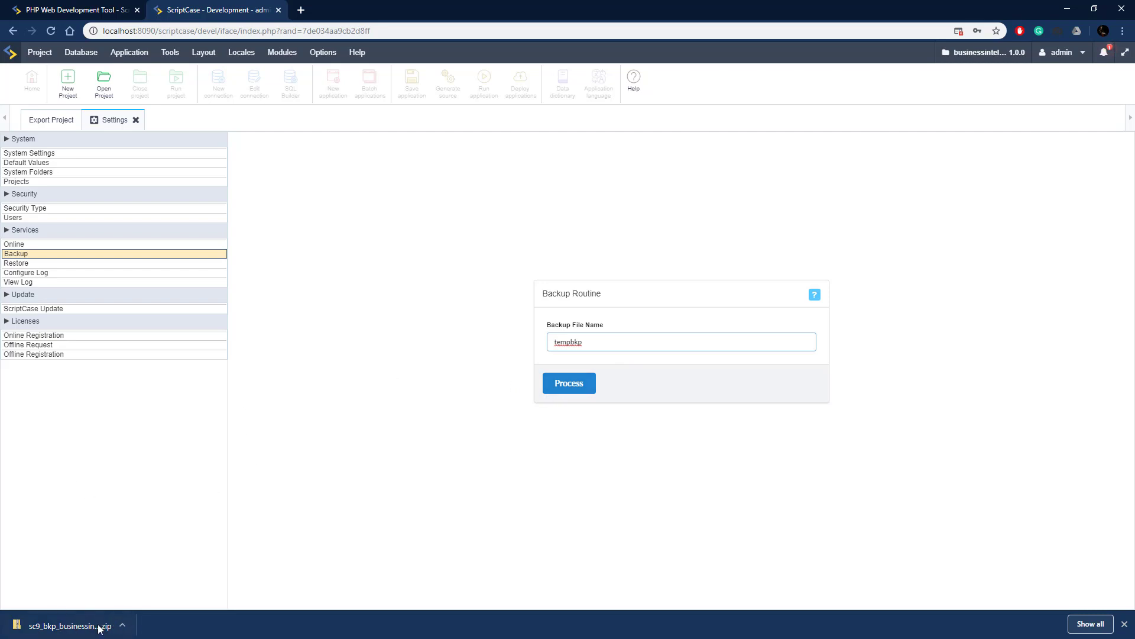
{"action": "mouse_move", "coordinate": [483, 342]}
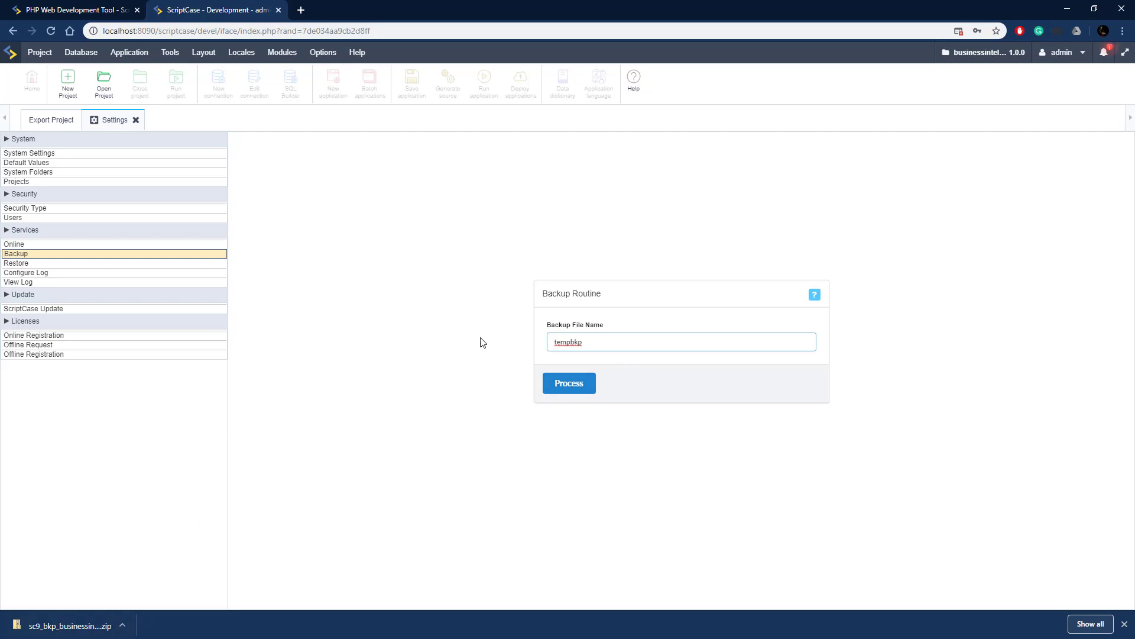
{"action": "mouse_move", "coordinate": [306, 230]}
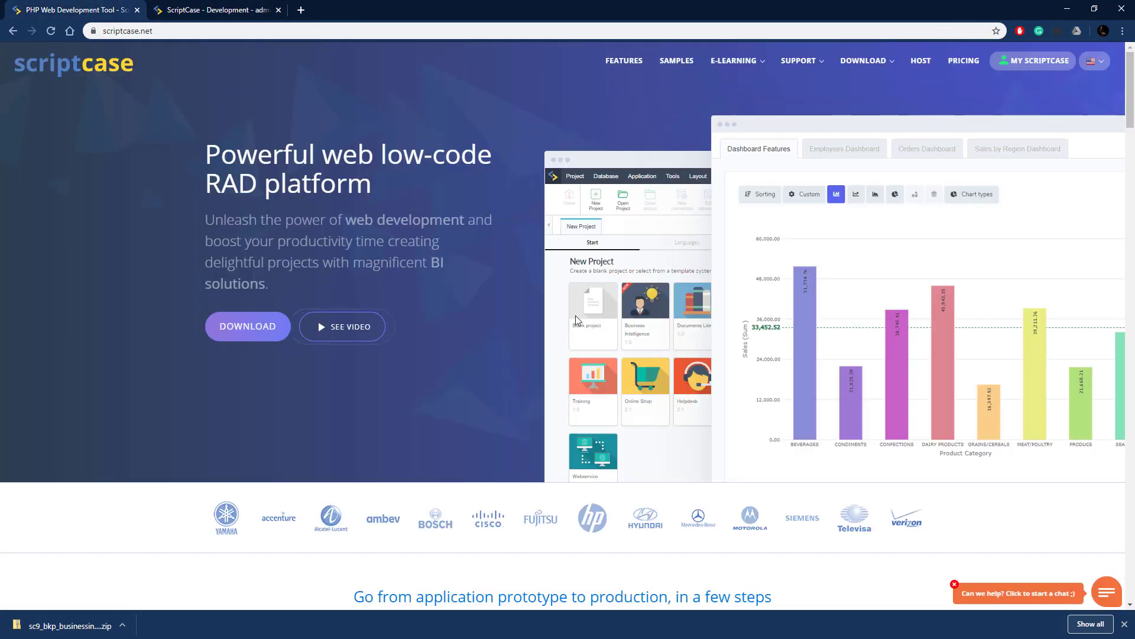
{"action": "mouse_move", "coordinate": [754, 232]}
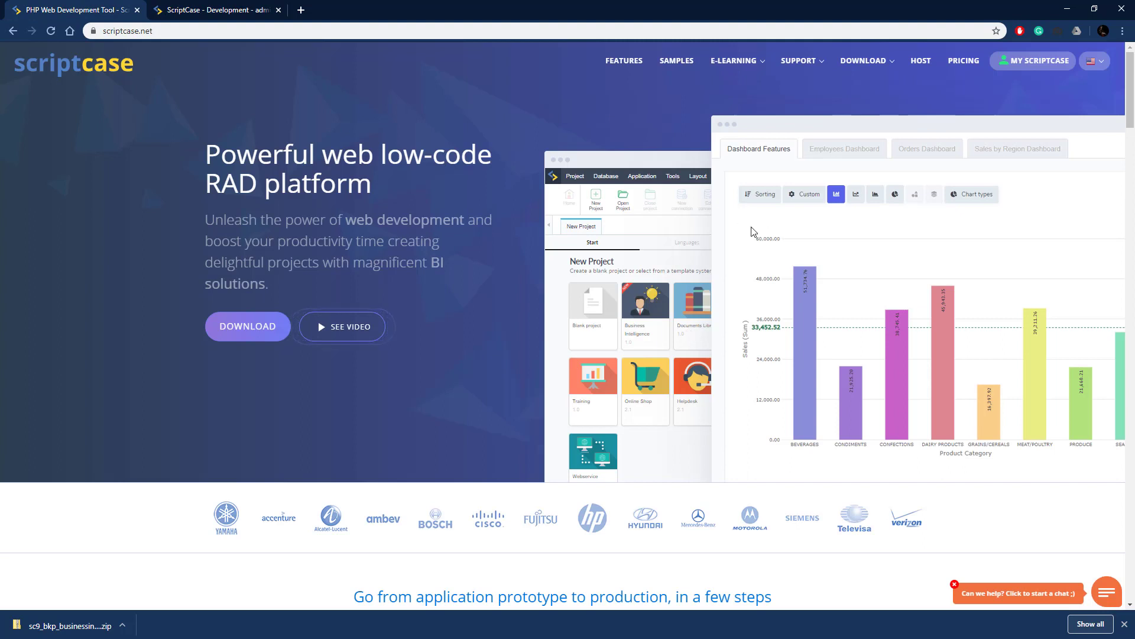
{"action": "left_click", "coordinate": [863, 60]}
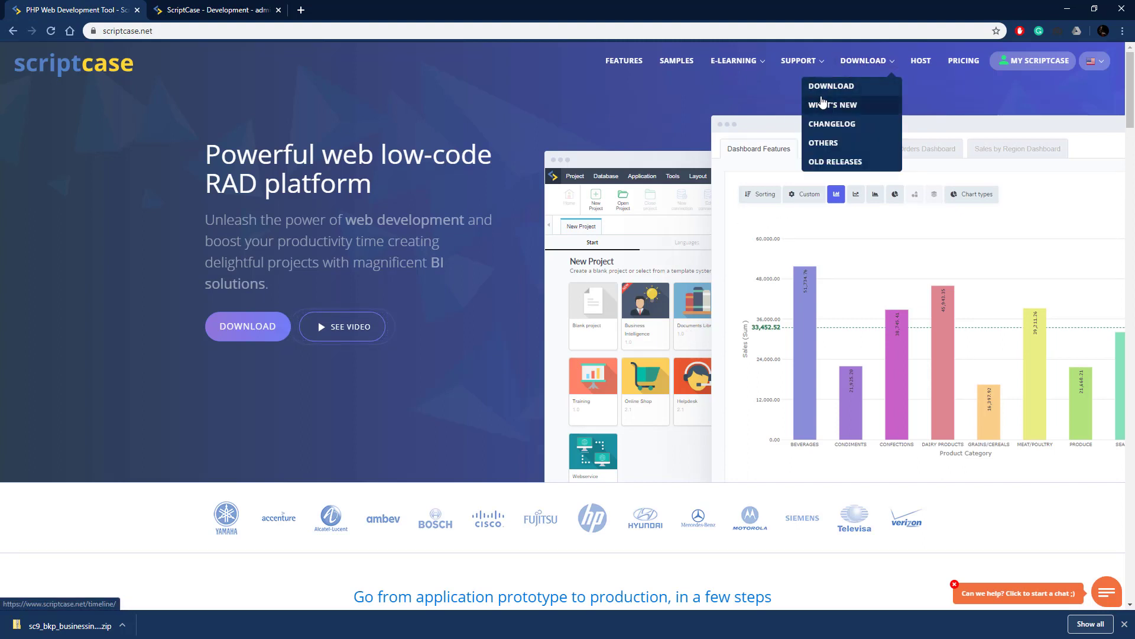
{"action": "mouse_move", "coordinate": [831, 85]}
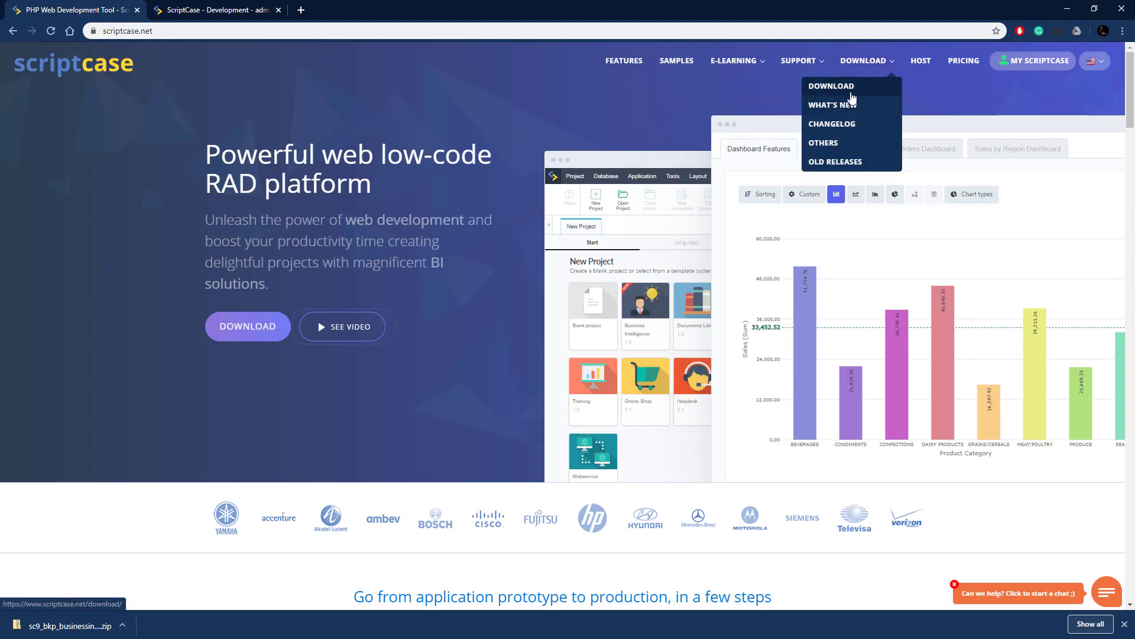
{"action": "mouse_move", "coordinate": [852, 94]}
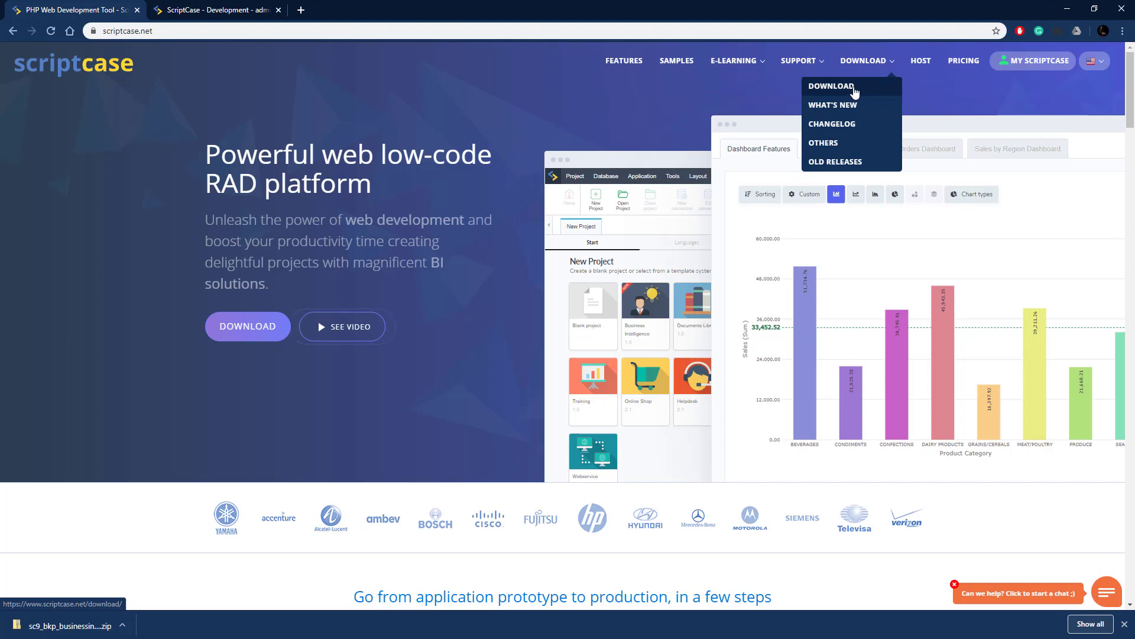
{"action": "mouse_move", "coordinate": [845, 96]}
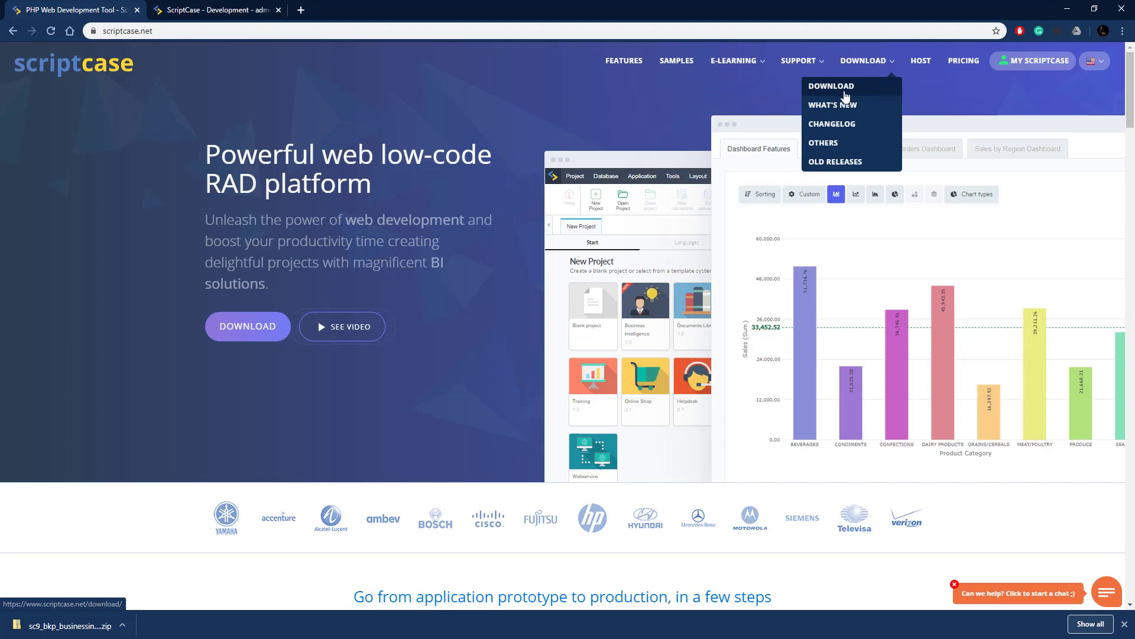
{"action": "mouse_move", "coordinate": [843, 100]}
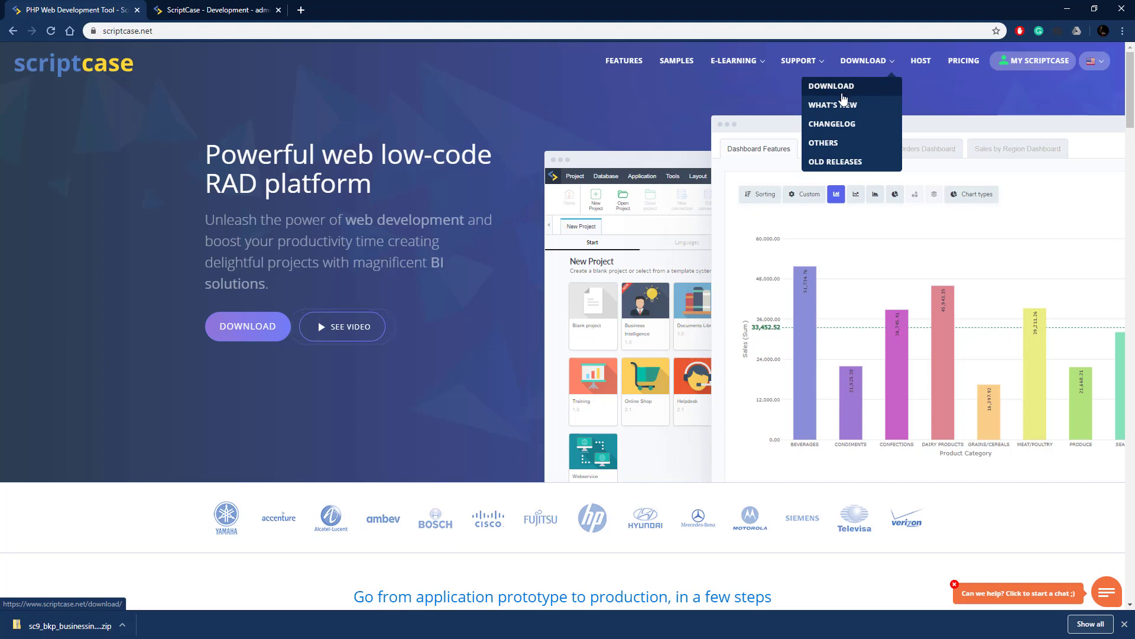
{"action": "mouse_move", "coordinate": [764, 99]}
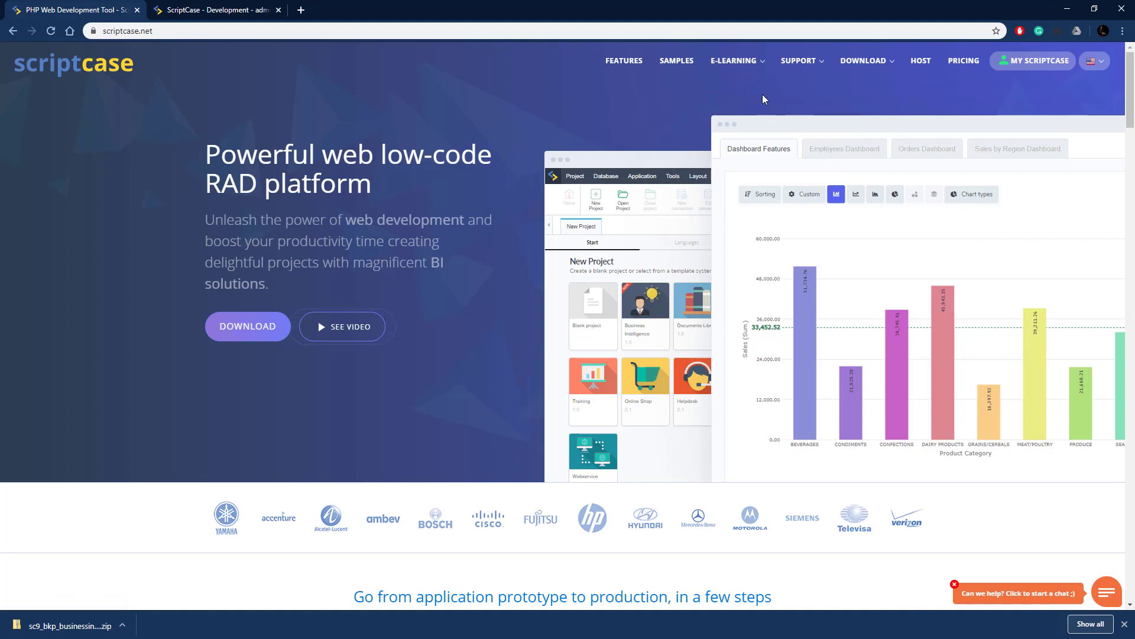
{"action": "mouse_move", "coordinate": [874, 363]}
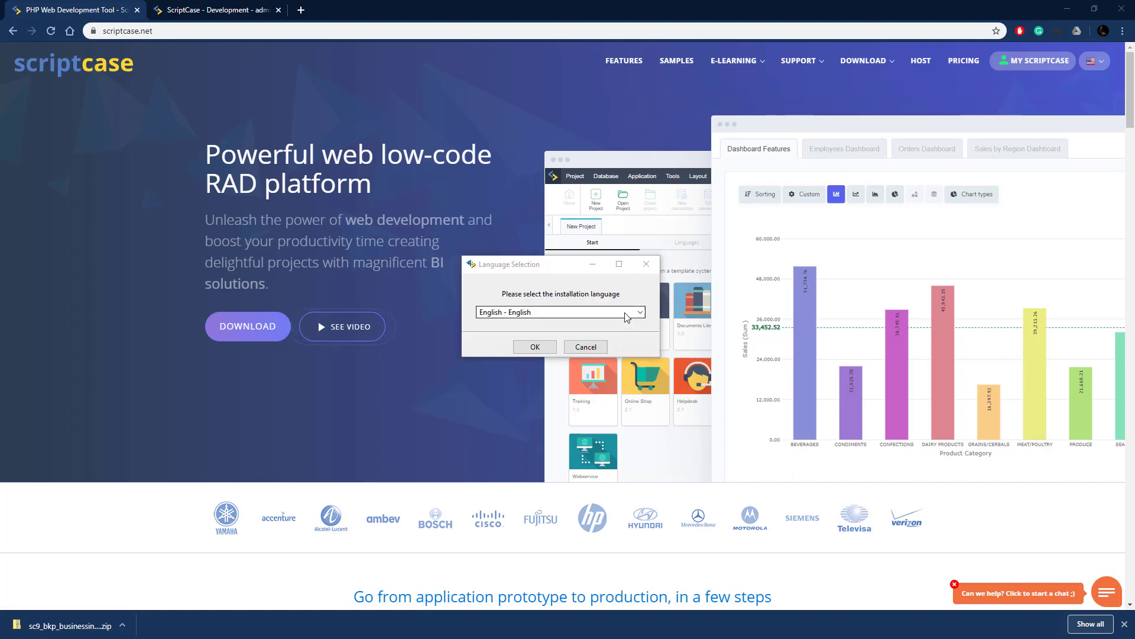
{"action": "mouse_move", "coordinate": [594, 320]}
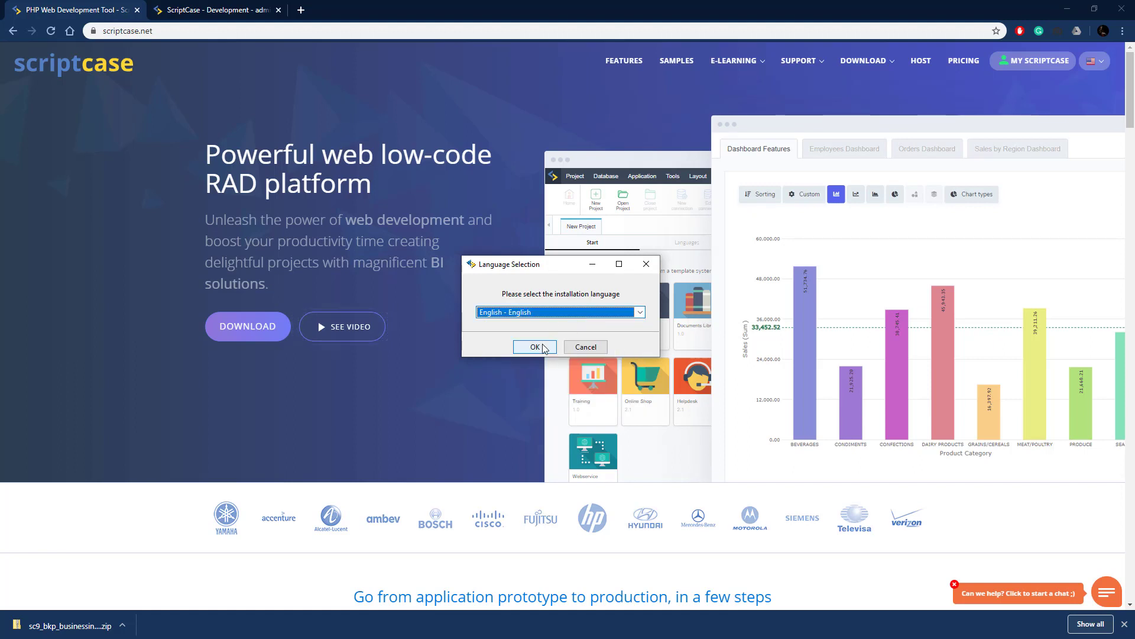
Confirm English, pass the welcome page and accept the license agreement.
{"action": "left_click", "coordinate": [534, 347]}
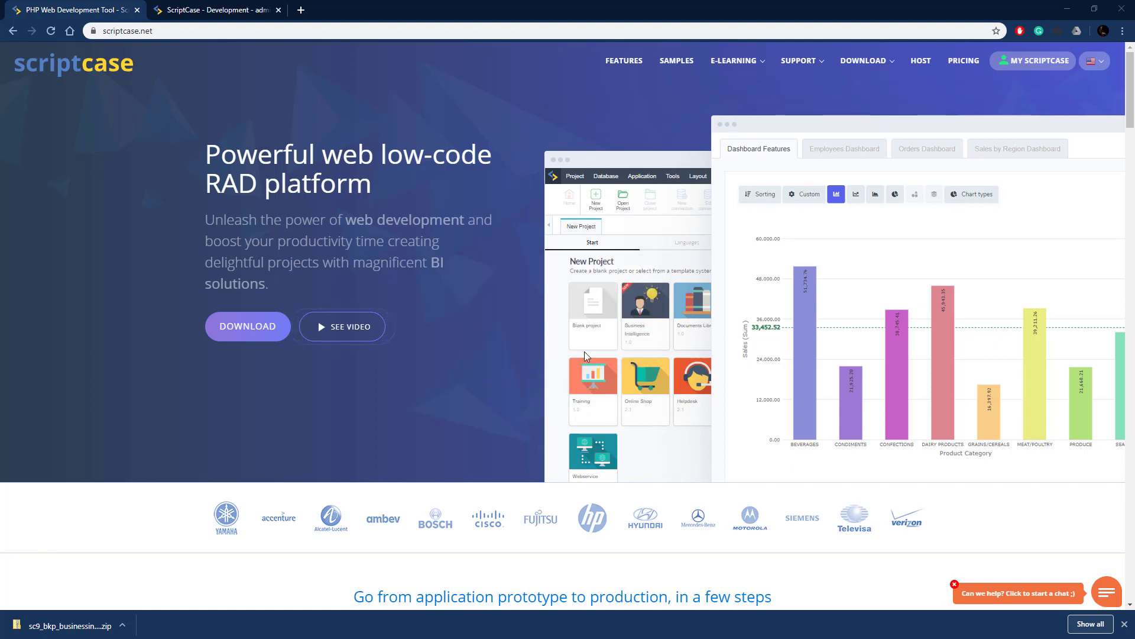
{"action": "mouse_move", "coordinate": [951, 427]}
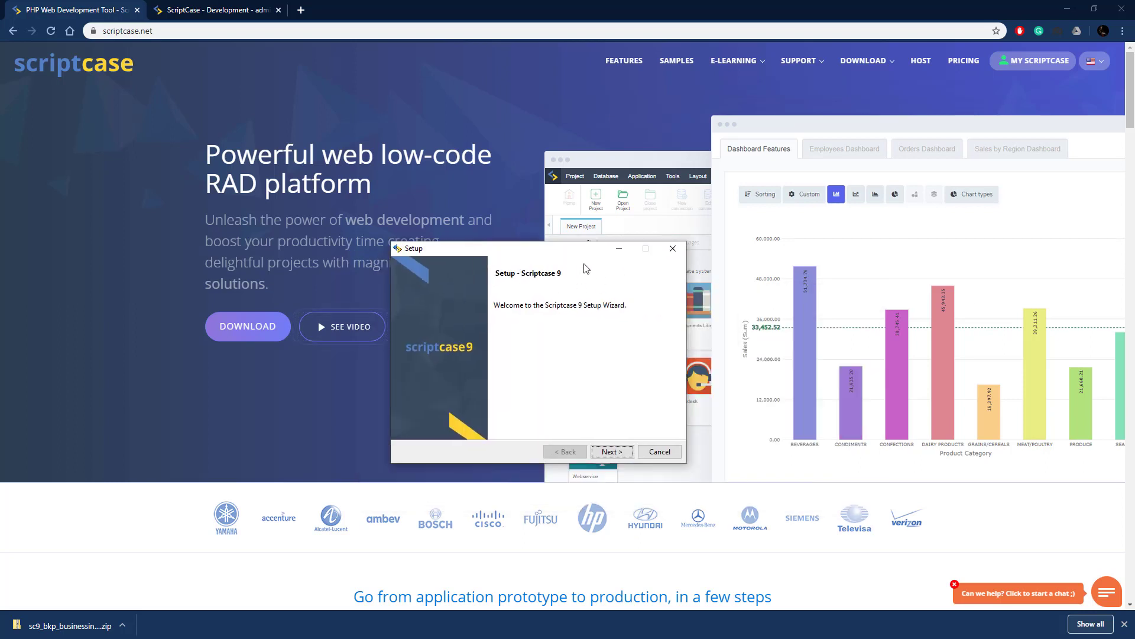
{"action": "left_click", "coordinate": [611, 451]}
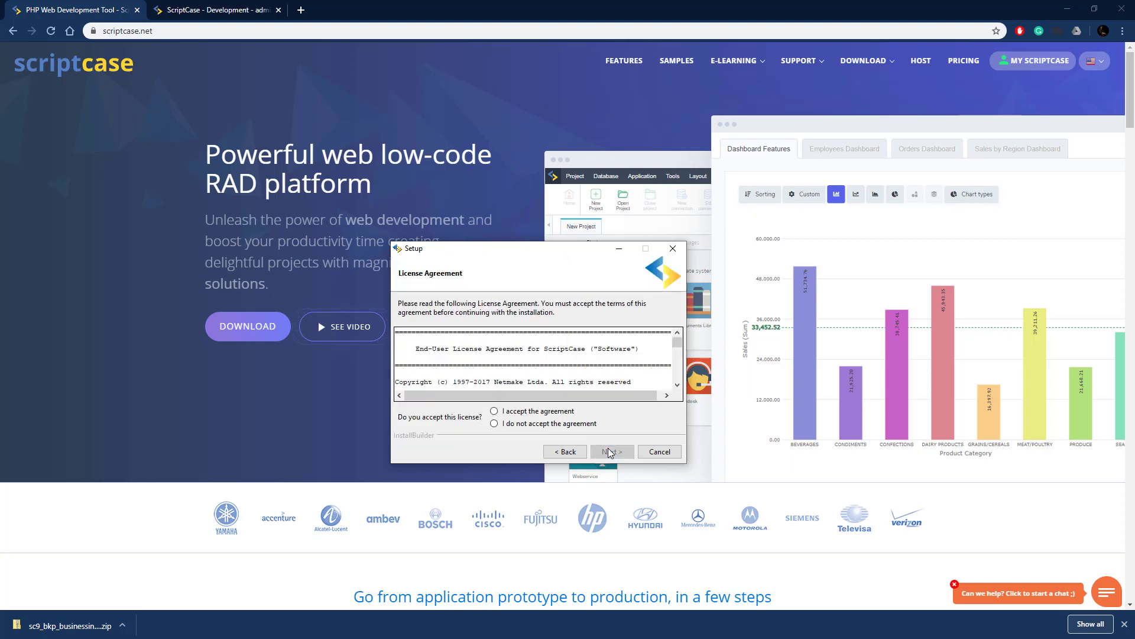
{"action": "left_click", "coordinate": [494, 412]}
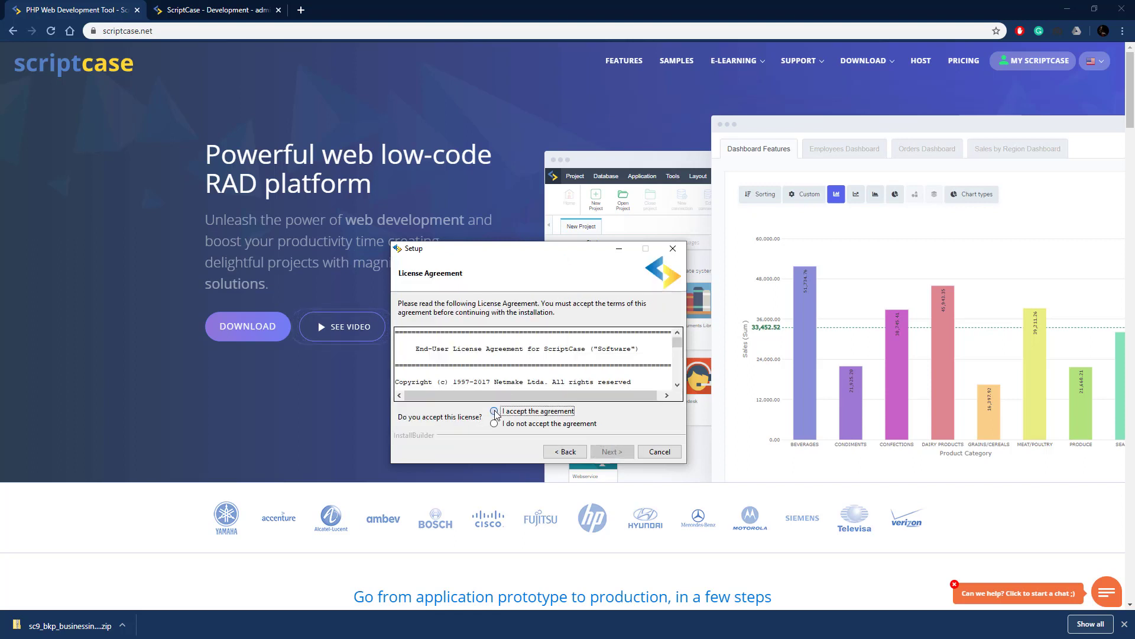
{"action": "left_click", "coordinate": [611, 451]}
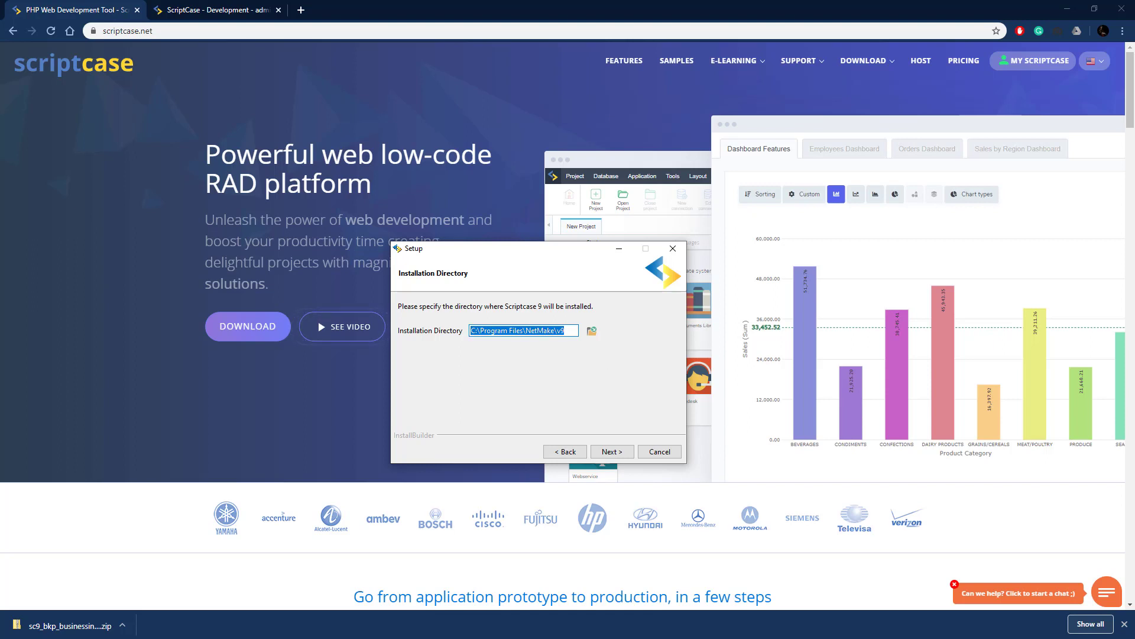
Browse the existing NetMake install folder that already holds v9.
{"action": "left_click", "coordinate": [592, 331]}
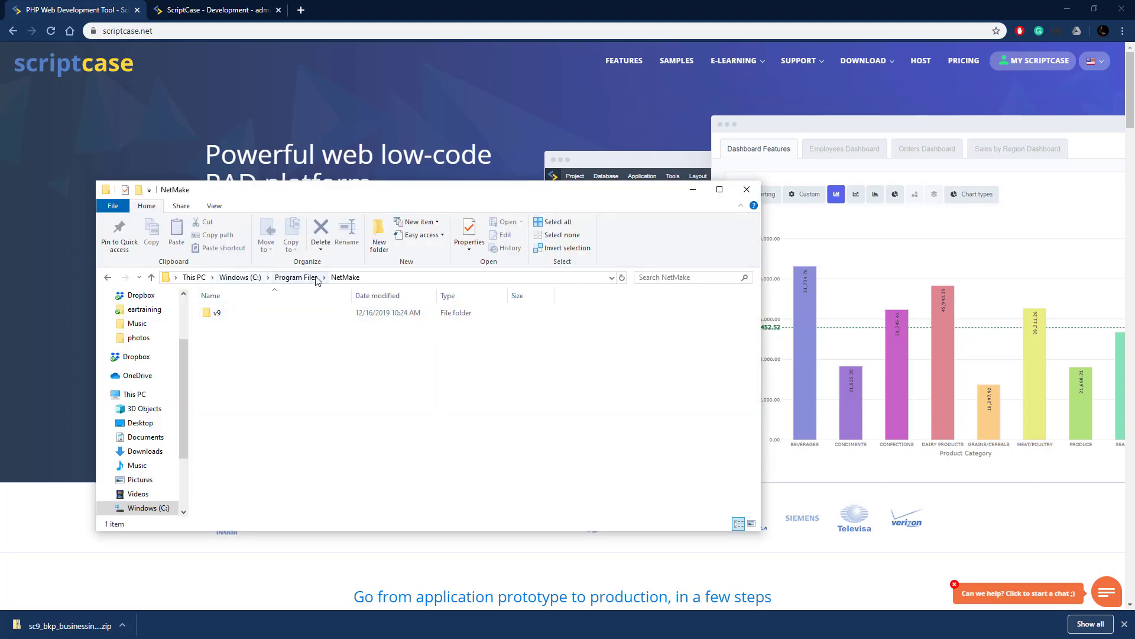
{"action": "left_click", "coordinate": [215, 312]}
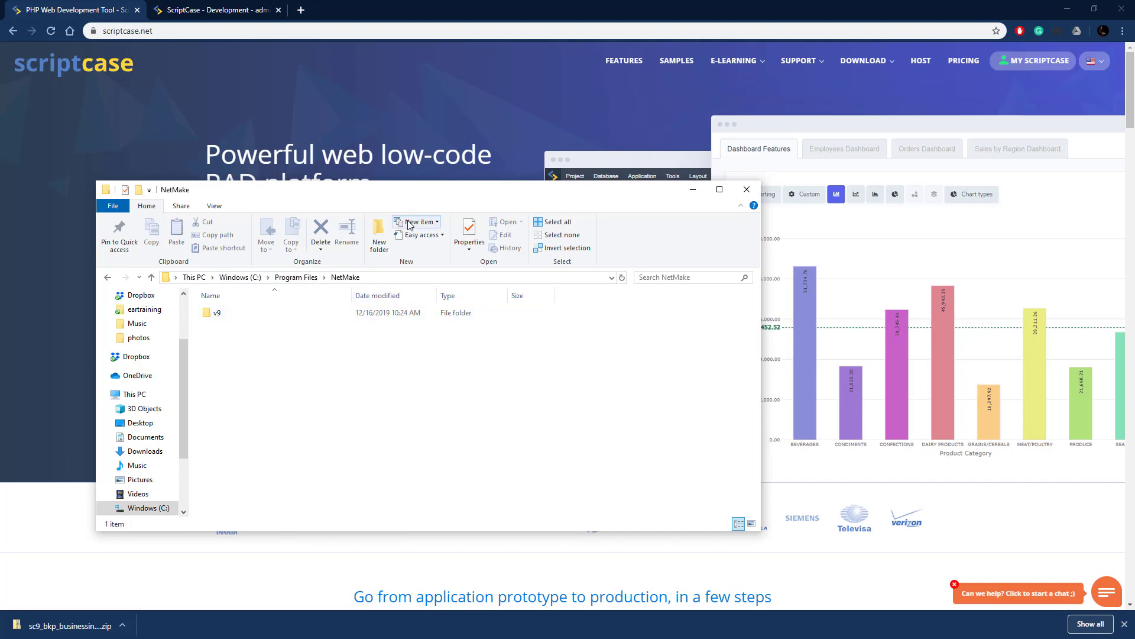
{"action": "mouse_move", "coordinate": [700, 200]}
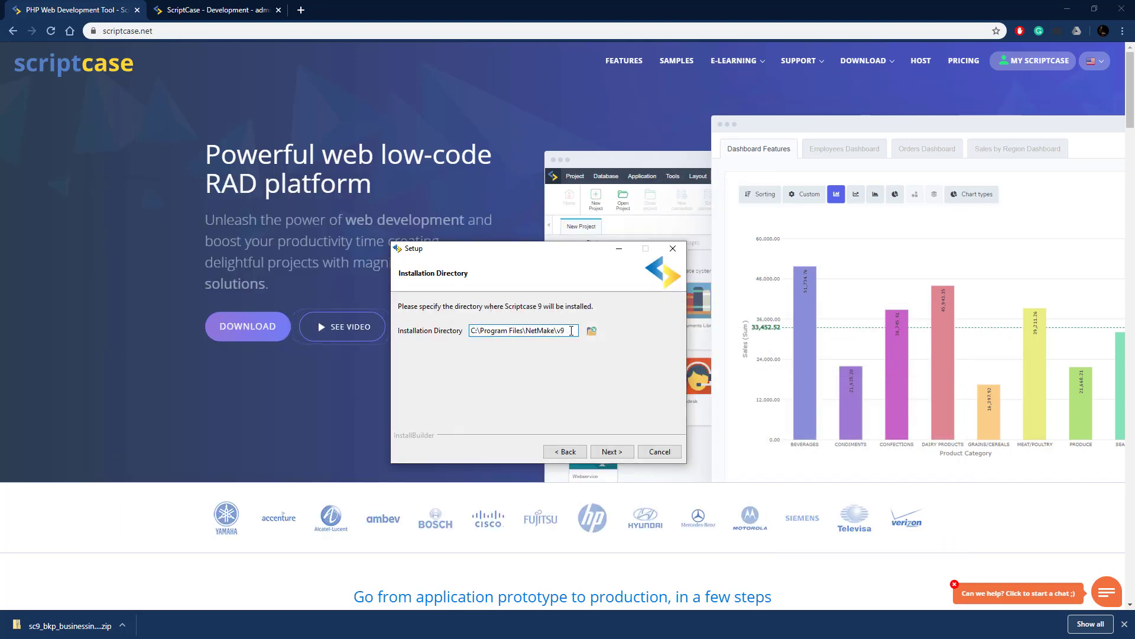
Change the installation directory to a new v9_php73 folder and continue.
{"action": "type", "text": "_php"}
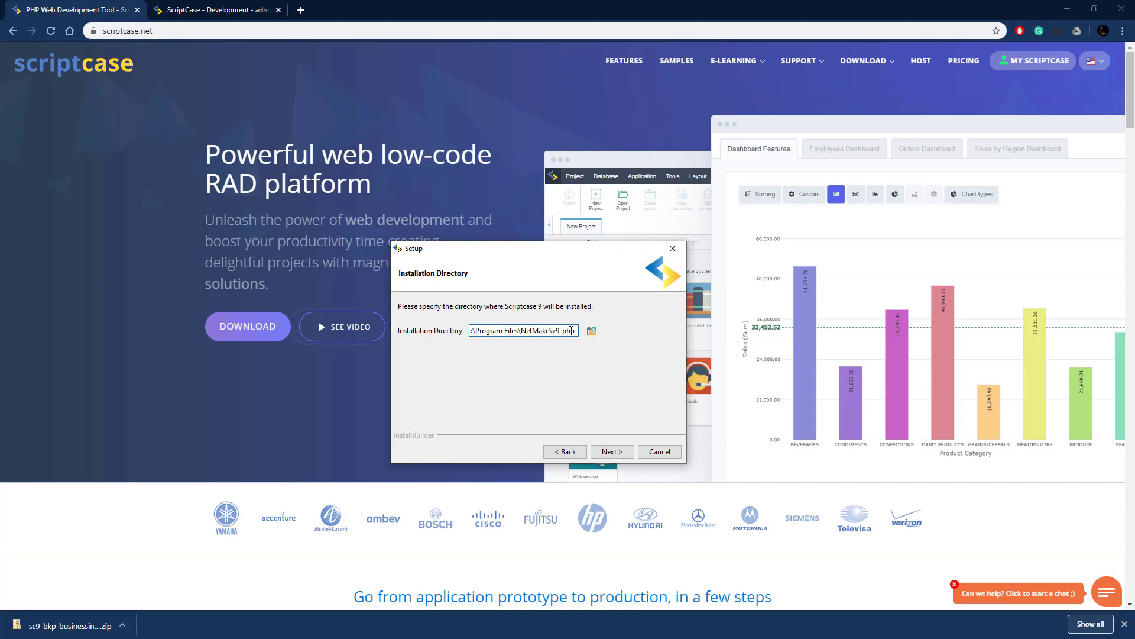
{"action": "type", "text": "73"}
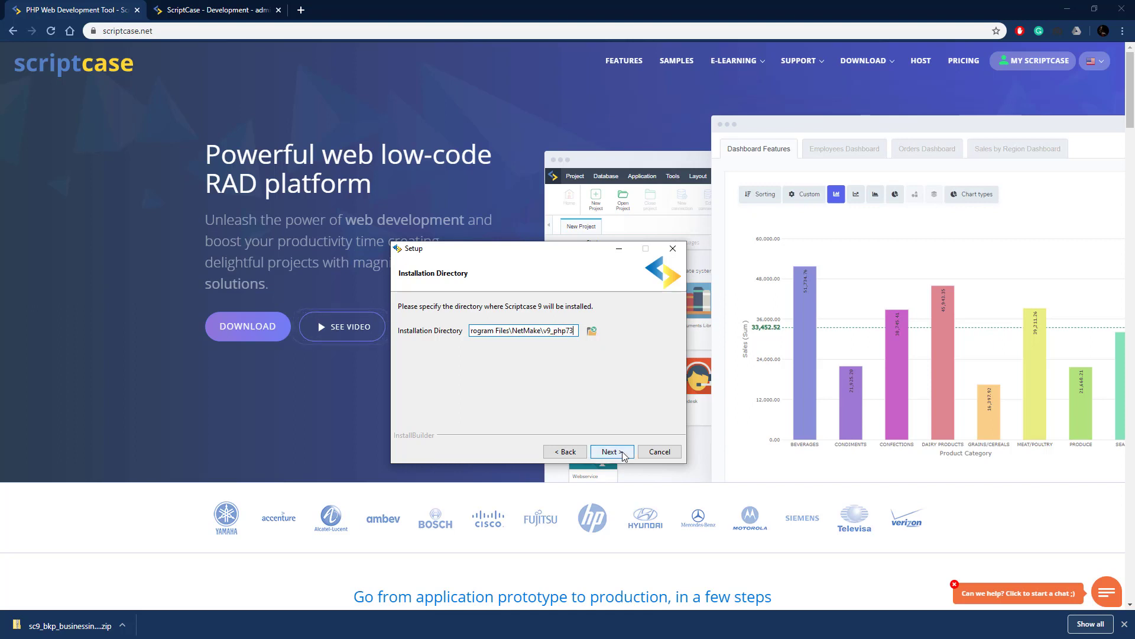
{"action": "left_click", "coordinate": [610, 451]}
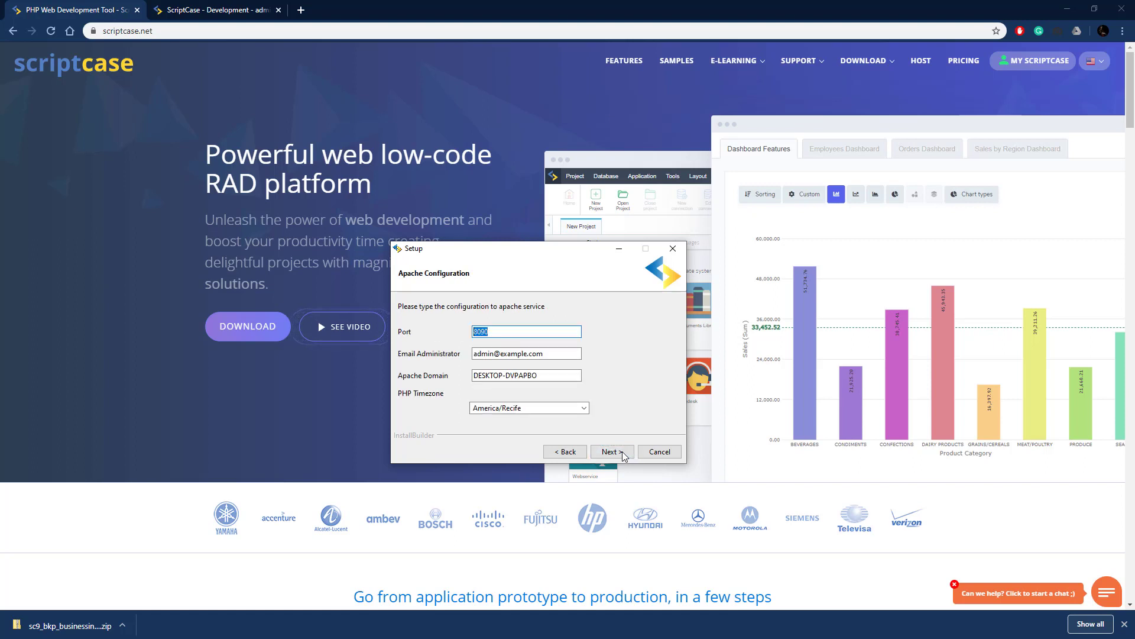
{"action": "mouse_move", "coordinate": [469, 290]}
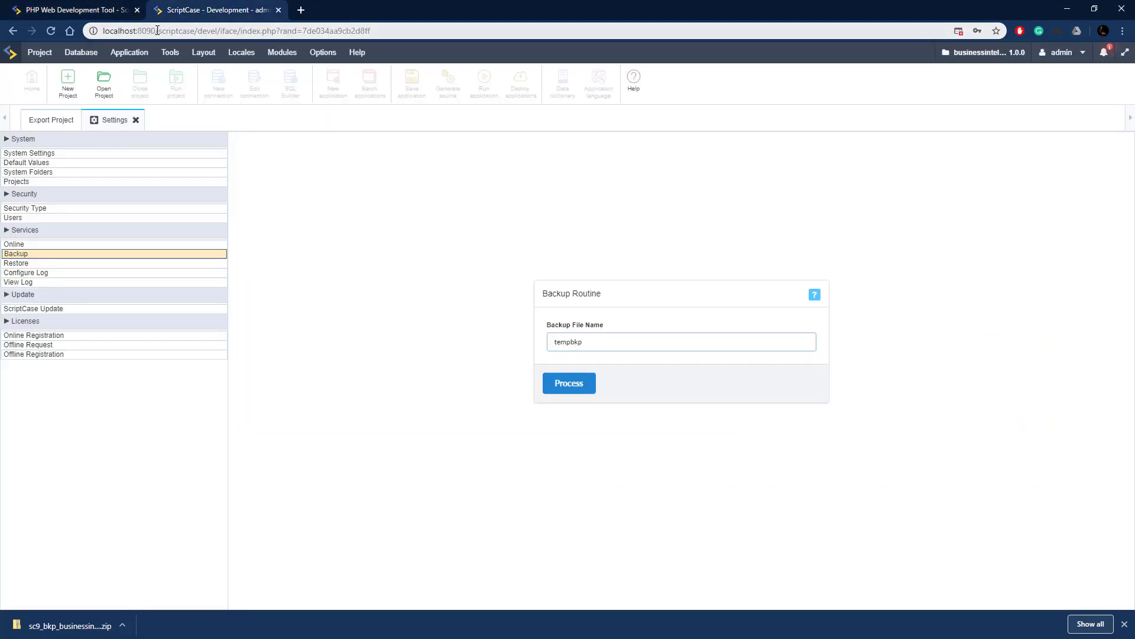
Set the Apache port to 8091 and continue to the ready-to-install page.
{"action": "left_click", "coordinate": [681, 341]}
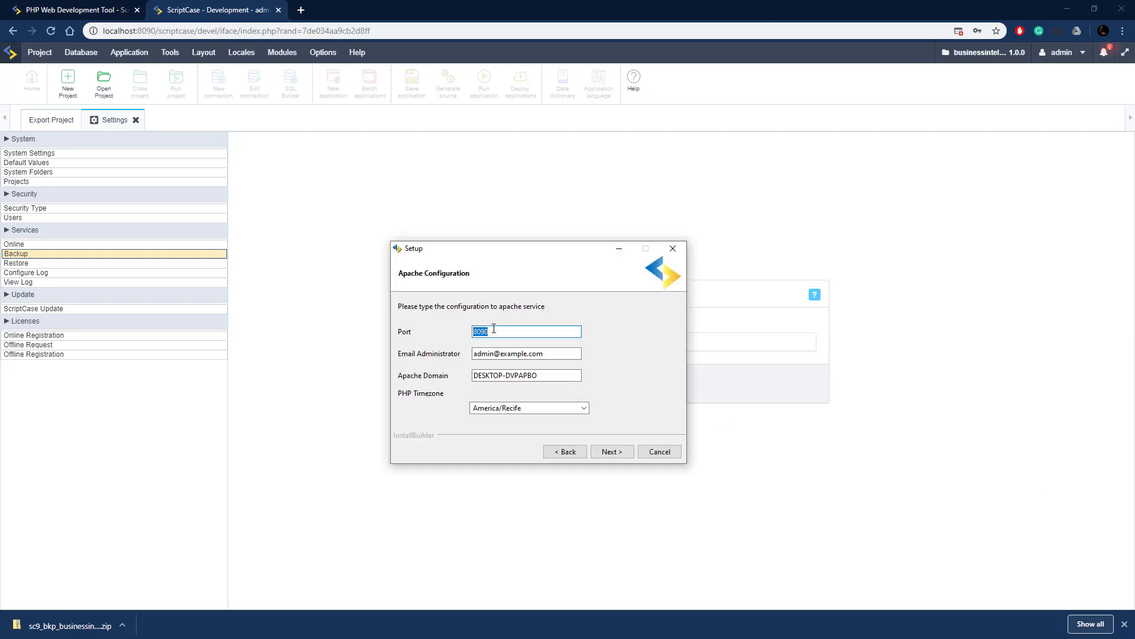
{"action": "type", "text": "809"}
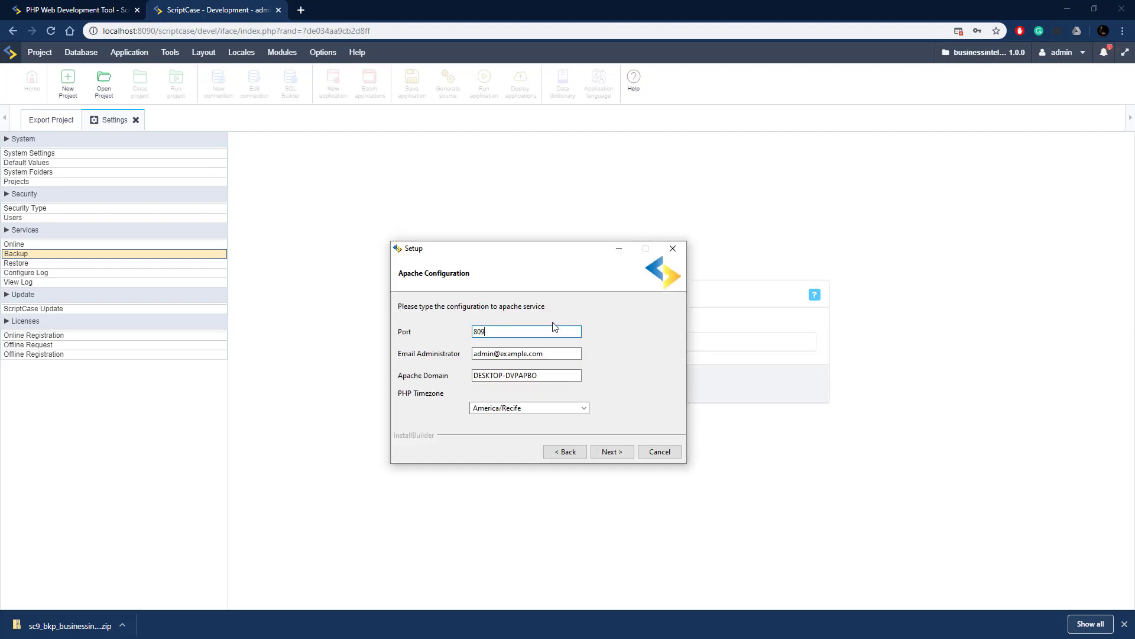
{"action": "type", "text": "1"}
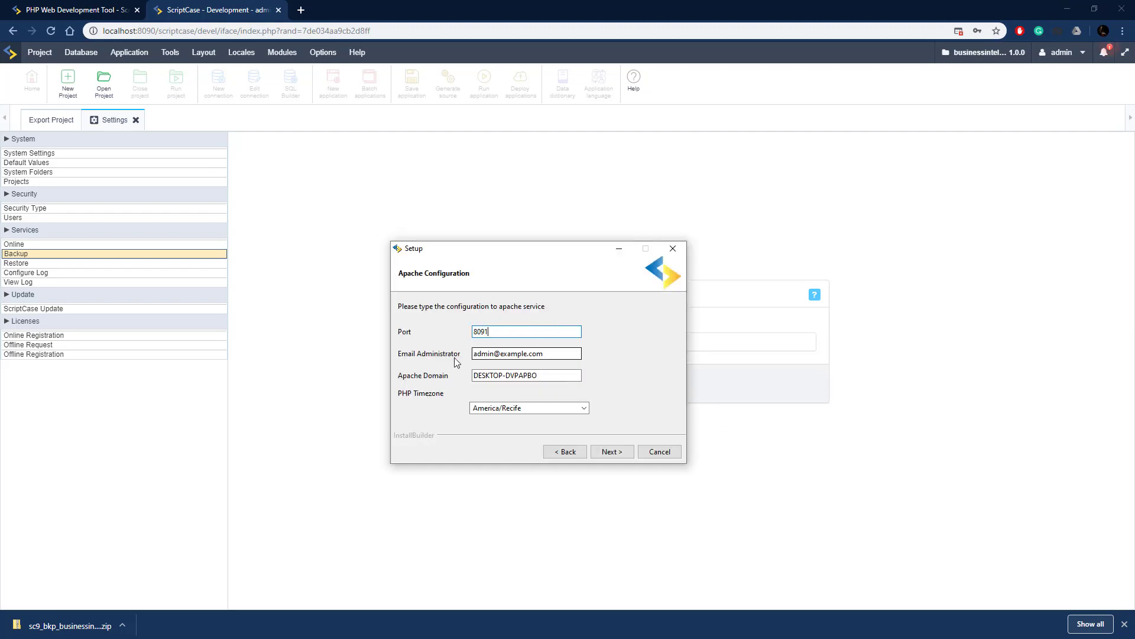
{"action": "mouse_move", "coordinate": [527, 405]}
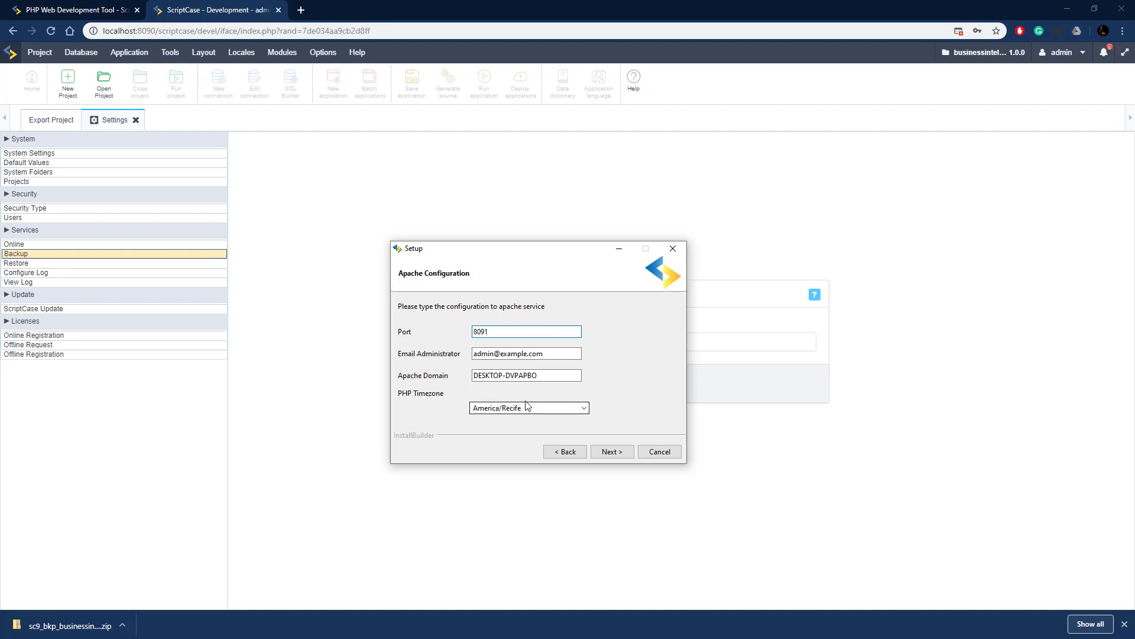
{"action": "mouse_move", "coordinate": [612, 450]}
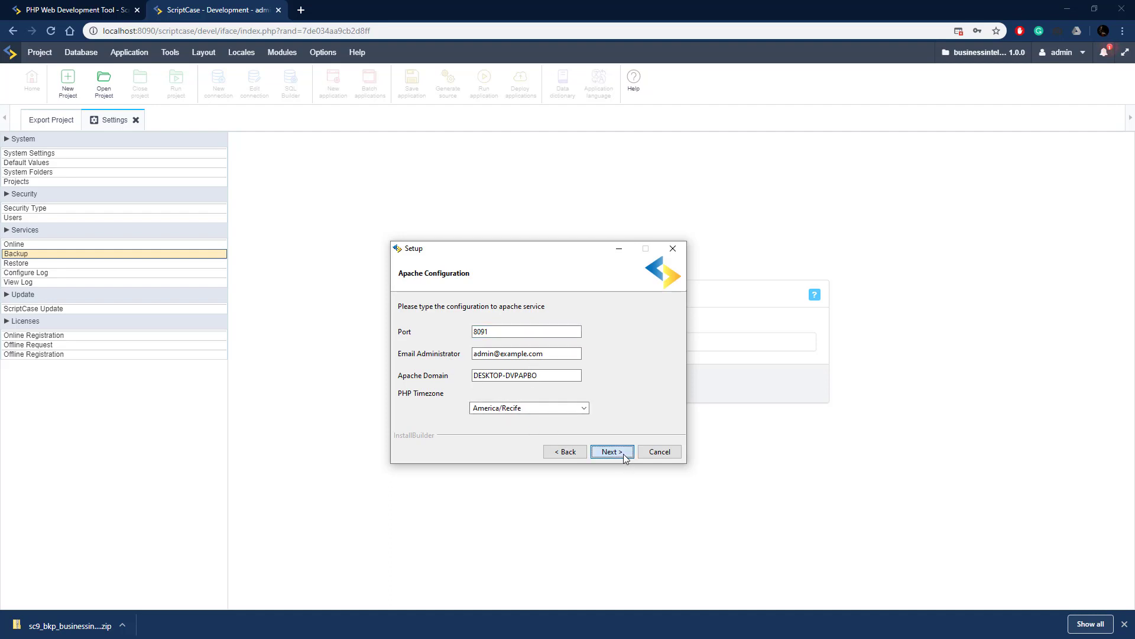
{"action": "left_click", "coordinate": [610, 451]}
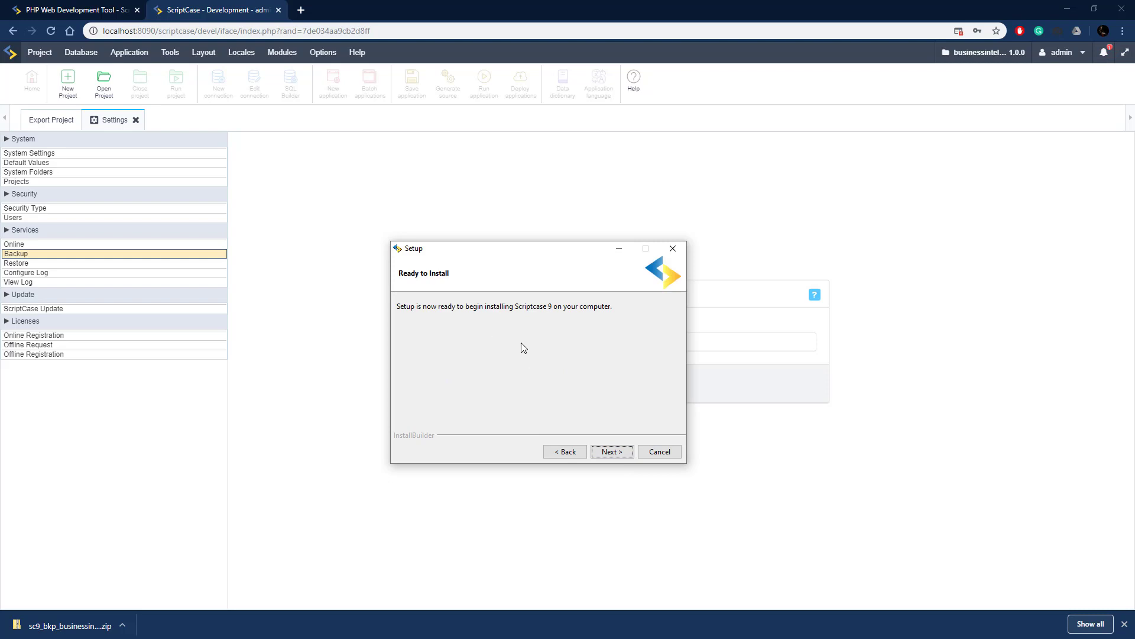
Install Scriptcase 9, skip the readme and finish, launching Scriptcase 9.
{"action": "left_click", "coordinate": [612, 450]}
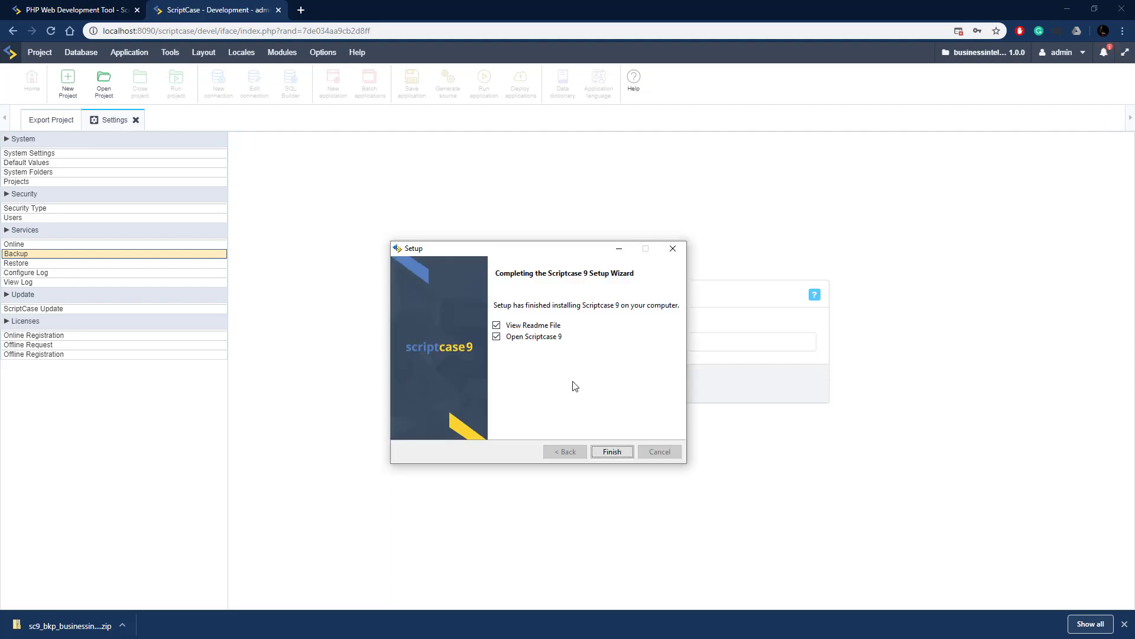
{"action": "mouse_move", "coordinate": [548, 351]}
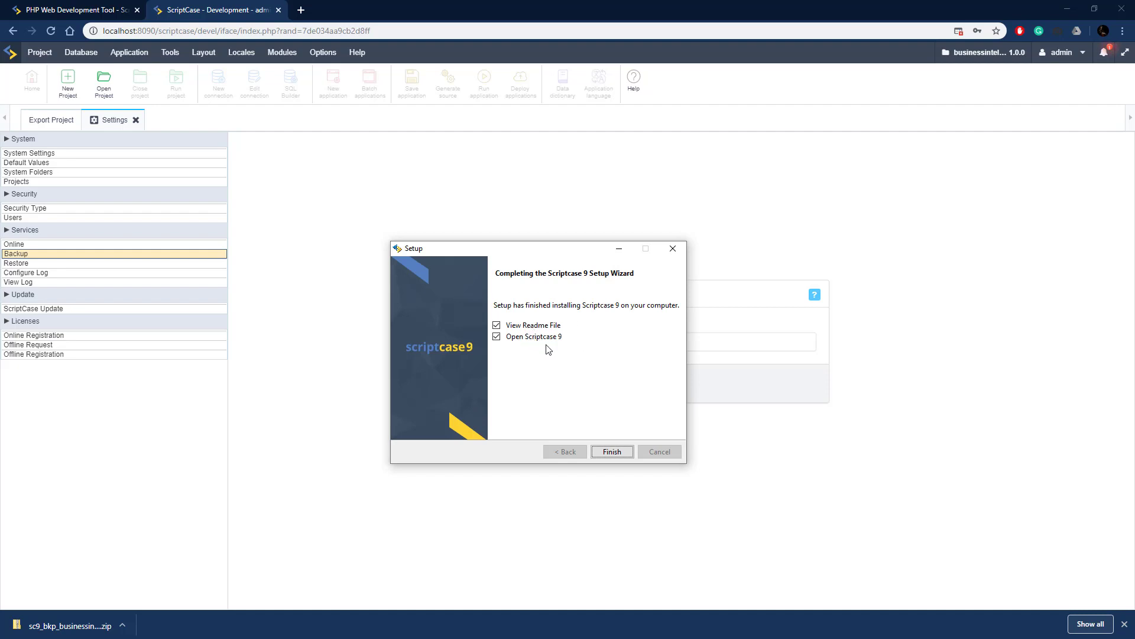
{"action": "left_click", "coordinate": [497, 324]}
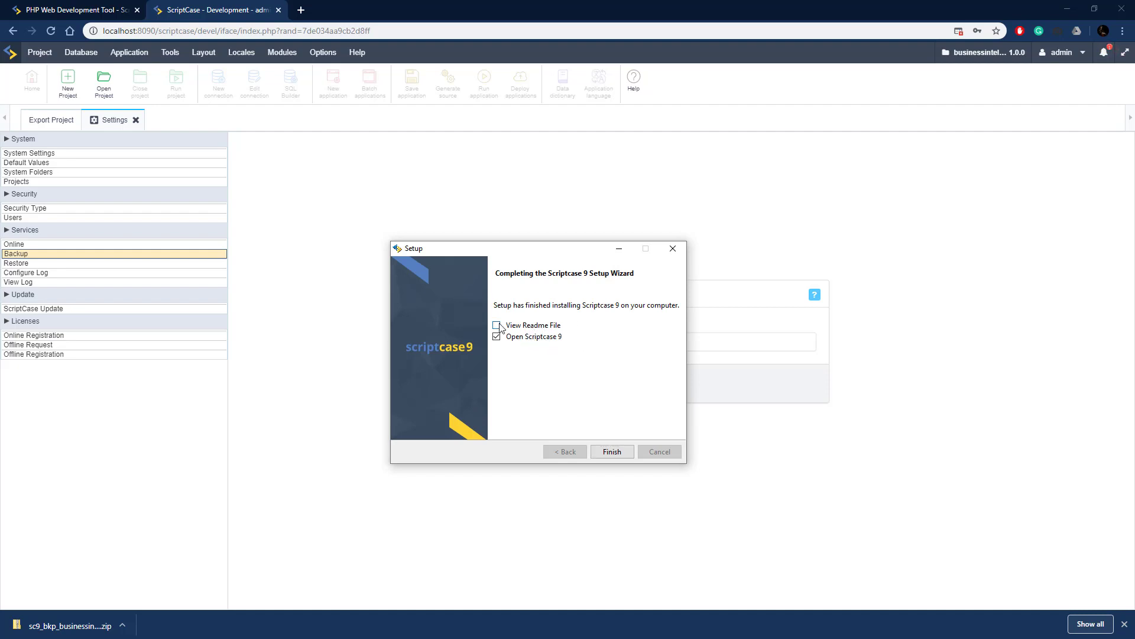
{"action": "left_click", "coordinate": [497, 325]}
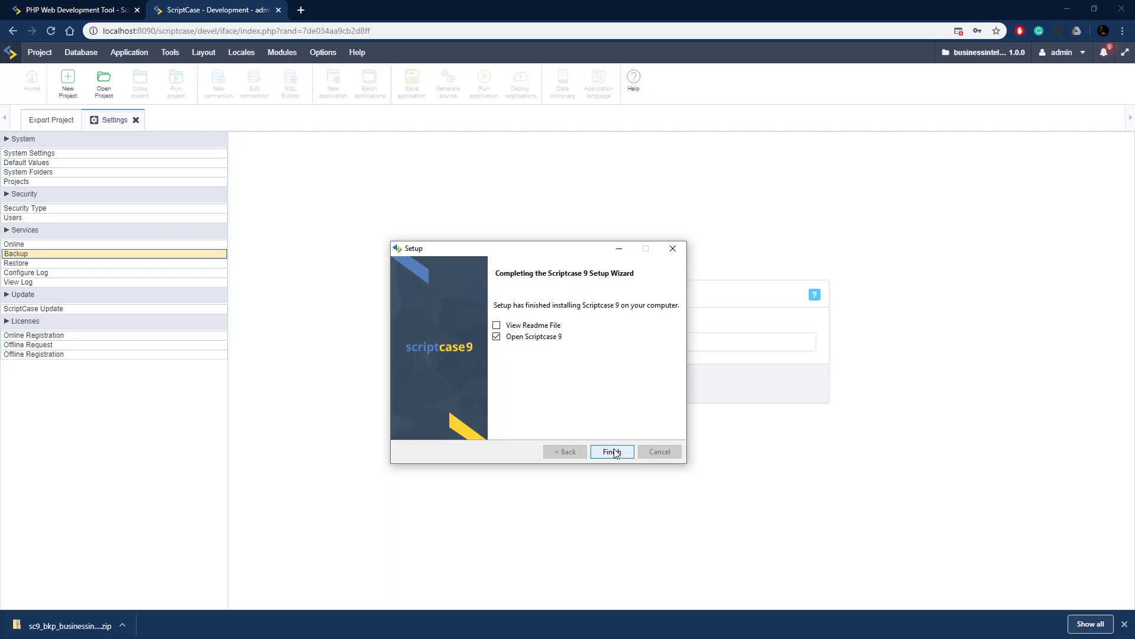
{"action": "left_click", "coordinate": [611, 451]}
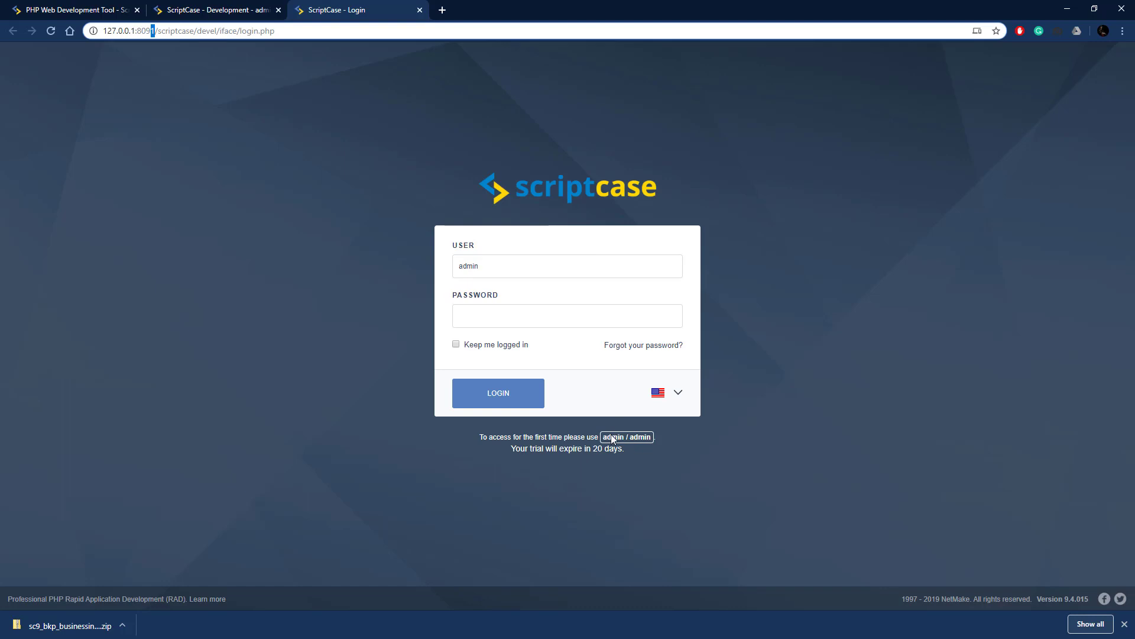
{"action": "mouse_move", "coordinate": [567, 460]}
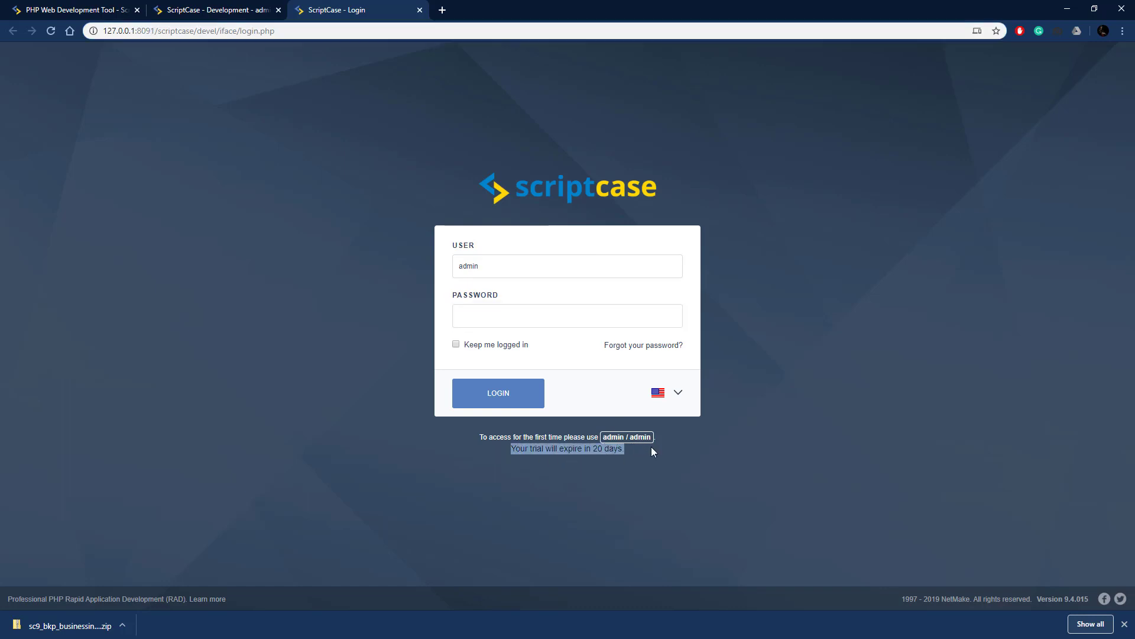
Sign in with the admin password to the new instance on port 8091.
{"action": "left_click", "coordinate": [567, 315]}
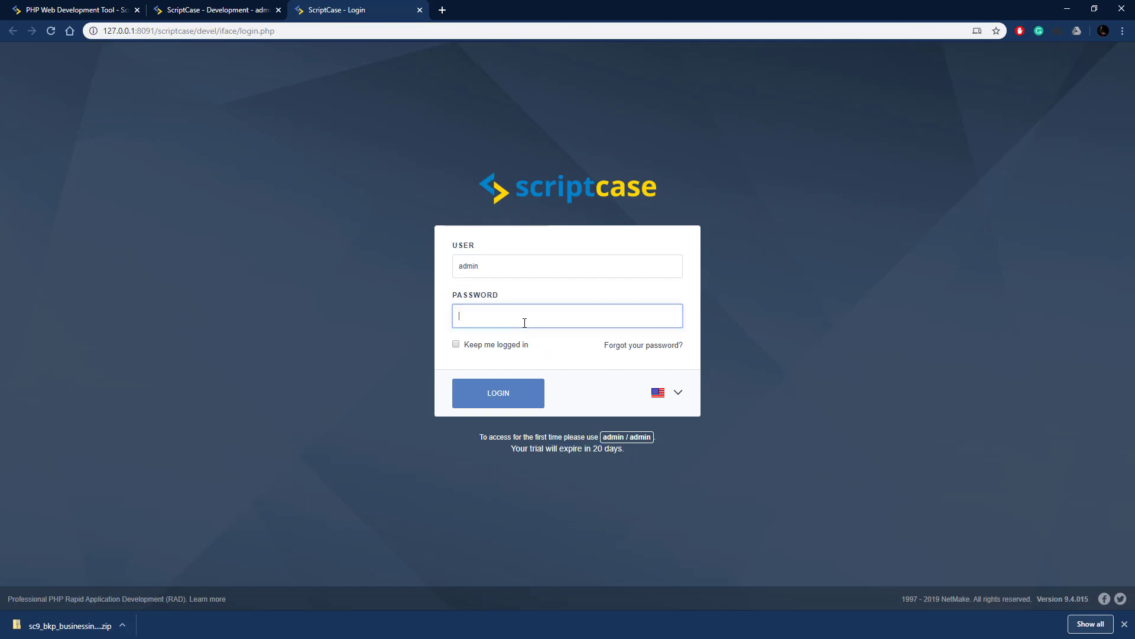
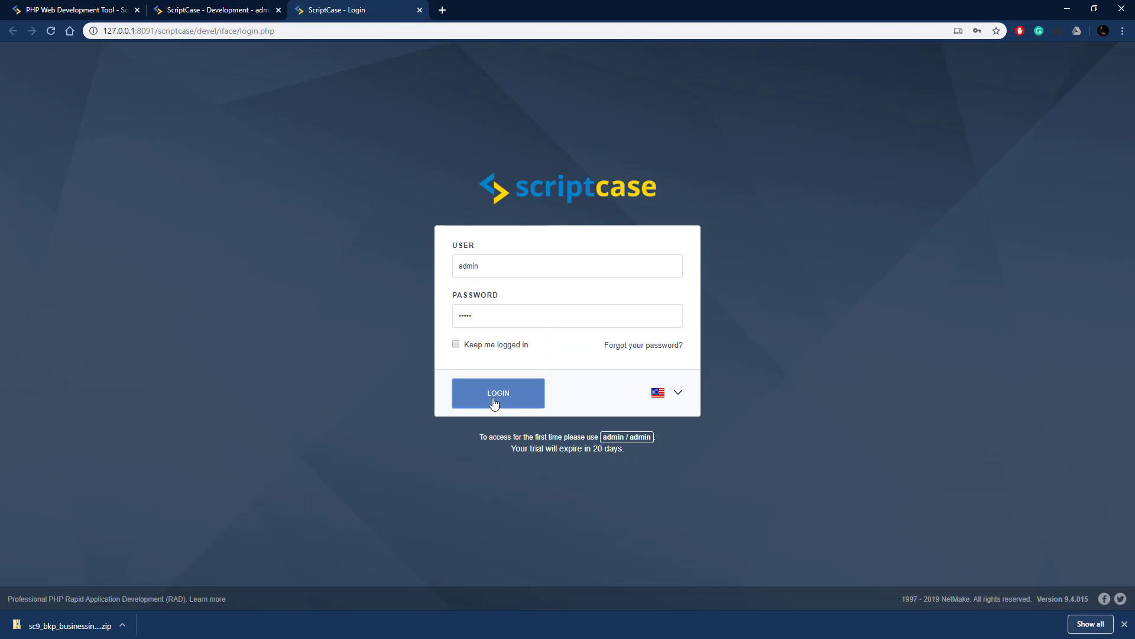
{"action": "left_click", "coordinate": [498, 393]}
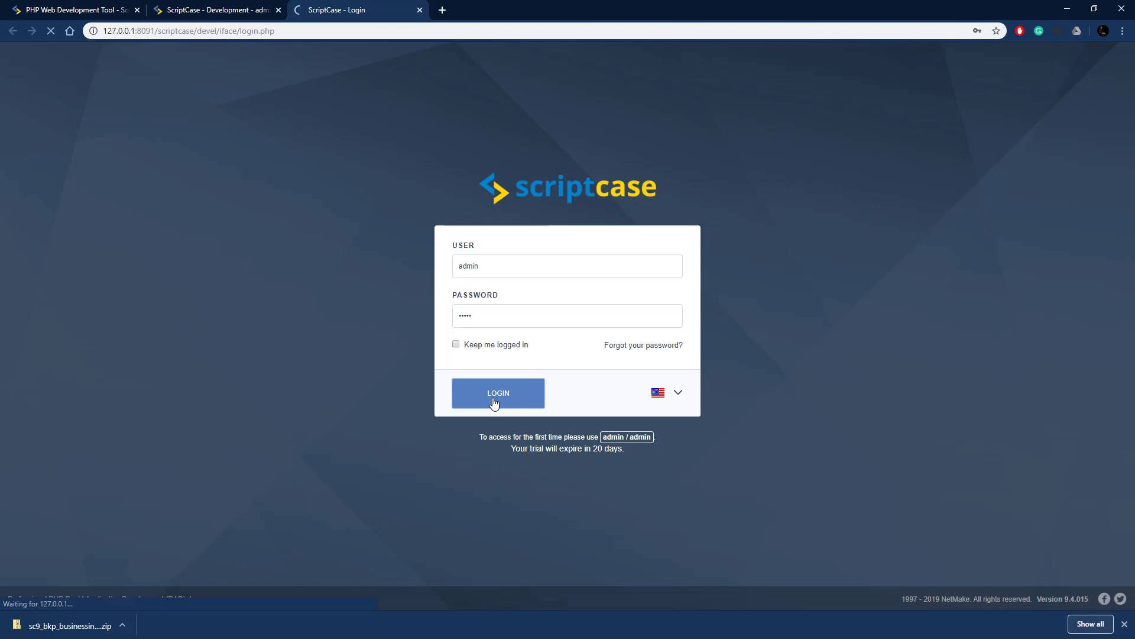
{"action": "left_click", "coordinate": [498, 393]}
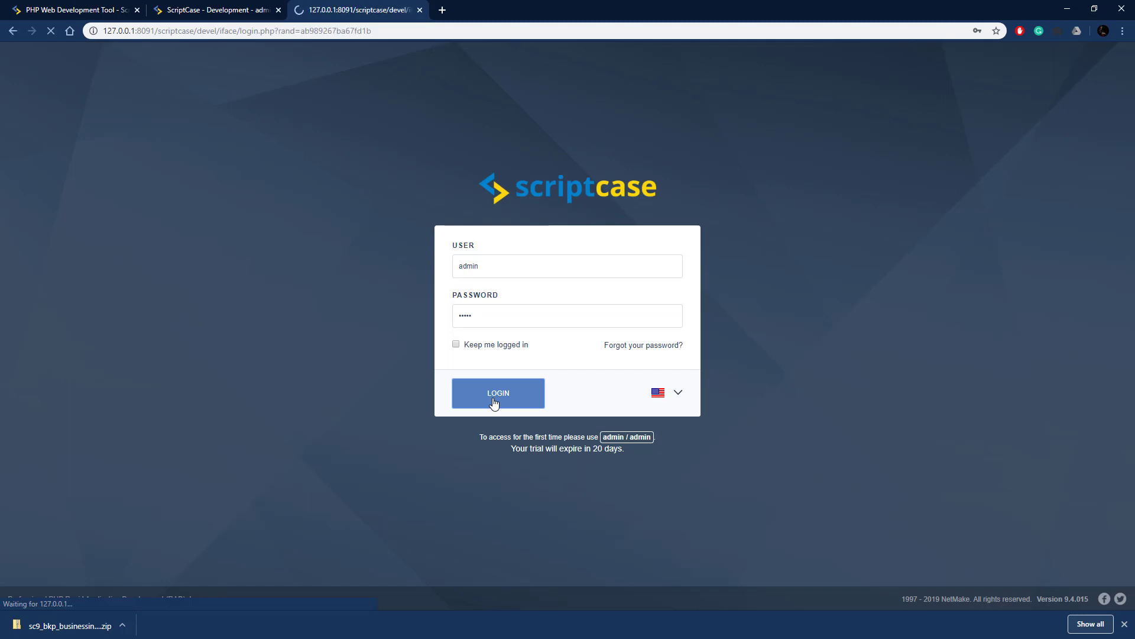
{"action": "left_click", "coordinate": [497, 393]}
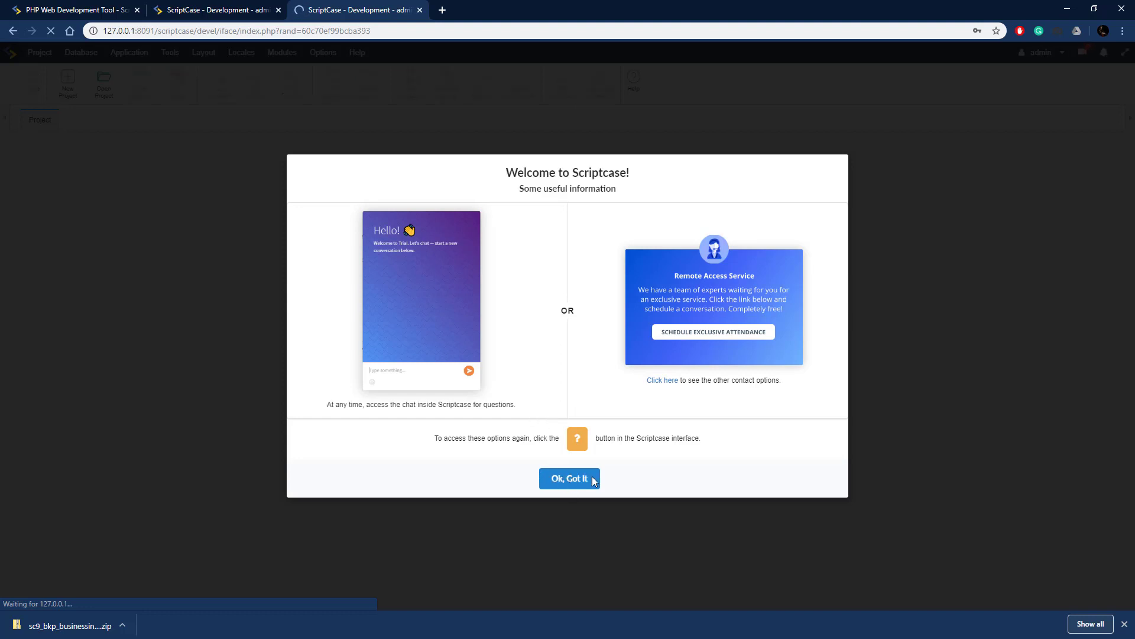
Dismiss the Welcome to Scriptcase dialog to reveal the empty project gallery.
{"action": "left_click", "coordinate": [568, 478]}
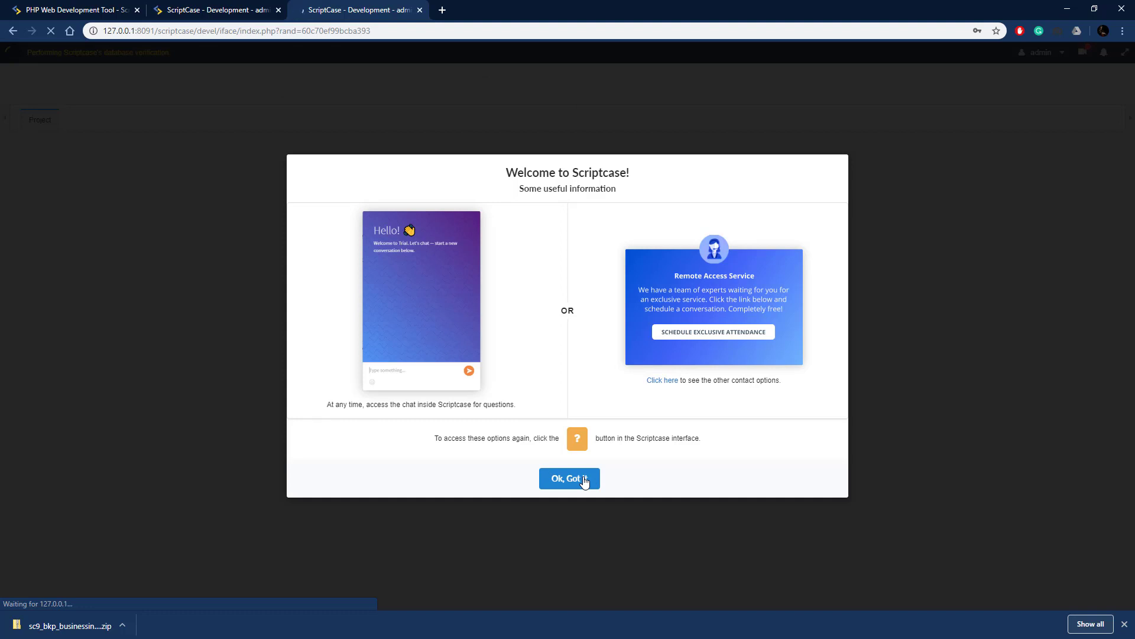
{"action": "mouse_move", "coordinate": [508, 454]}
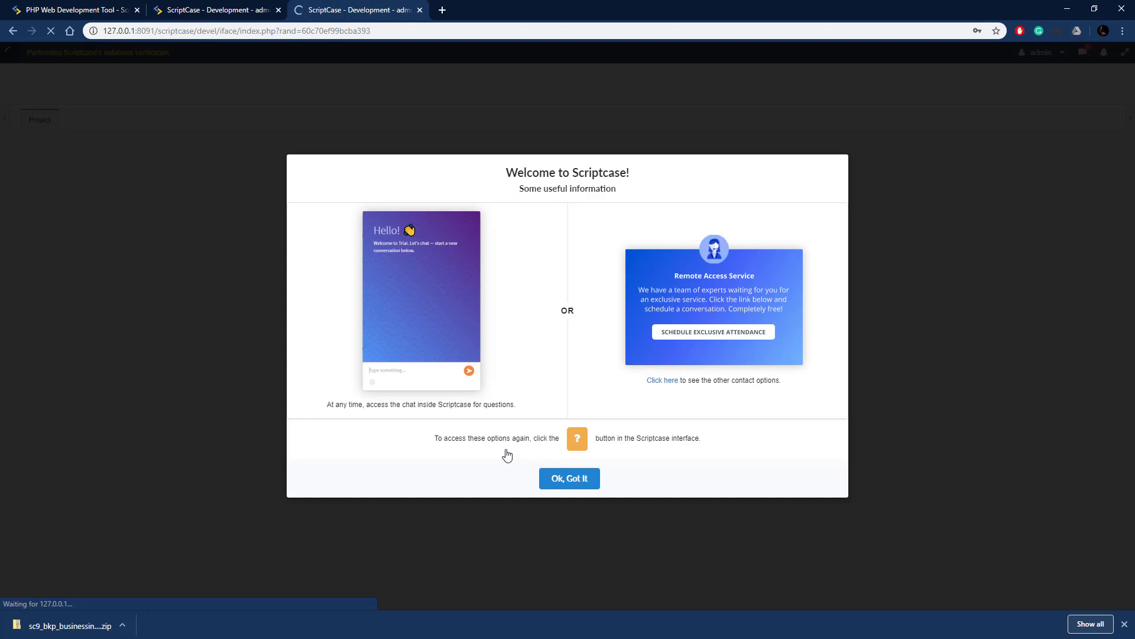
{"action": "left_click", "coordinate": [569, 477]}
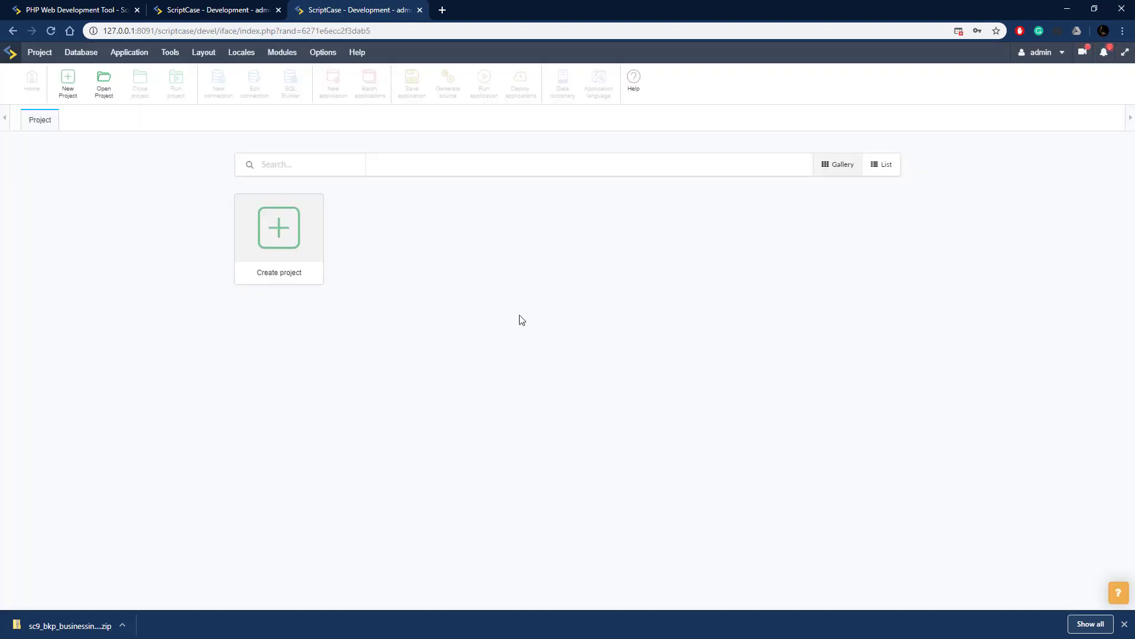
{"action": "mouse_move", "coordinate": [490, 281]}
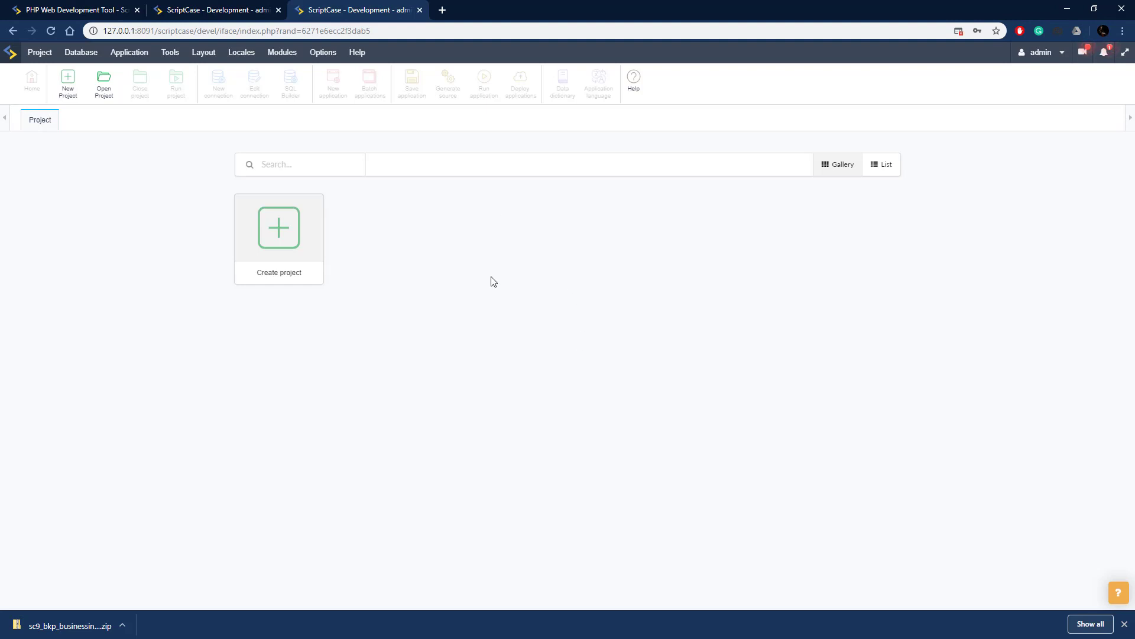
{"action": "left_click", "coordinate": [1040, 52]}
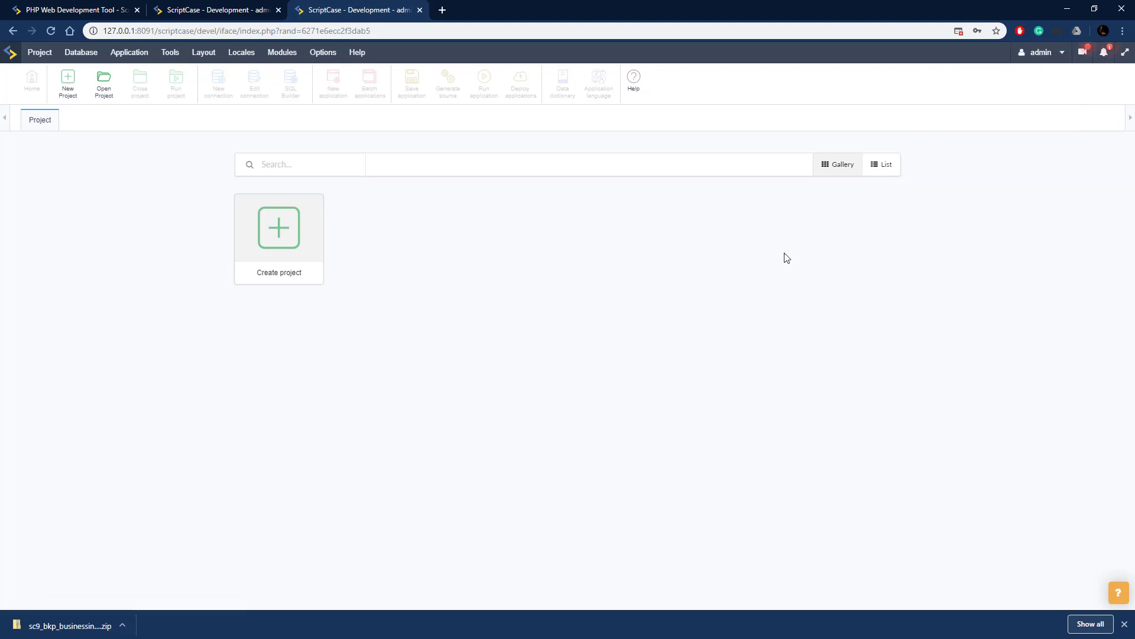
{"action": "mouse_move", "coordinate": [304, 196]}
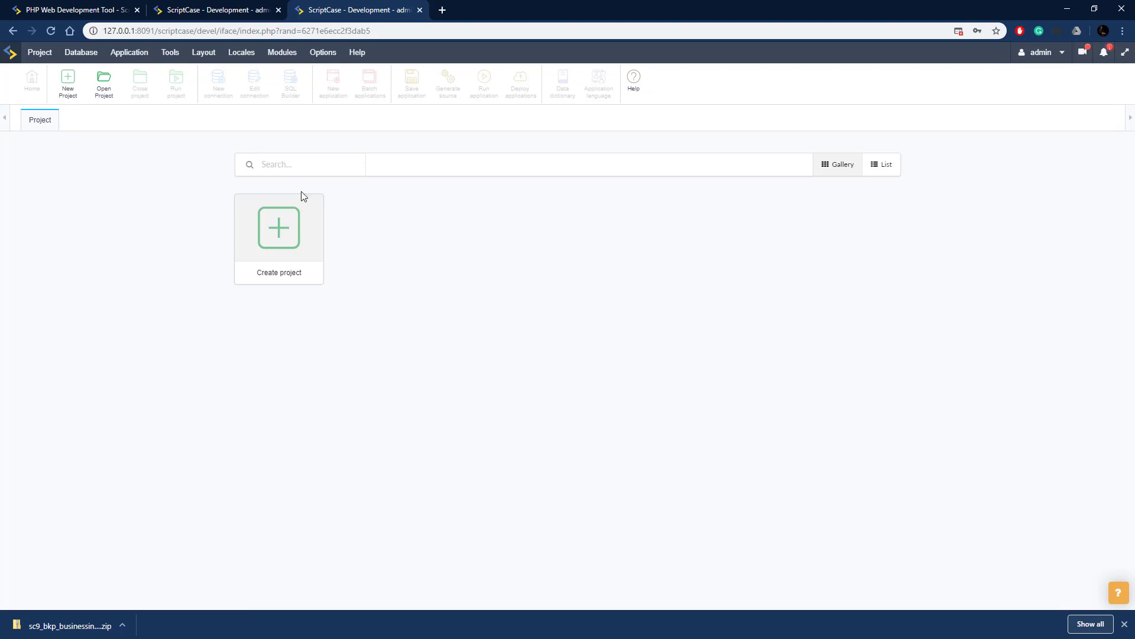
{"action": "mouse_move", "coordinate": [58, 630]}
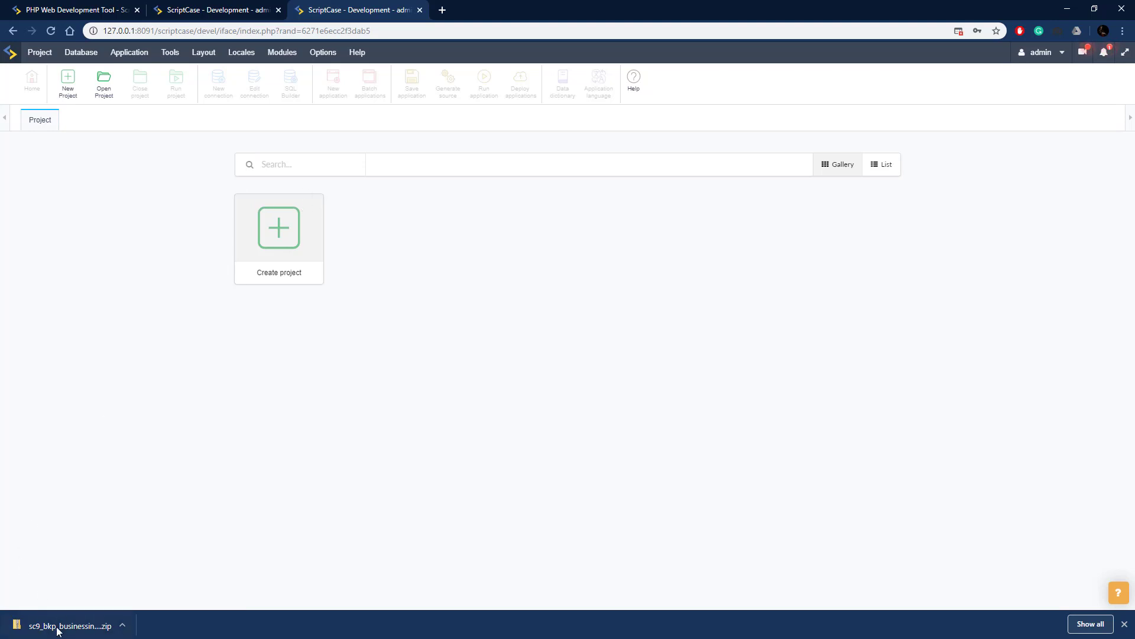
Start a project import and browse for the backup file.
{"action": "left_click", "coordinate": [39, 52]}
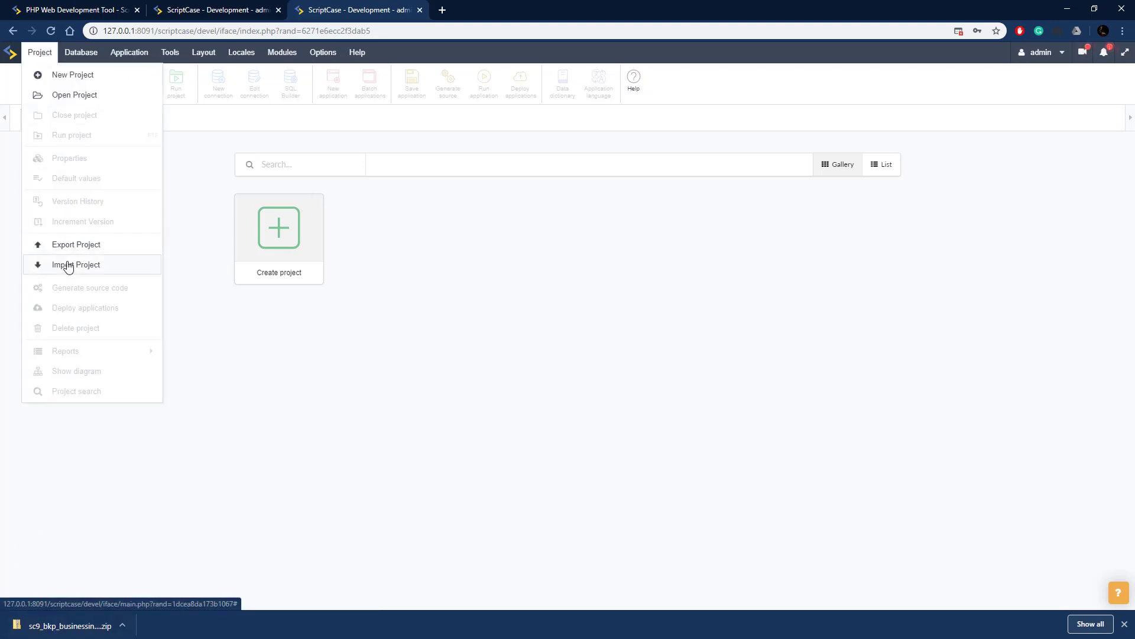
{"action": "left_click", "coordinate": [75, 263]}
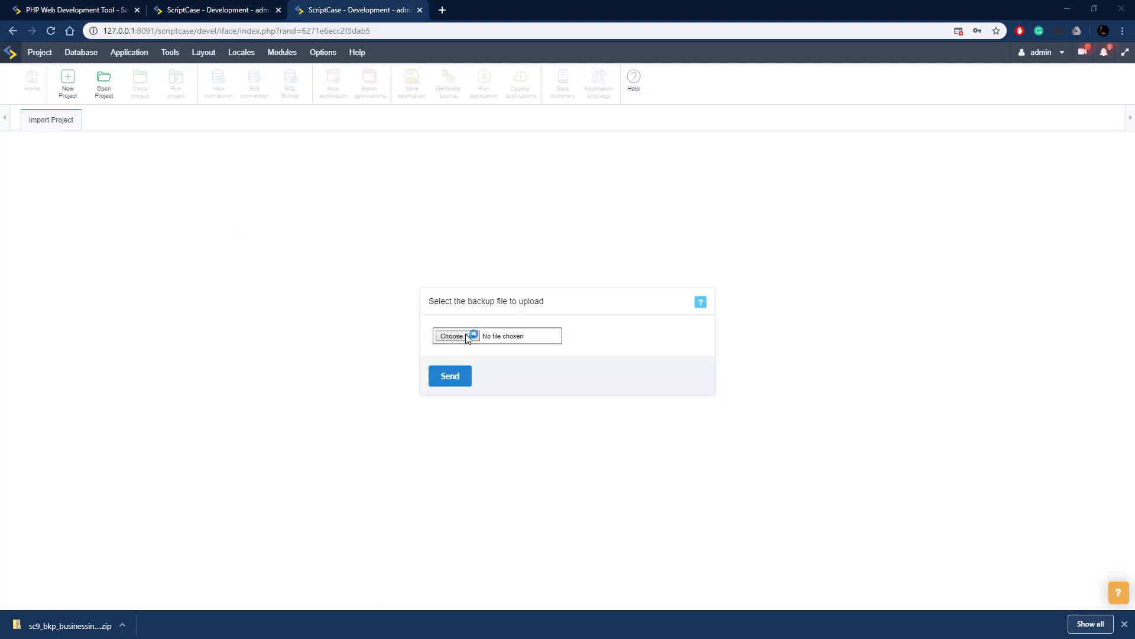
{"action": "left_click", "coordinate": [457, 334]}
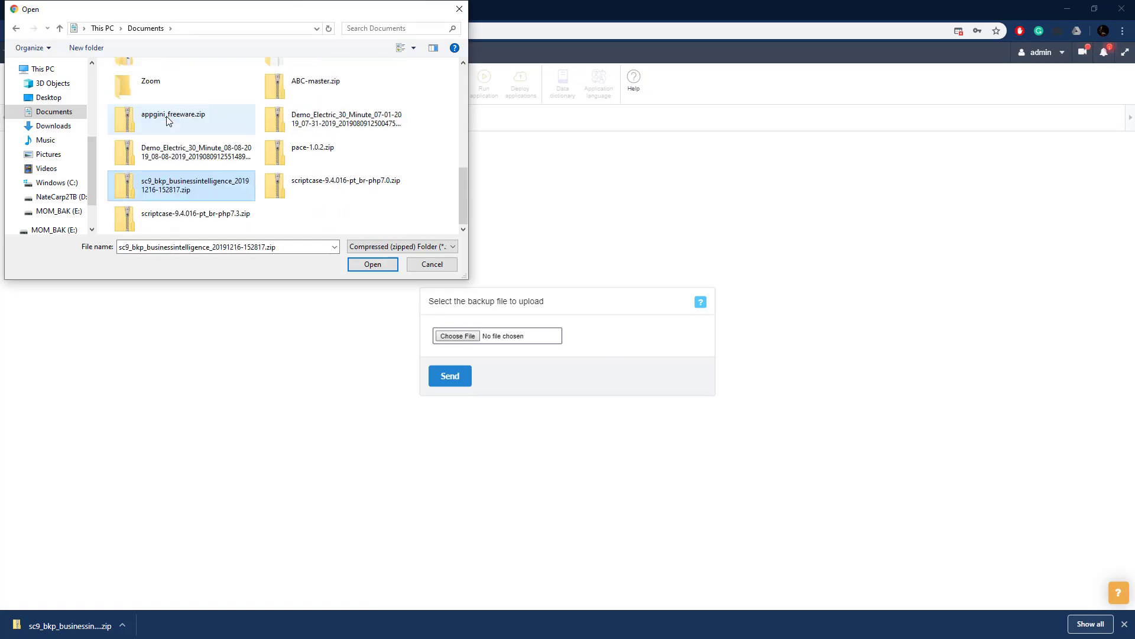
{"action": "mouse_move", "coordinate": [178, 186]}
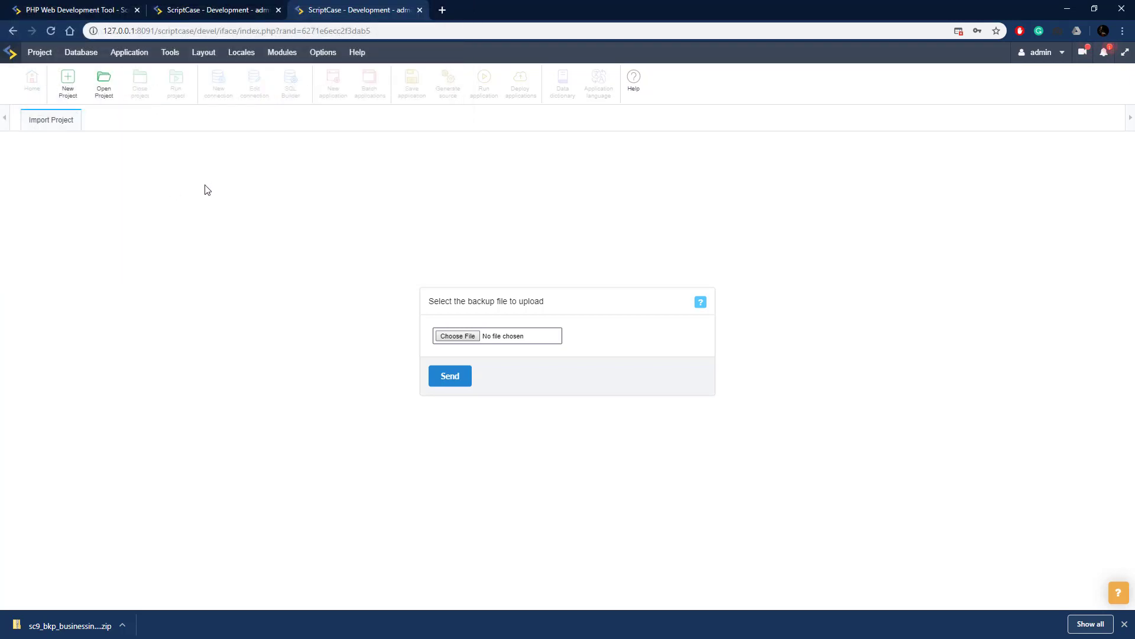
Upload the sc9_bkp zip and confirm importing it as businessintelligence.
{"action": "left_click", "coordinate": [457, 335]}
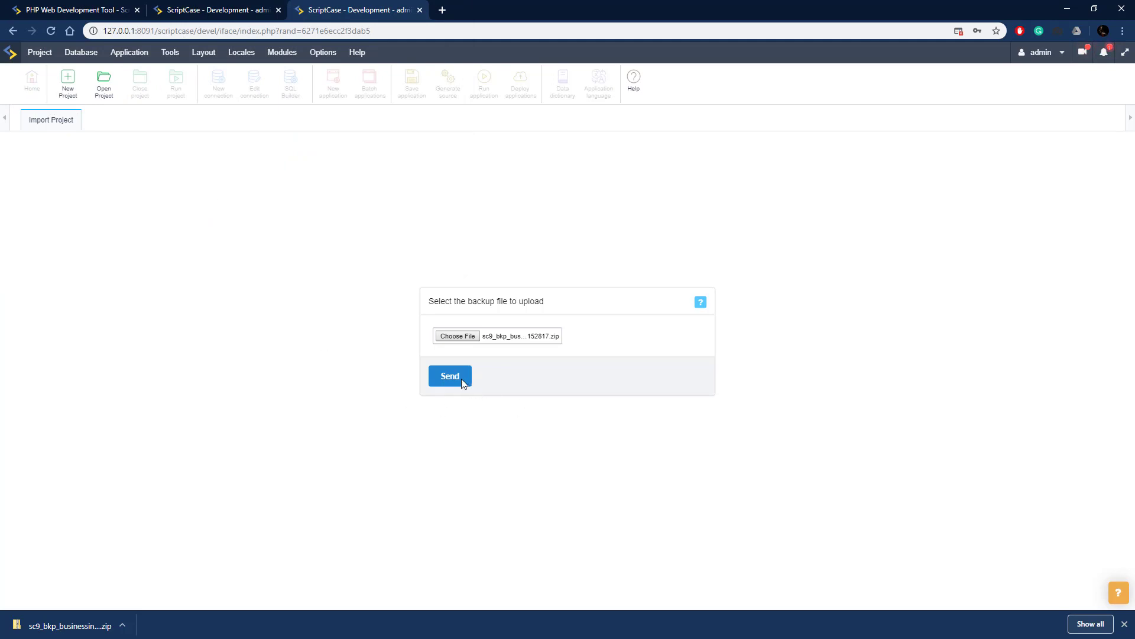
{"action": "left_click", "coordinate": [450, 376]}
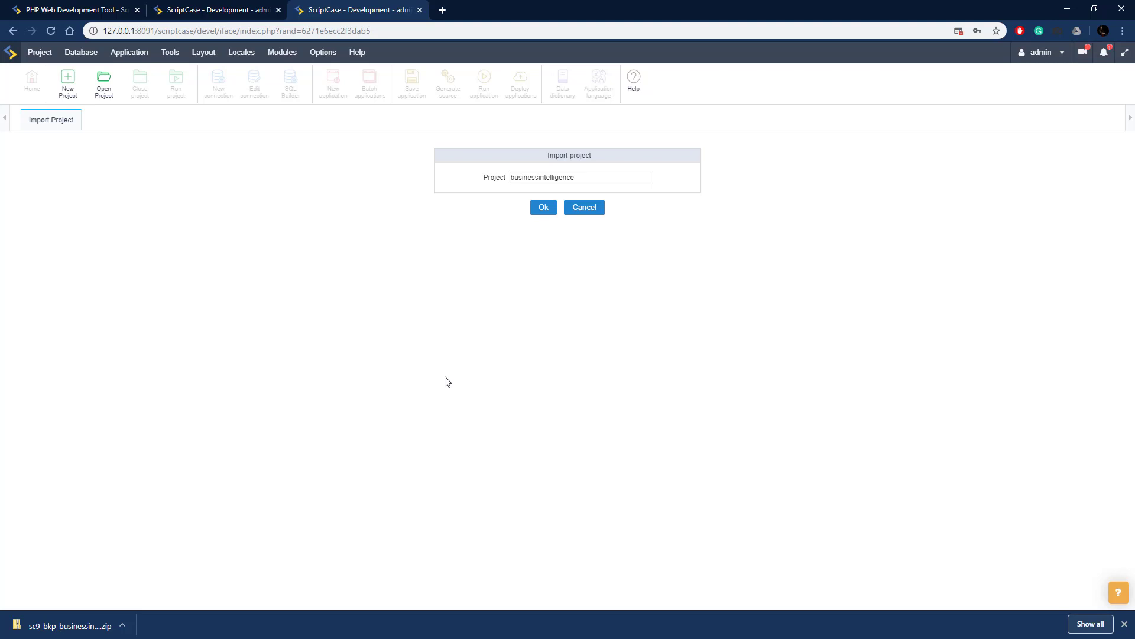
{"action": "left_click", "coordinate": [543, 207]}
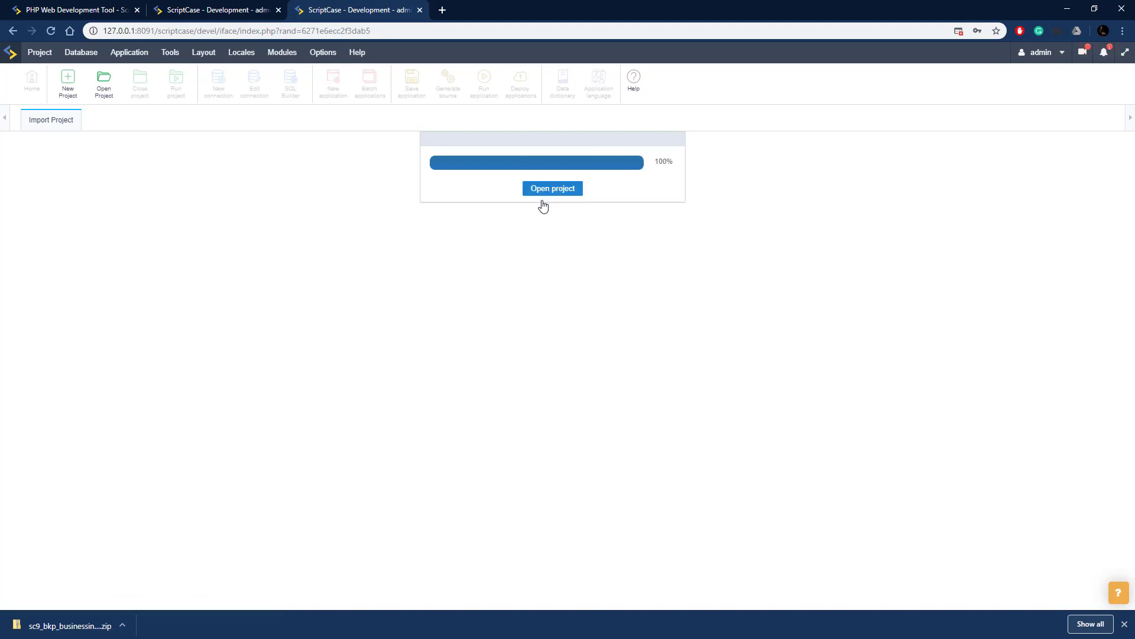
{"action": "mouse_move", "coordinate": [553, 195]}
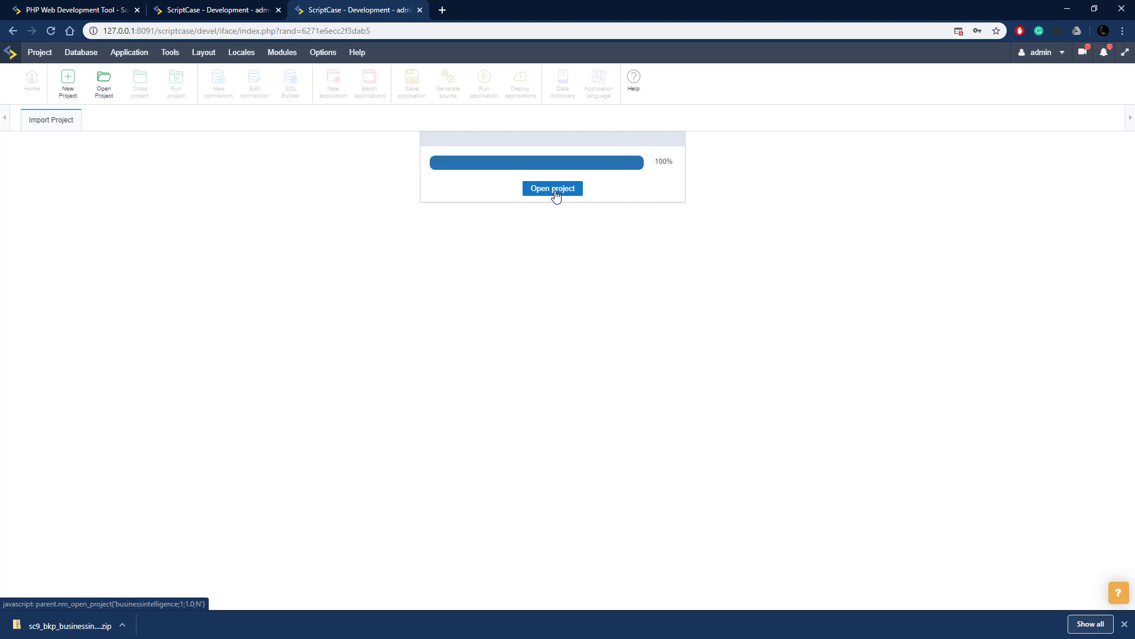
Open the imported businessintelligence project and list all its applications.
{"action": "left_click", "coordinate": [552, 188]}
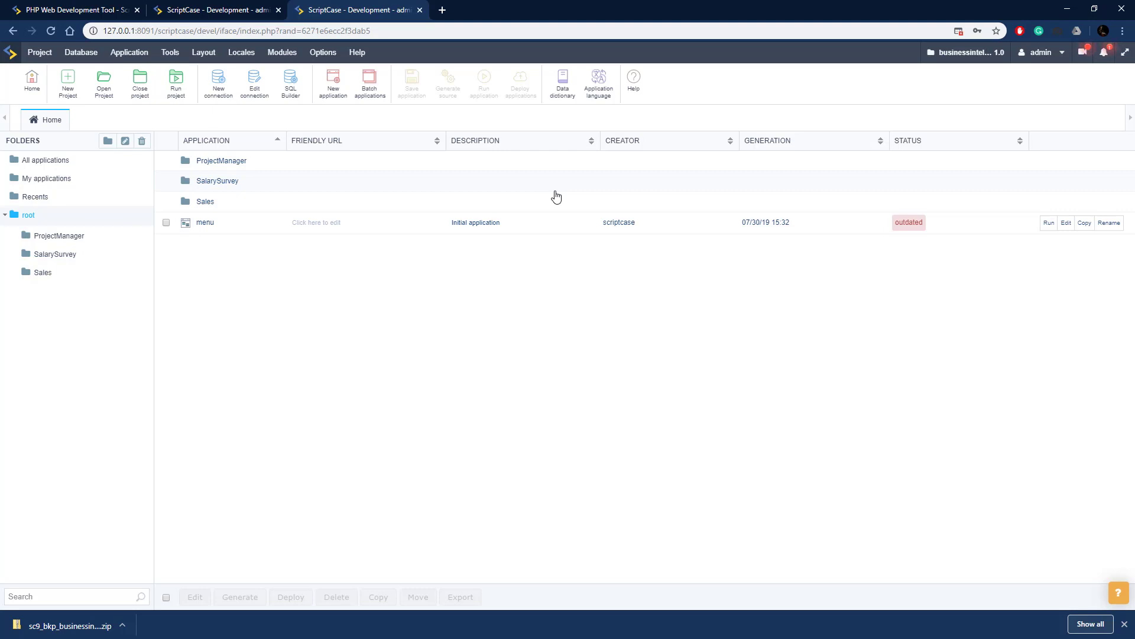
{"action": "mouse_move", "coordinate": [238, 237]}
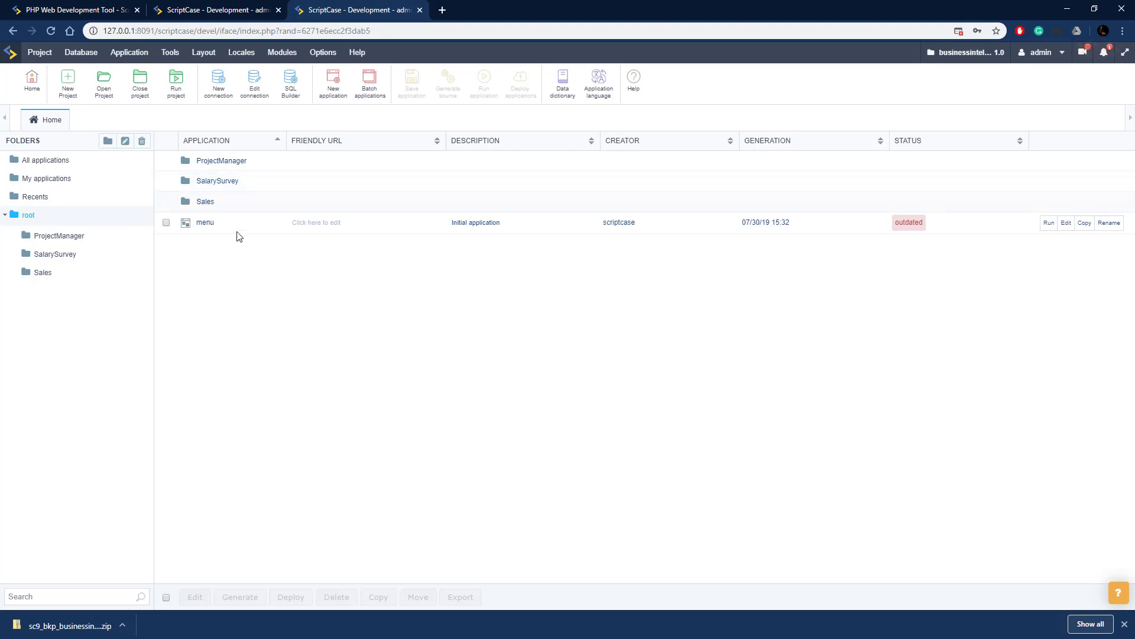
{"action": "left_click", "coordinate": [46, 160]}
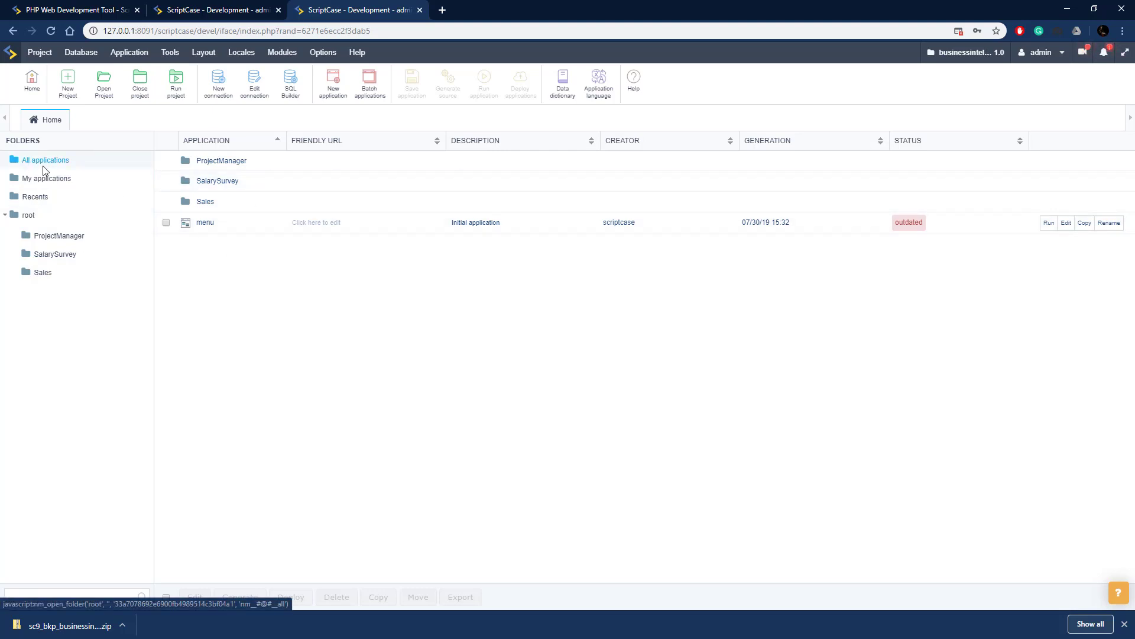
{"action": "left_click", "coordinate": [45, 160]}
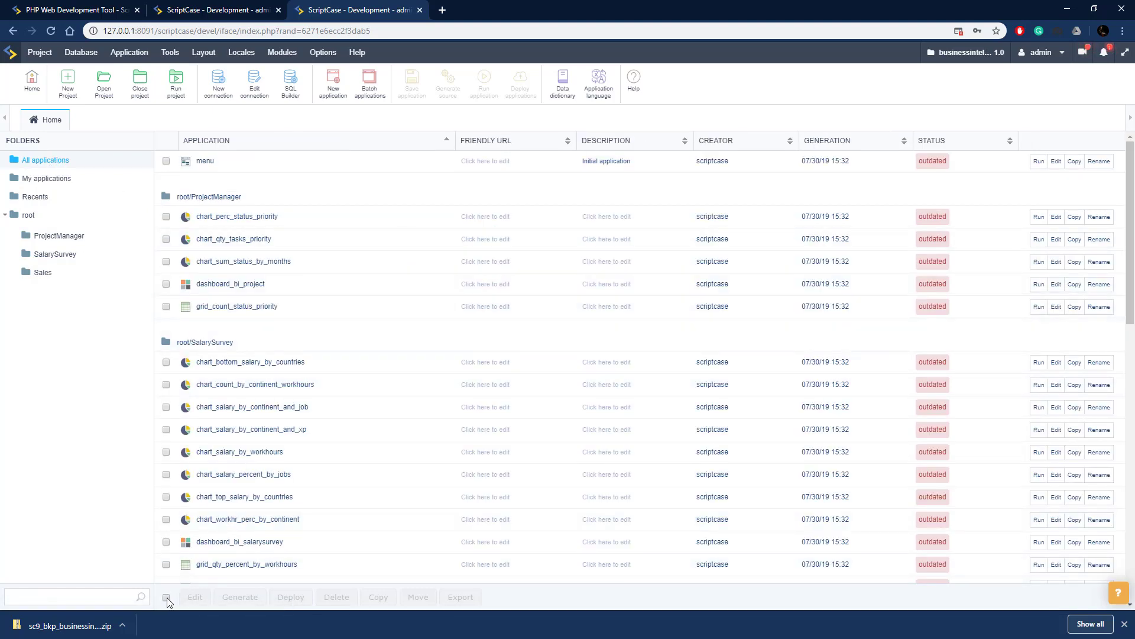
Select all 47 applications, generate their source code, and close the generation summary.
{"action": "left_click", "coordinate": [166, 596]}
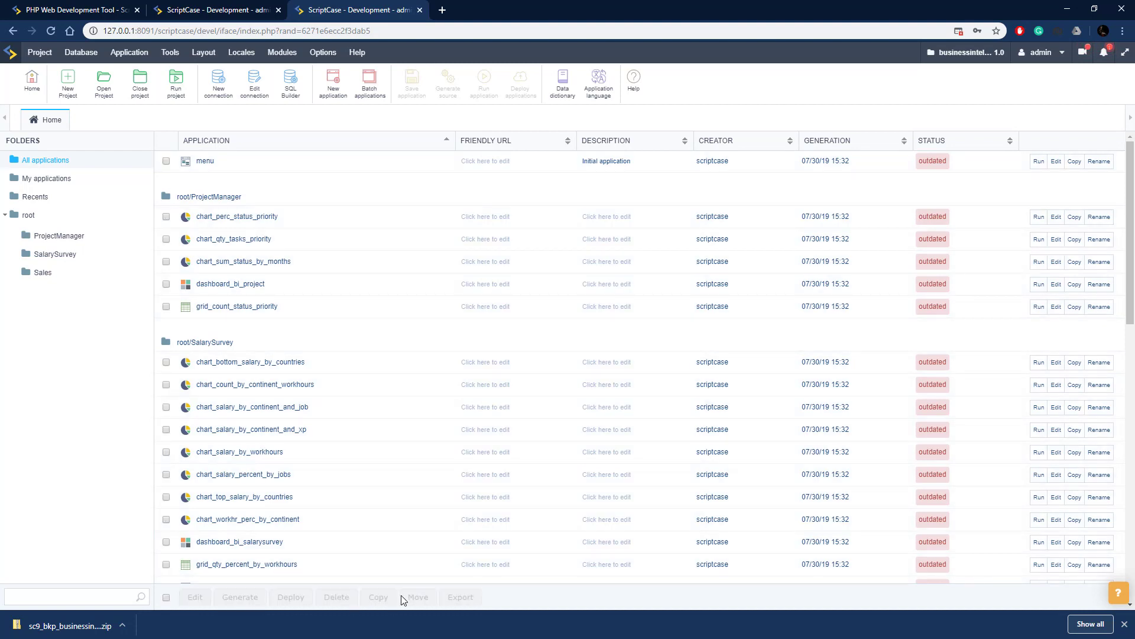
{"action": "left_click", "coordinate": [447, 82]}
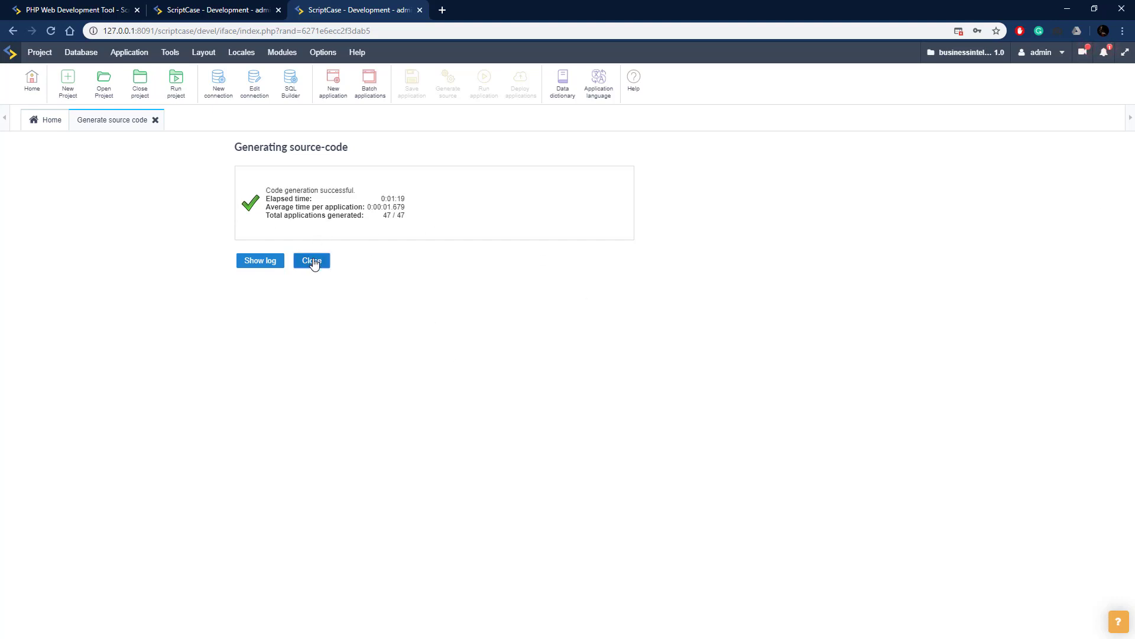
{"action": "left_click", "coordinate": [311, 260]}
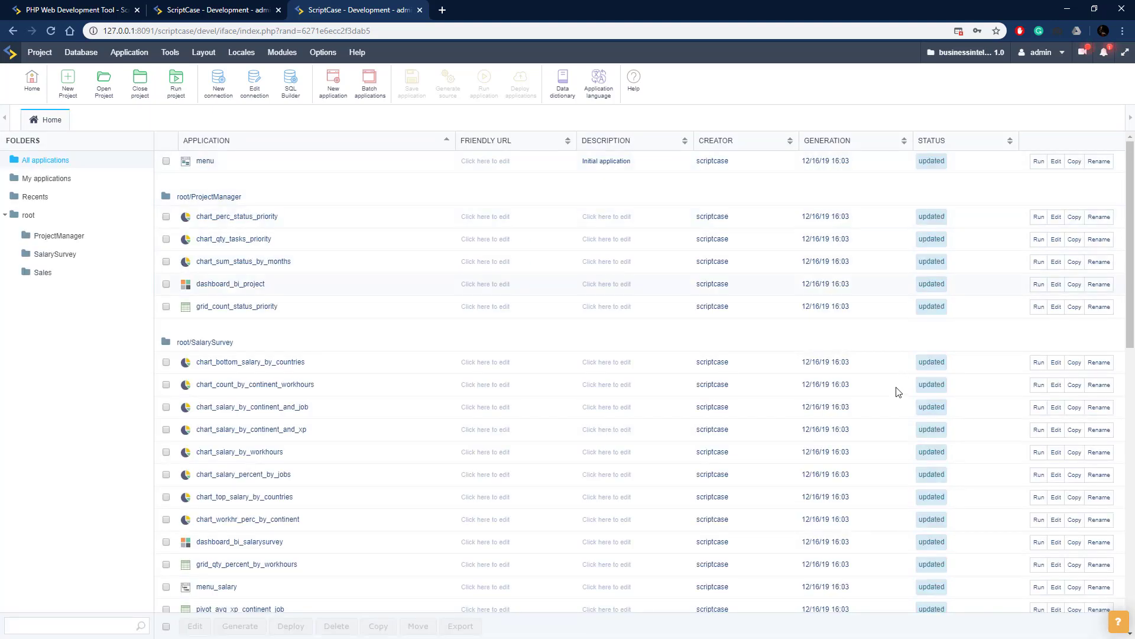
{"action": "mouse_move", "coordinate": [1038, 178]}
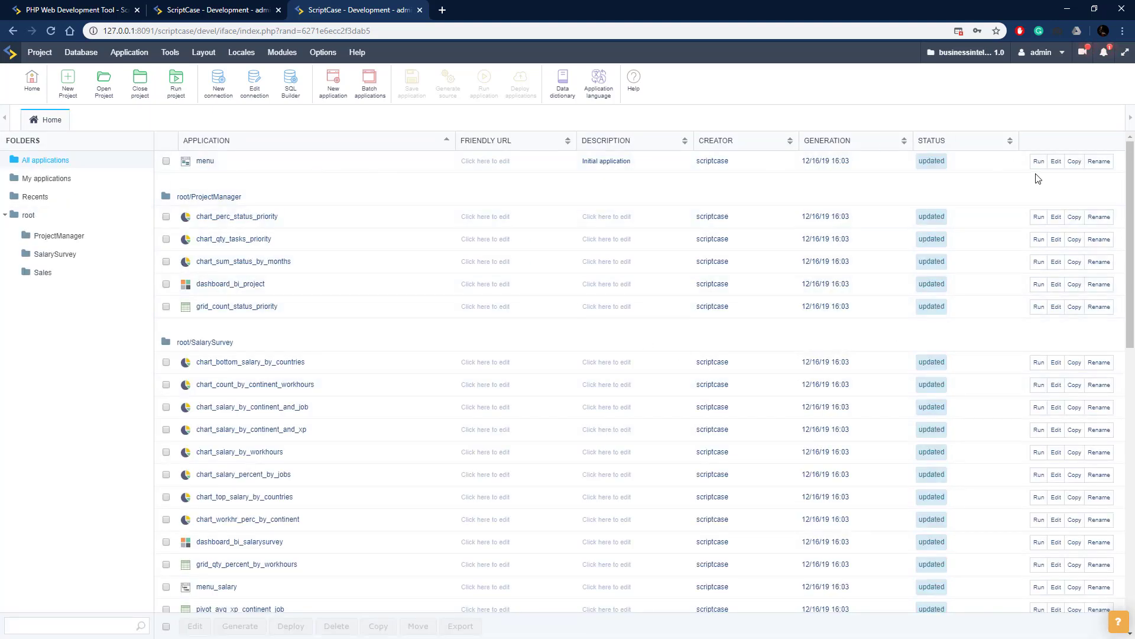
{"action": "left_click", "coordinate": [1037, 161]}
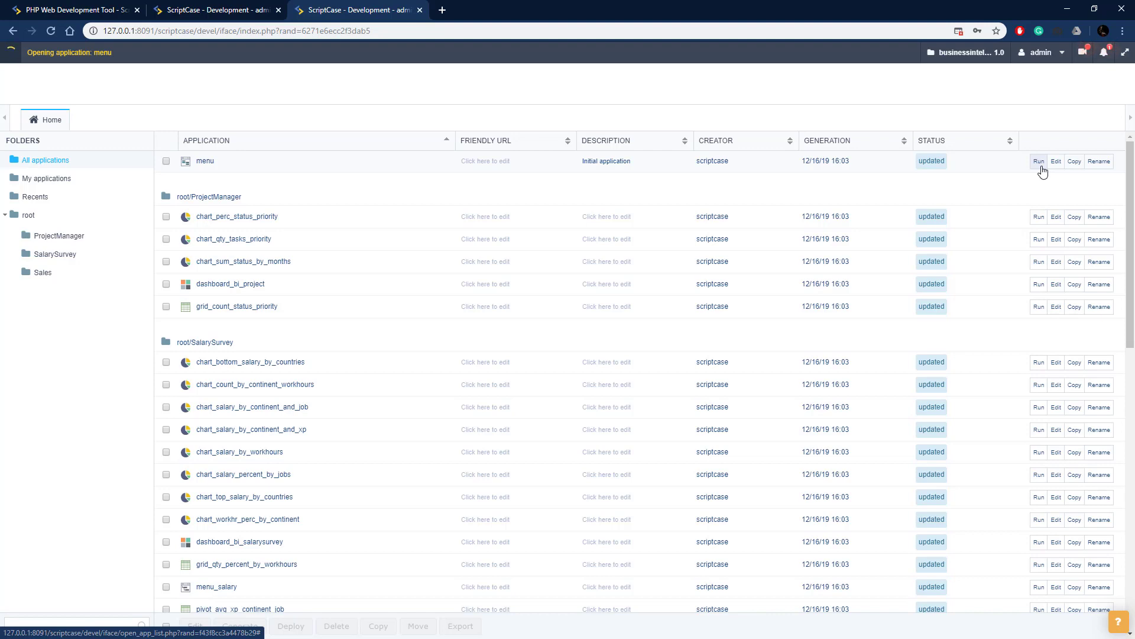
Run the menu application to launch the Business Intelligence dashboard with sales charts.
{"action": "left_click", "coordinate": [1037, 160]}
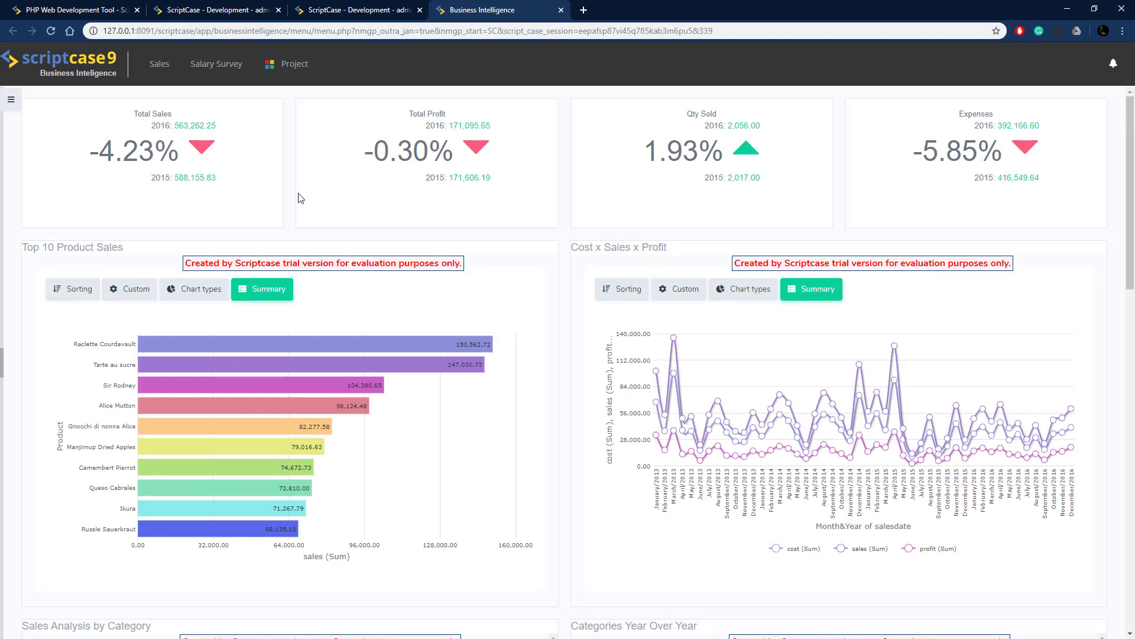
{"action": "mouse_move", "coordinate": [806, 206]}
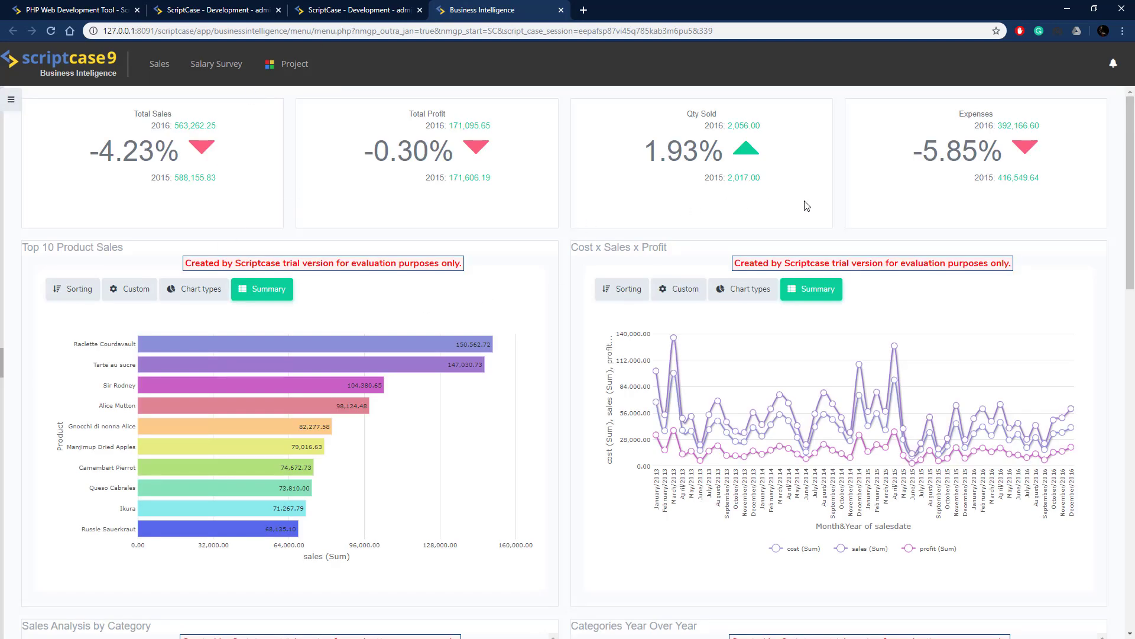
{"action": "mouse_move", "coordinate": [417, 257]}
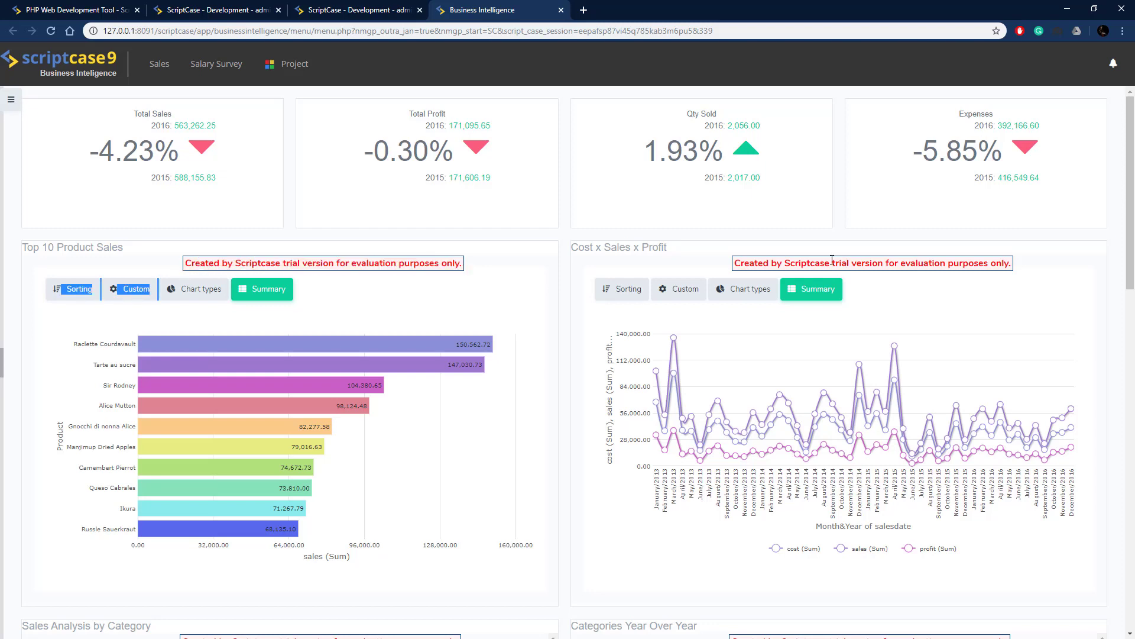
{"action": "mouse_move", "coordinate": [319, 40]}
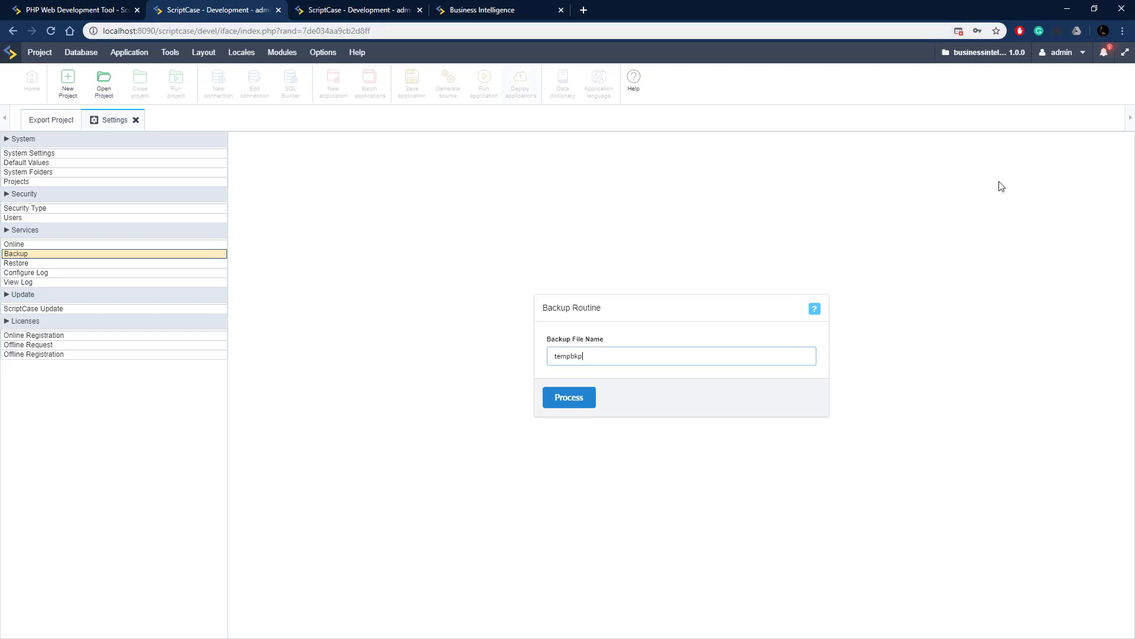
Switch browser tabs from the running dashboard toward the scriptcase.net website tab.
{"action": "left_click", "coordinate": [1062, 52]}
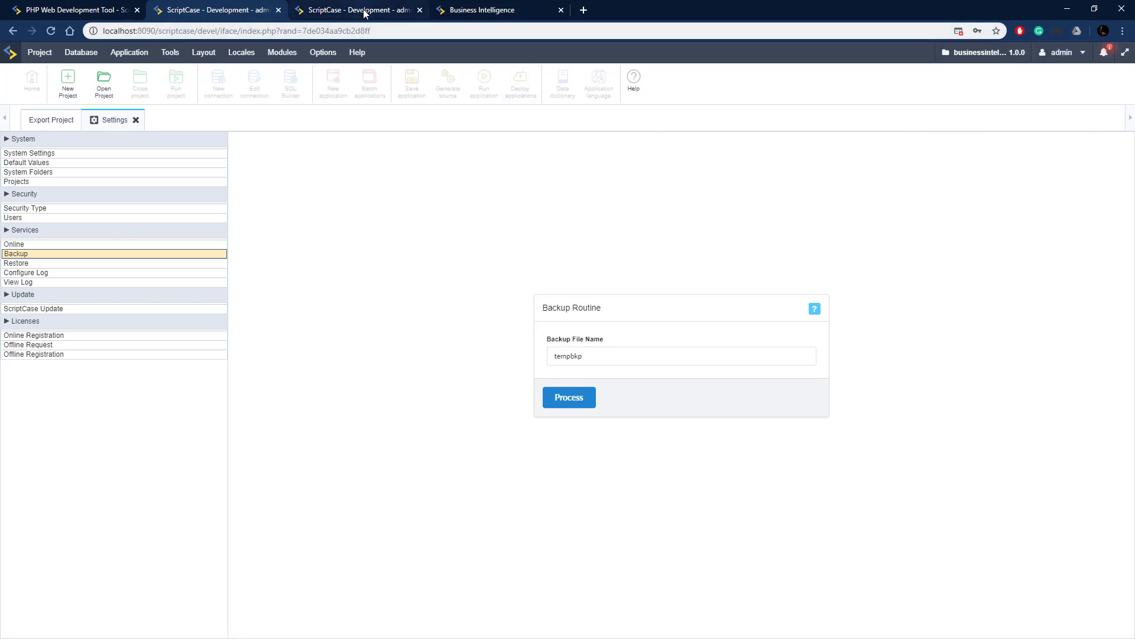
{"action": "left_click", "coordinate": [357, 9]}
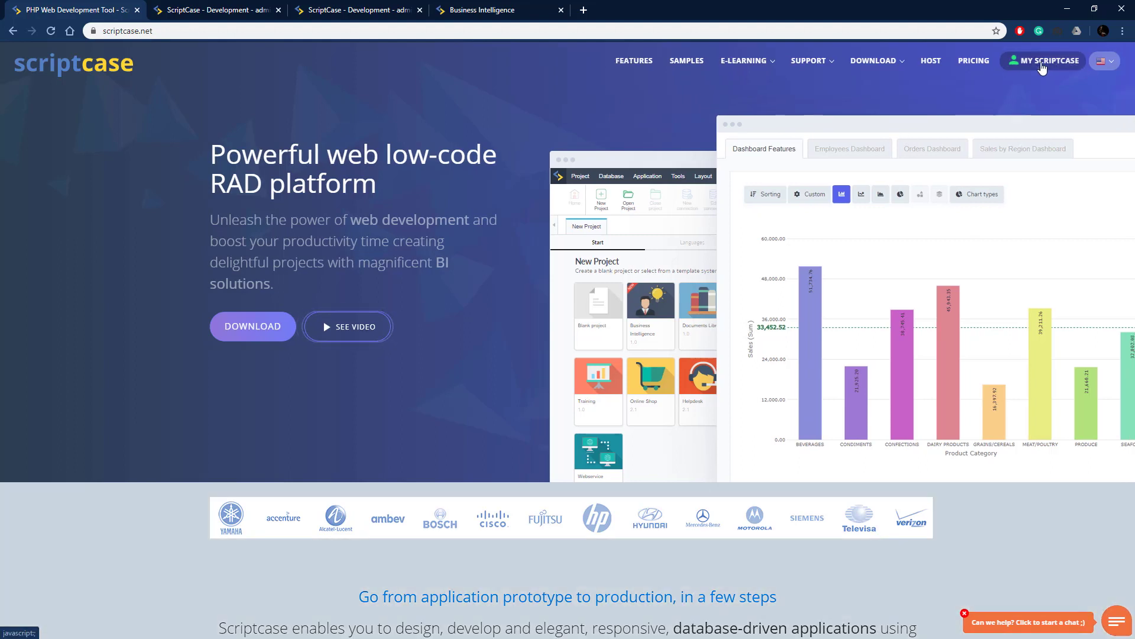
From My Scriptcase's Serials list, request a new installation for the in-use Scriptcase 9 Enterprise serial.
{"action": "left_click", "coordinate": [1047, 61]}
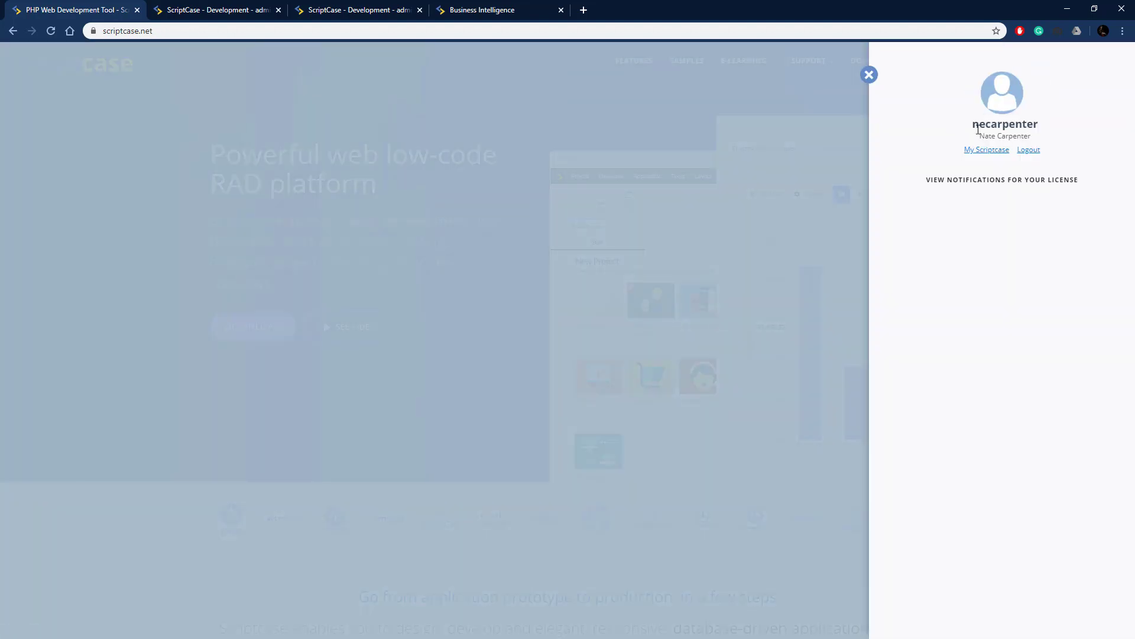
{"action": "left_click", "coordinate": [986, 151]}
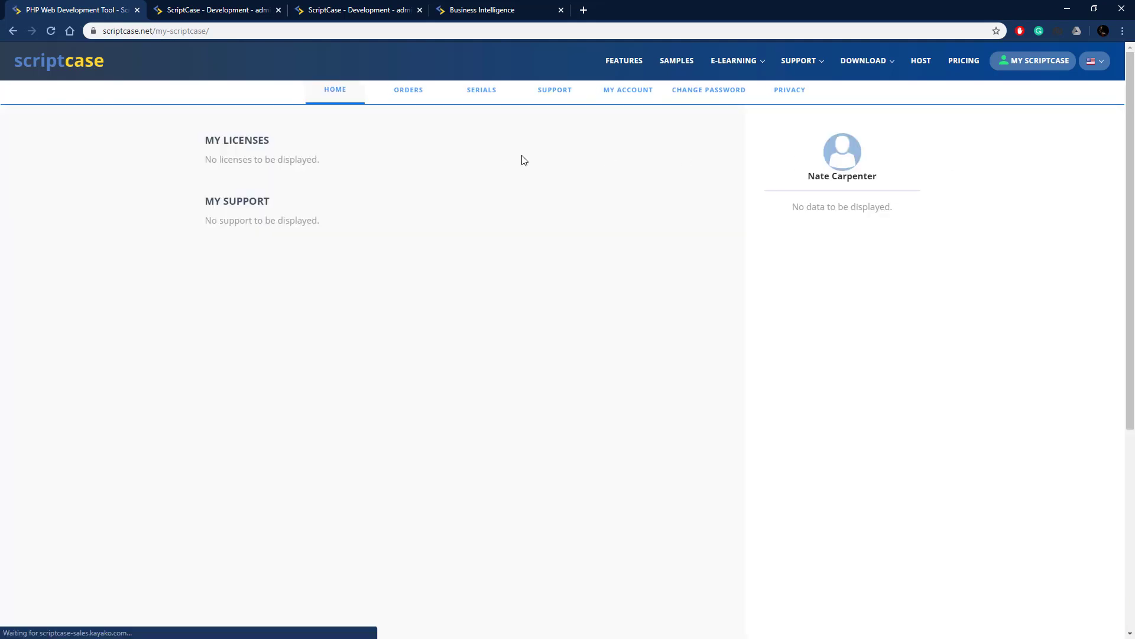
{"action": "left_click", "coordinate": [481, 90]}
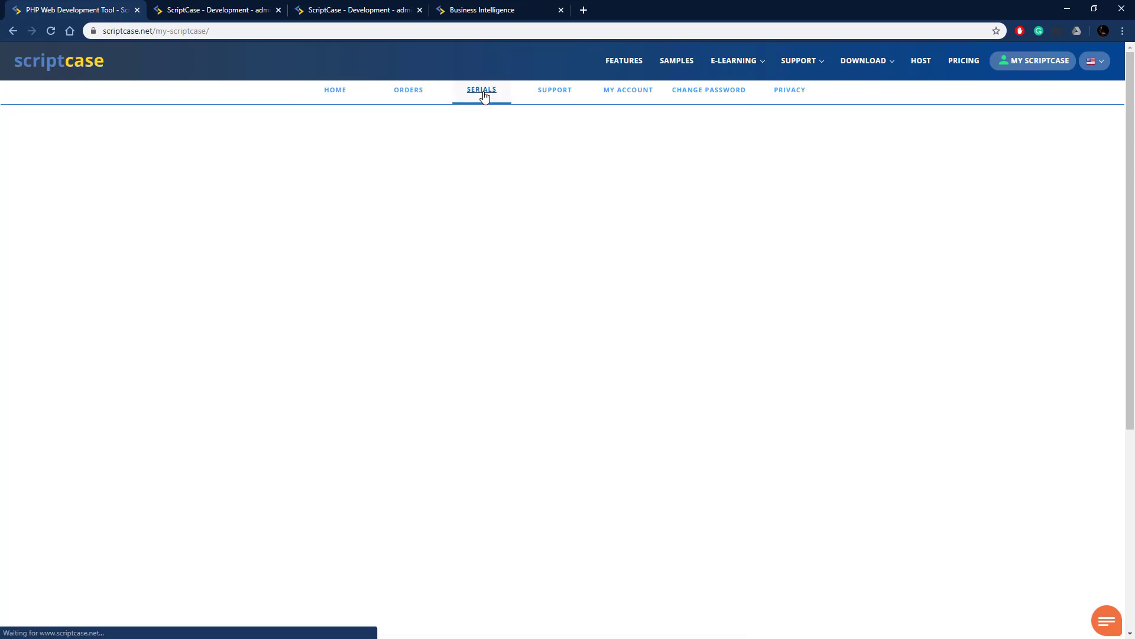
{"action": "left_click", "coordinate": [481, 90]}
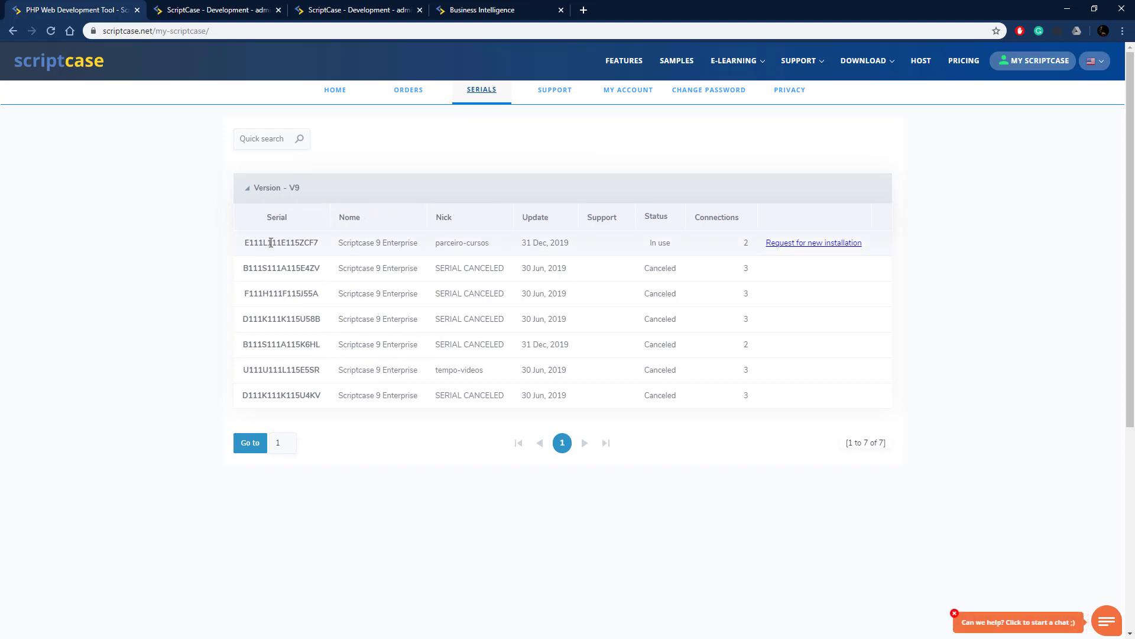
{"action": "mouse_move", "coordinate": [630, 244]}
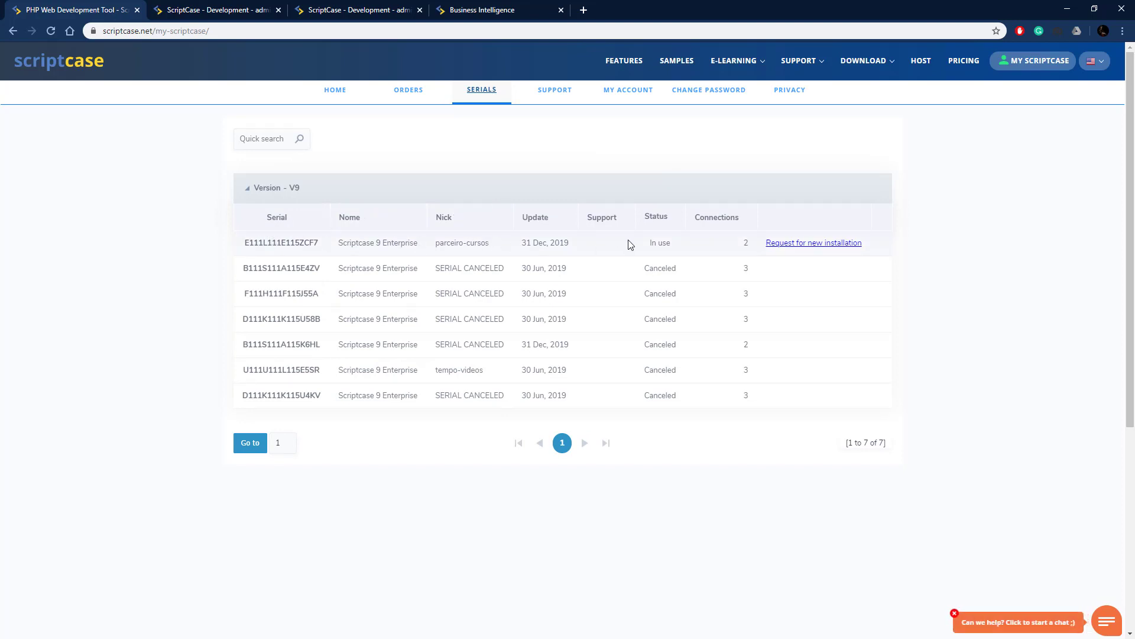
{"action": "mouse_move", "coordinate": [814, 243]}
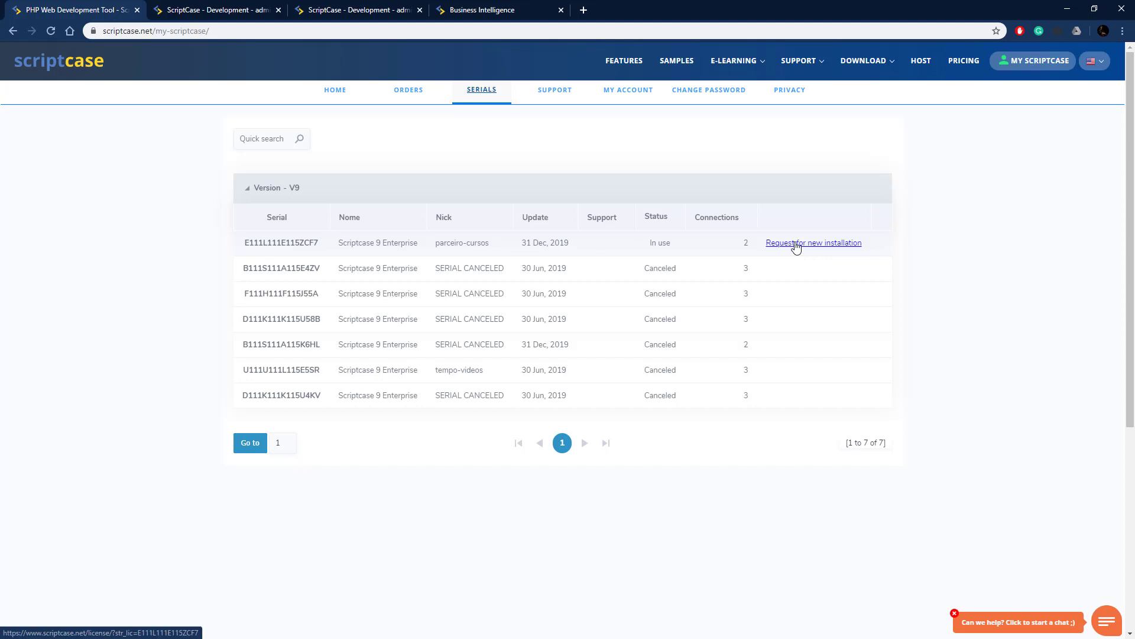
{"action": "left_click", "coordinate": [814, 242]}
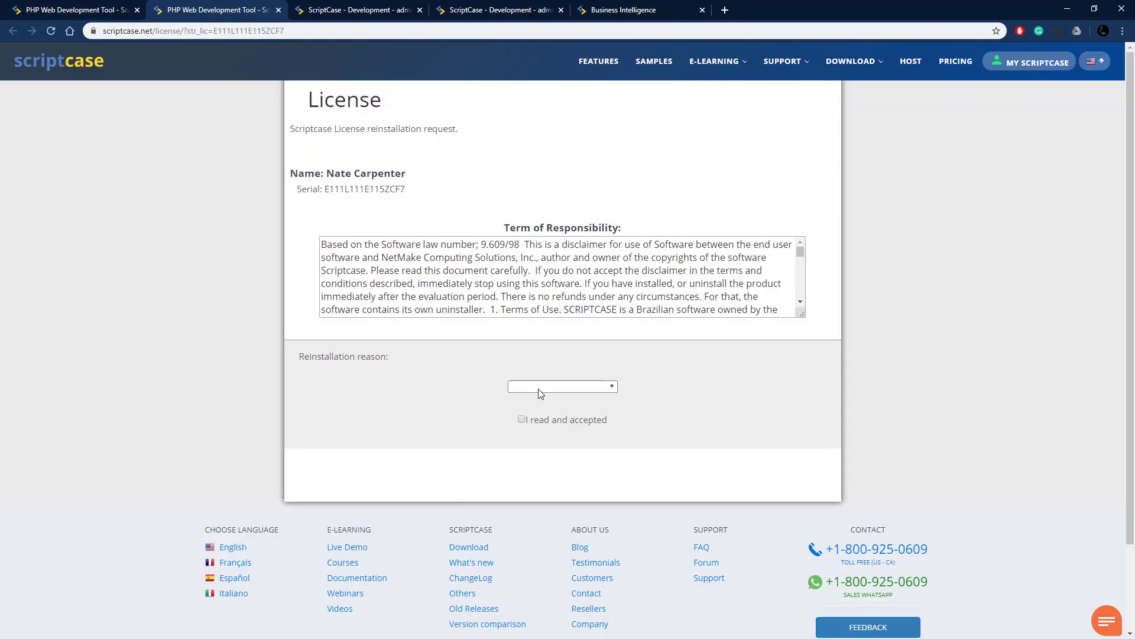
Choose 'Move to another computer' as the reason and accept the term of responsibility.
{"action": "left_click", "coordinate": [562, 386]}
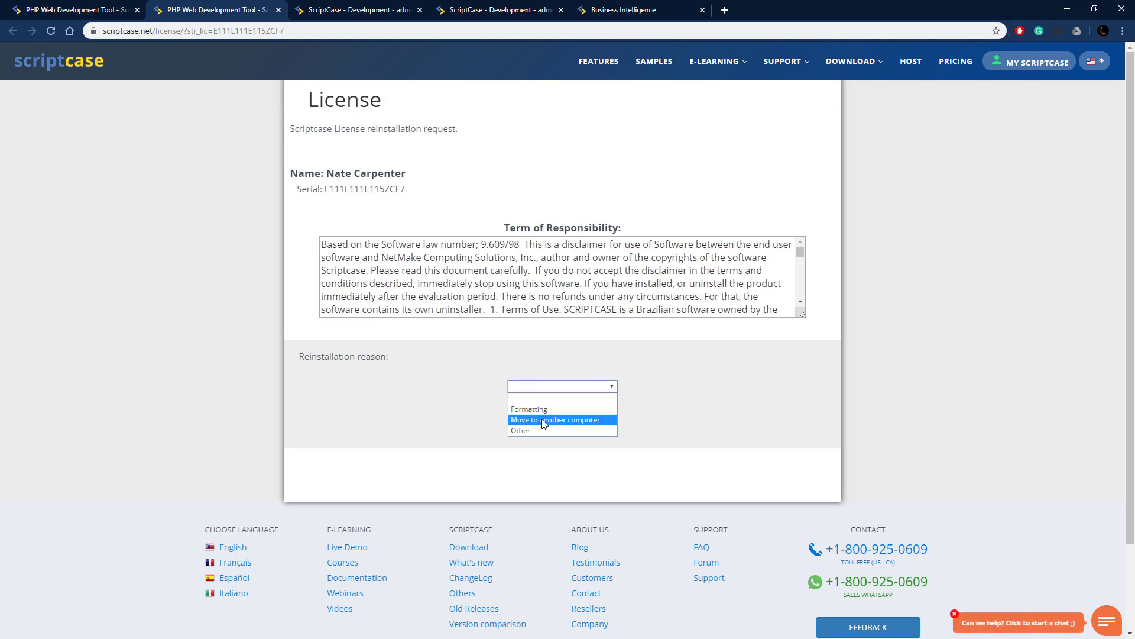
{"action": "left_click", "coordinate": [557, 420]}
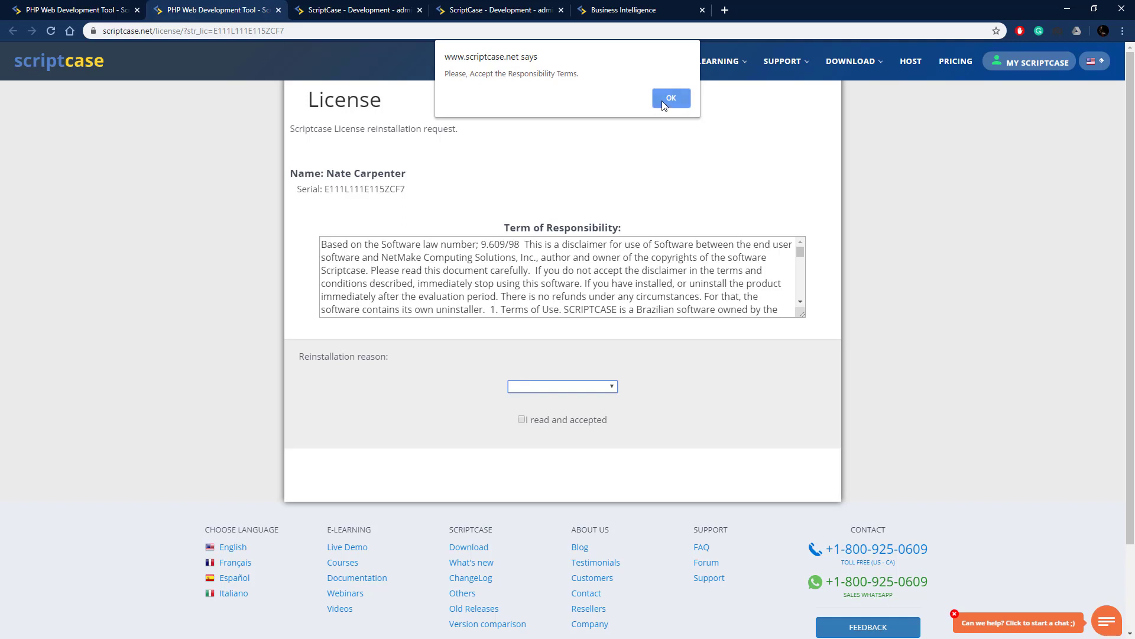
{"action": "left_click", "coordinate": [669, 99]}
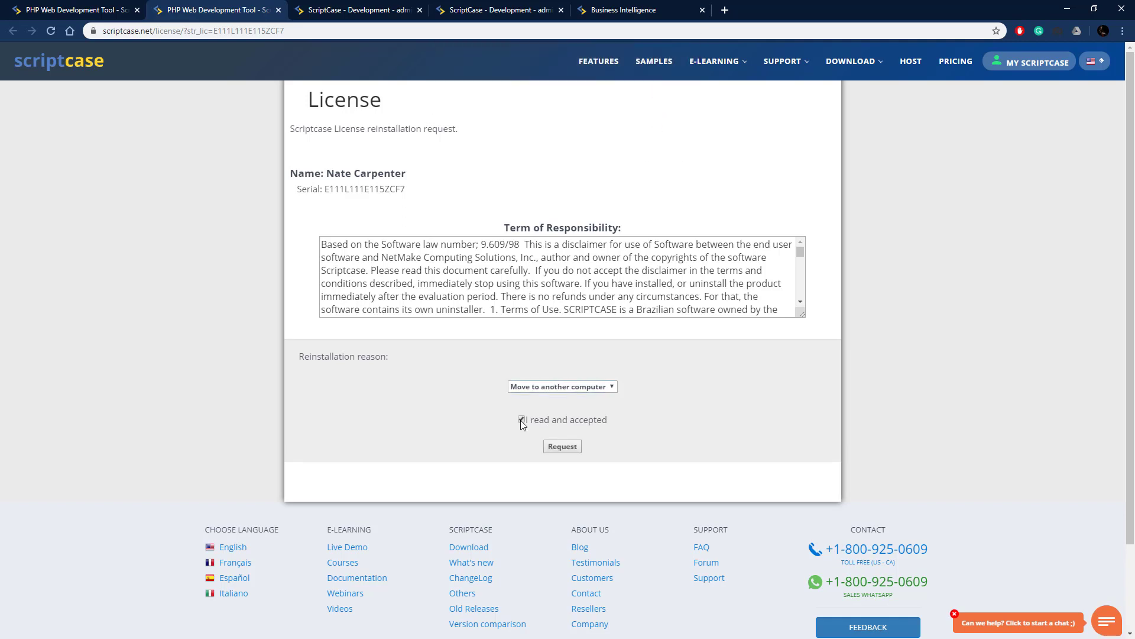
{"action": "left_click", "coordinate": [520, 420]}
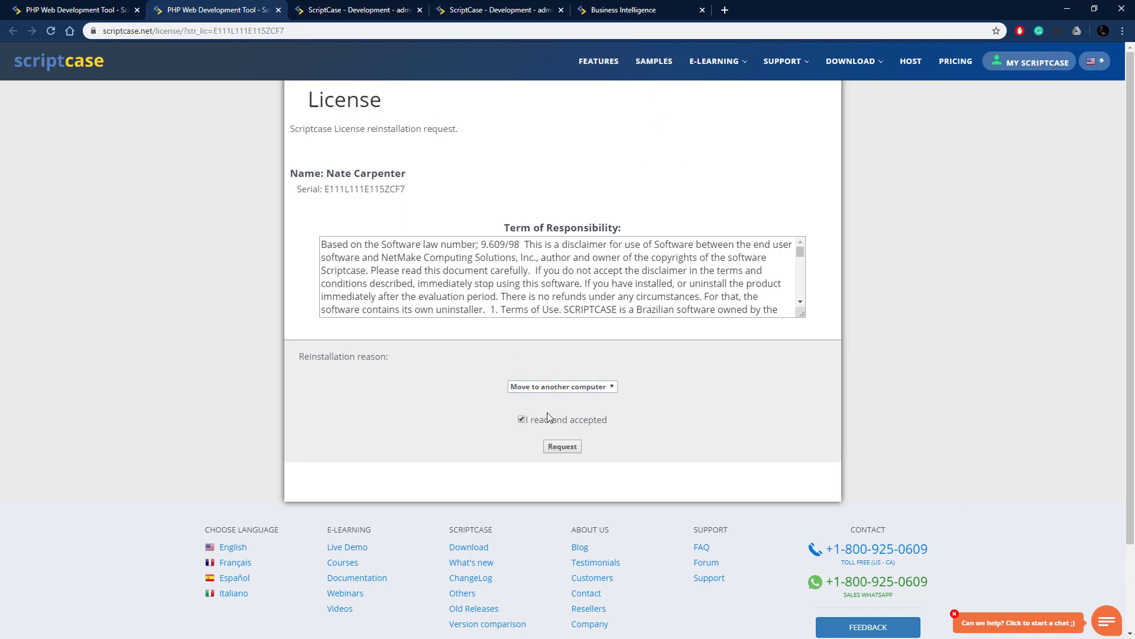
Submit the reinstallation request, copy the newly issued serial, and return to the Scriptcase workspace.
{"action": "left_click", "coordinate": [561, 446]}
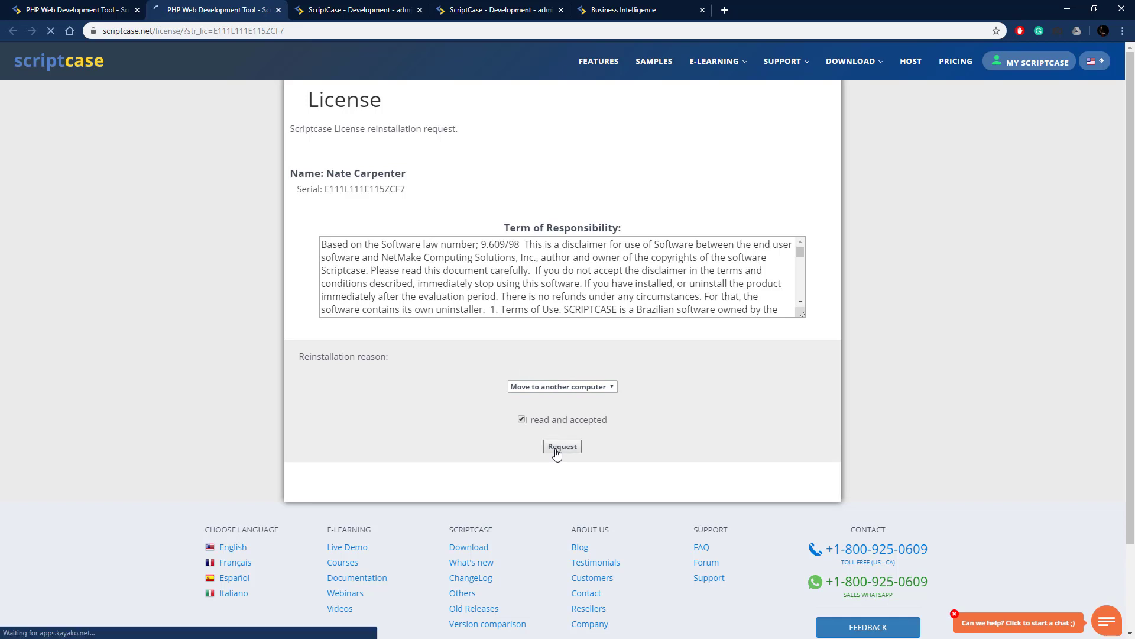
{"action": "left_click", "coordinate": [561, 446]}
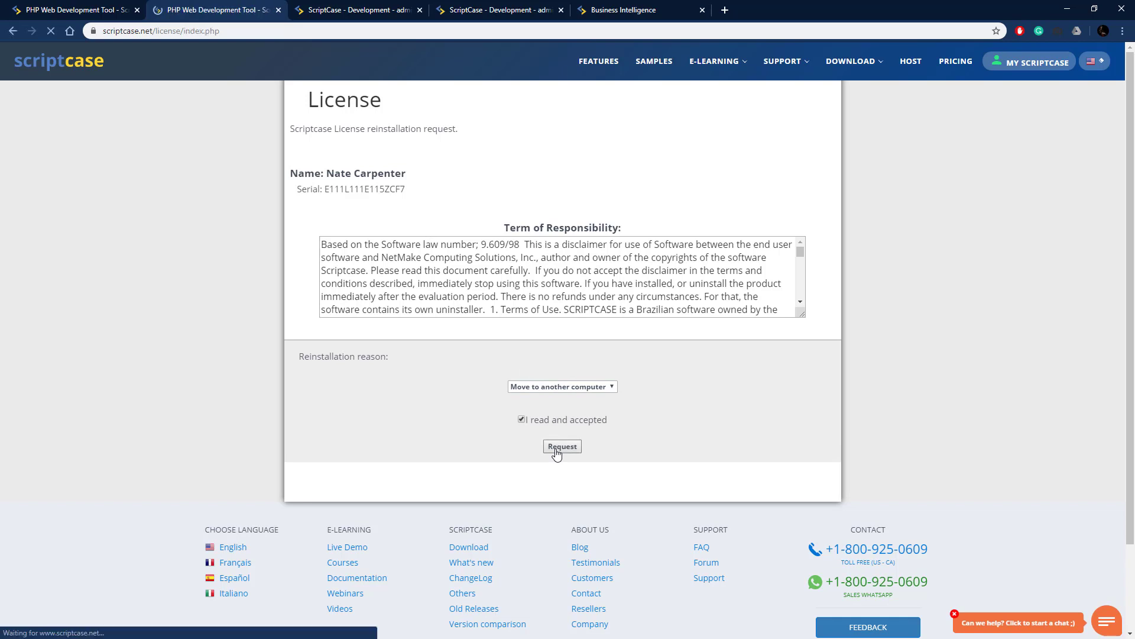
{"action": "left_click", "coordinate": [562, 446]}
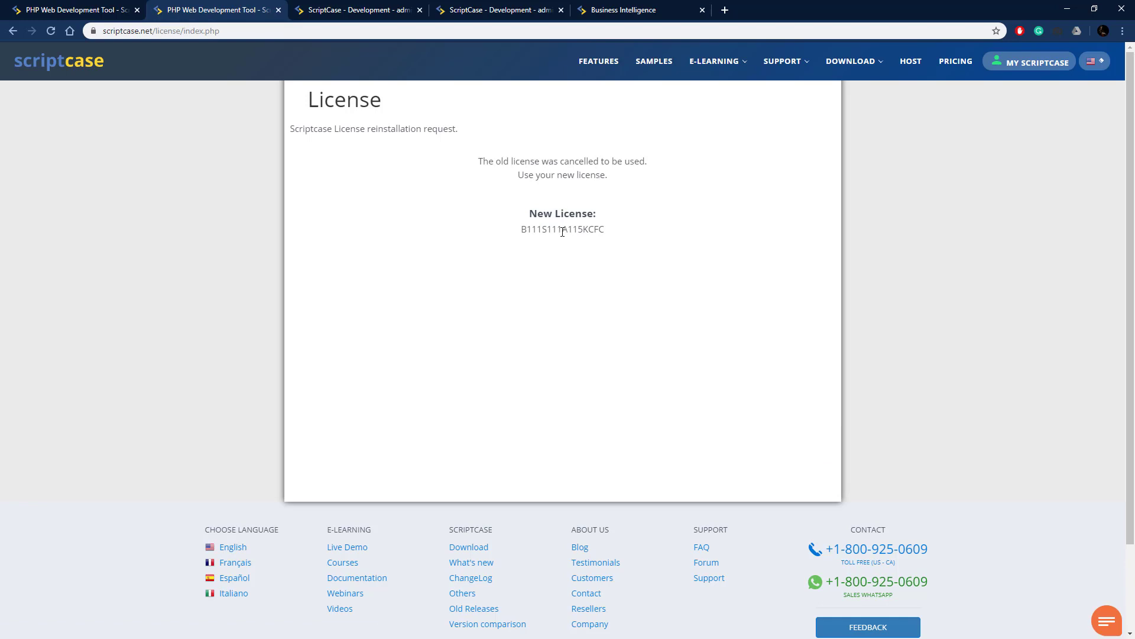
{"action": "double_click", "coordinate": [562, 229]}
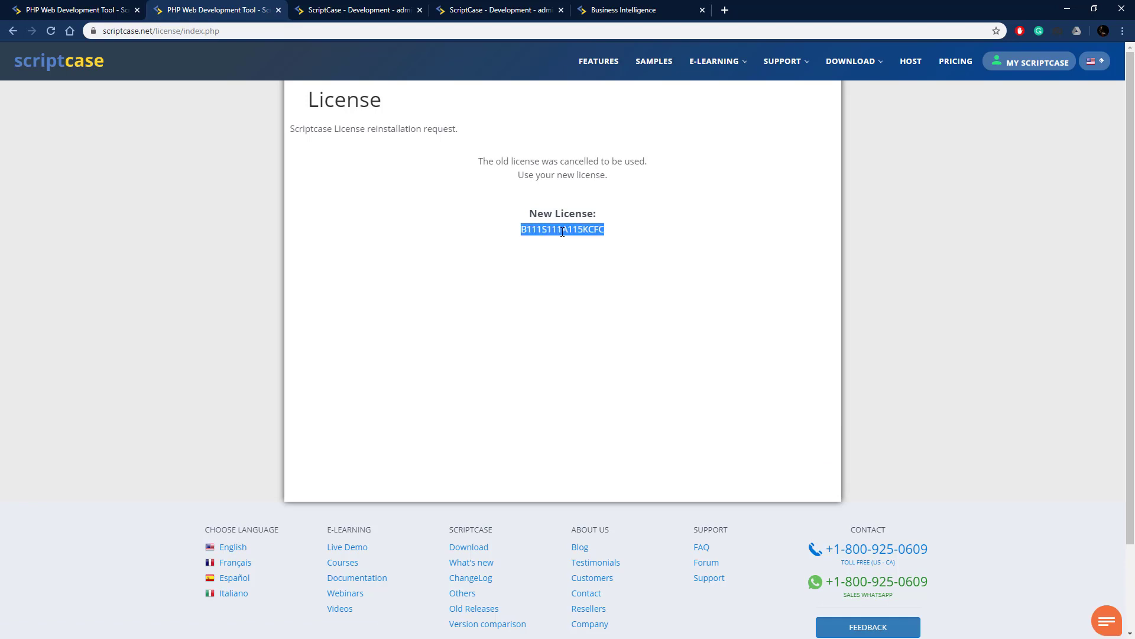
{"action": "left_click", "coordinate": [498, 9]}
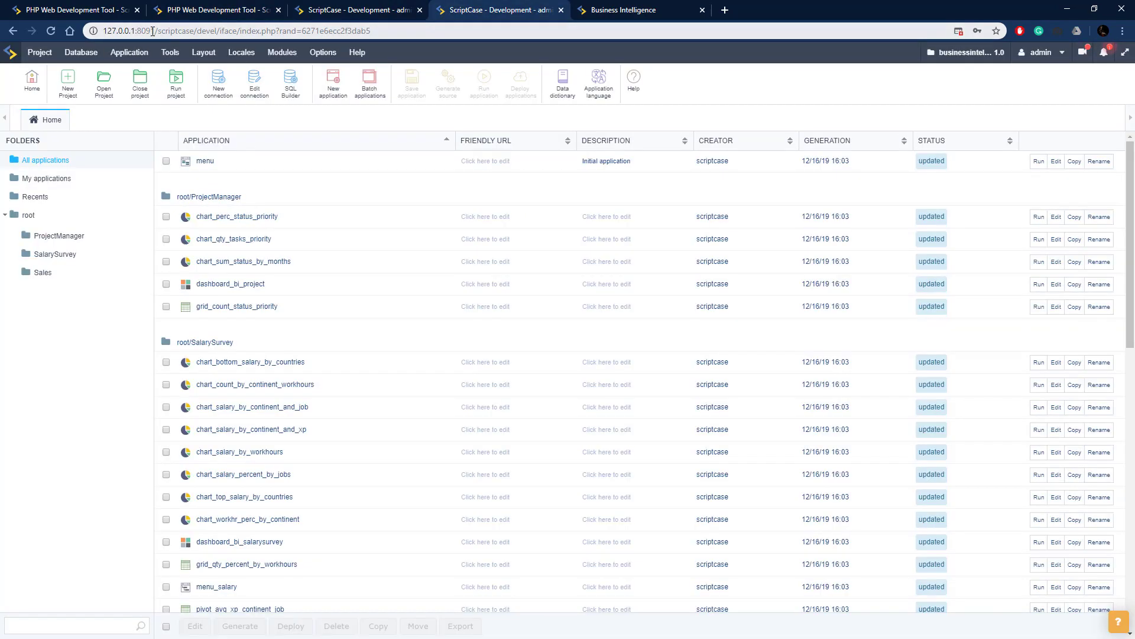
Reach the Online Registration form under Options > Settings.
{"action": "left_click", "coordinate": [322, 52]}
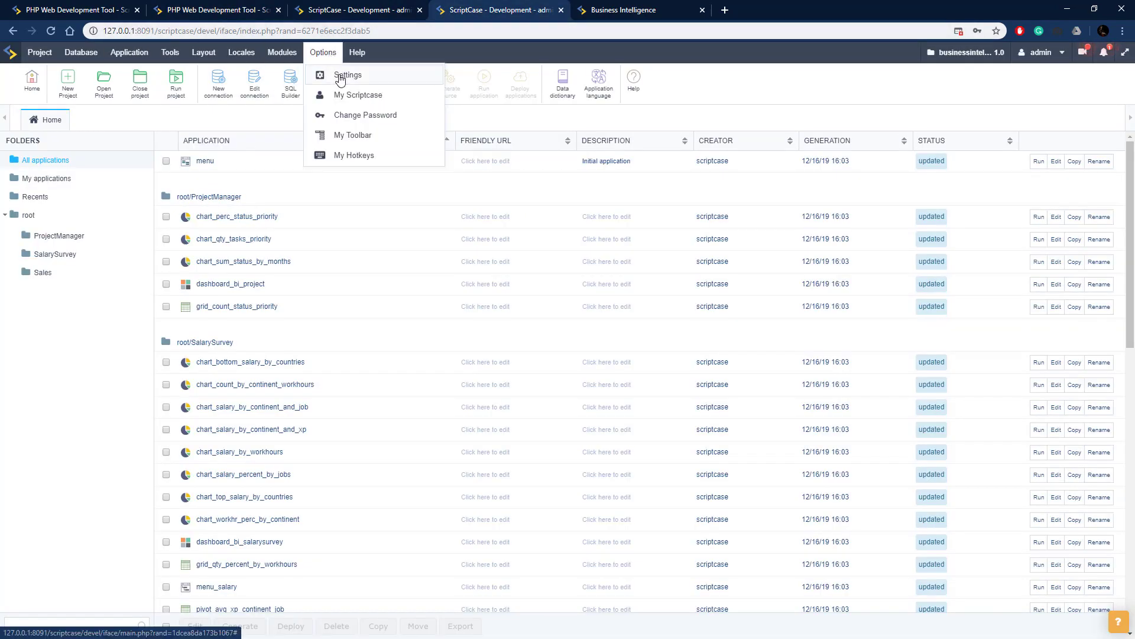
{"action": "left_click", "coordinate": [348, 74]}
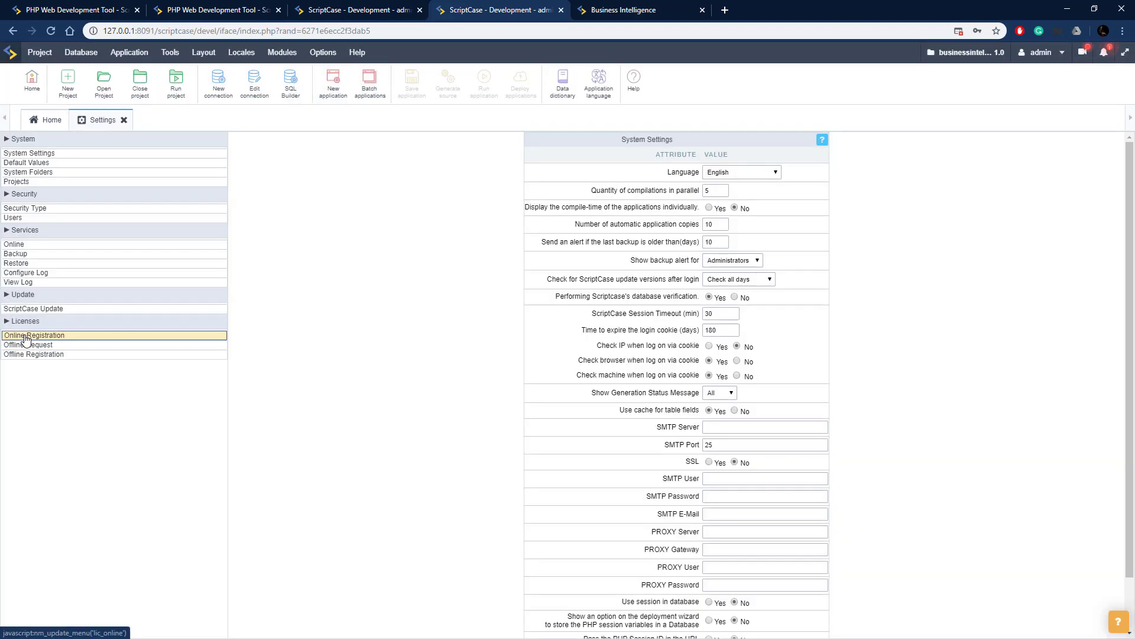
{"action": "left_click", "coordinate": [34, 335]}
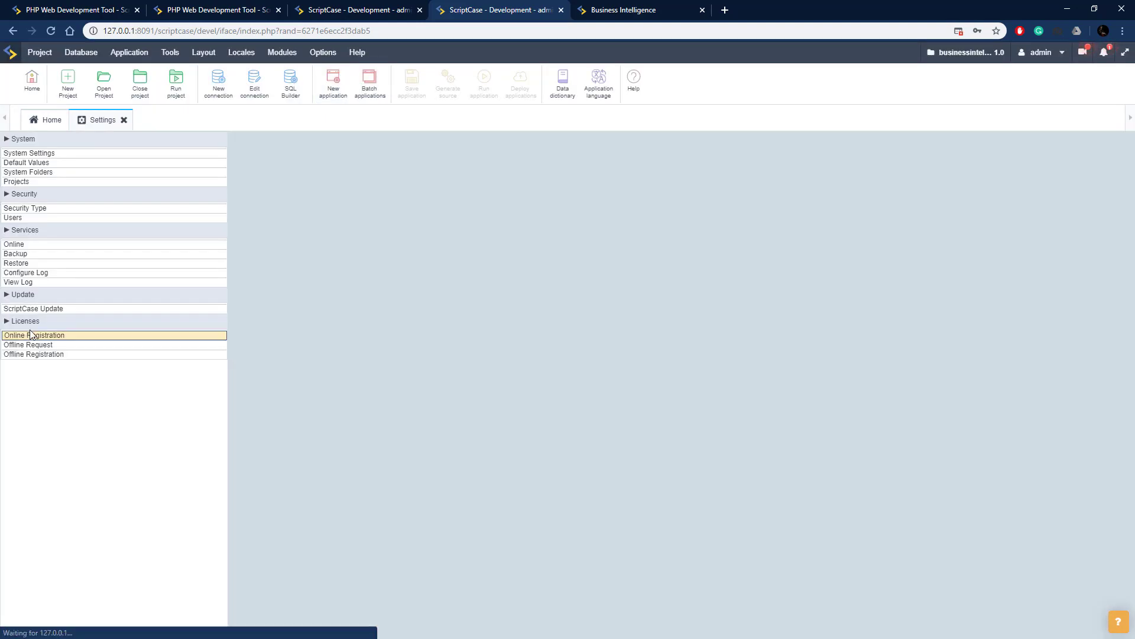
{"action": "mouse_move", "coordinate": [524, 277]}
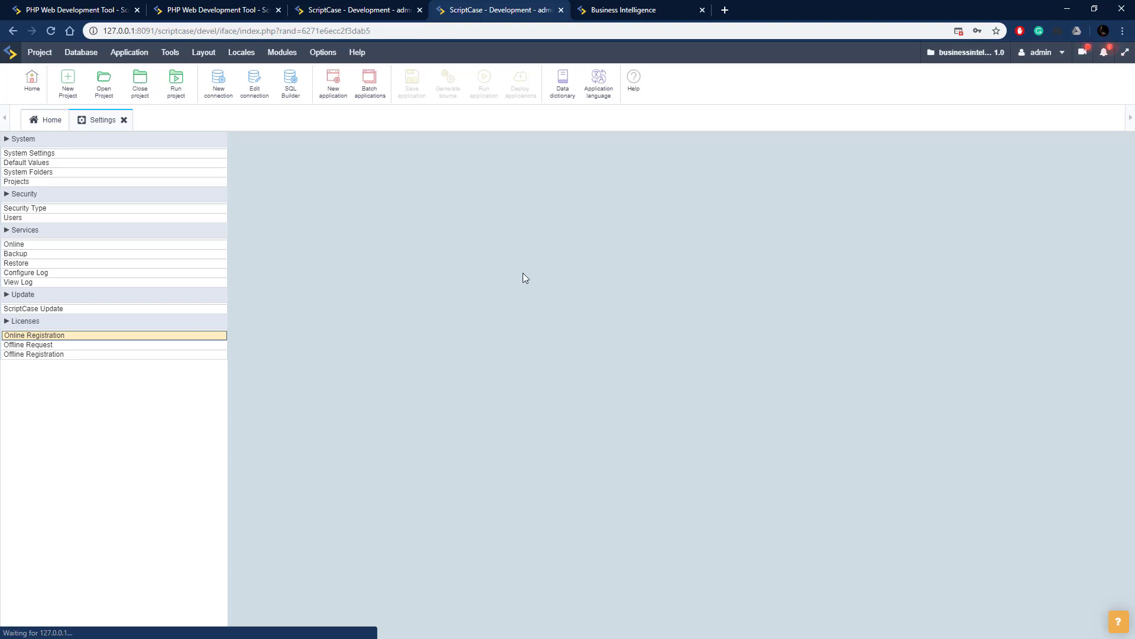
{"action": "left_click", "coordinate": [35, 335]}
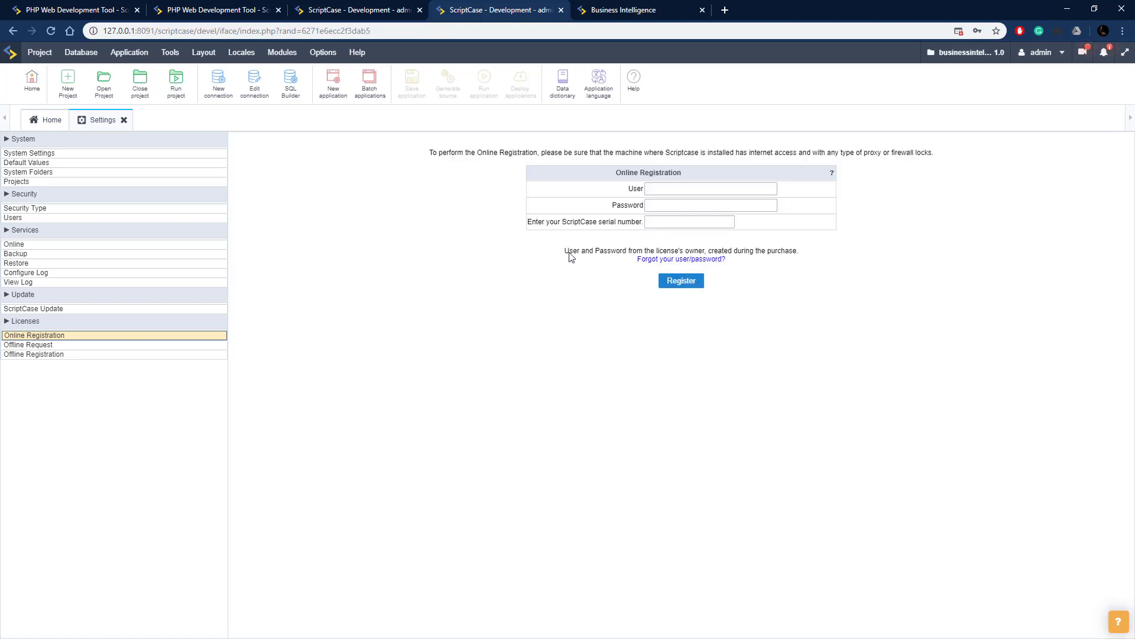
Fill in the new serial and the license owner's user name and password.
{"action": "left_click", "coordinate": [689, 221]}
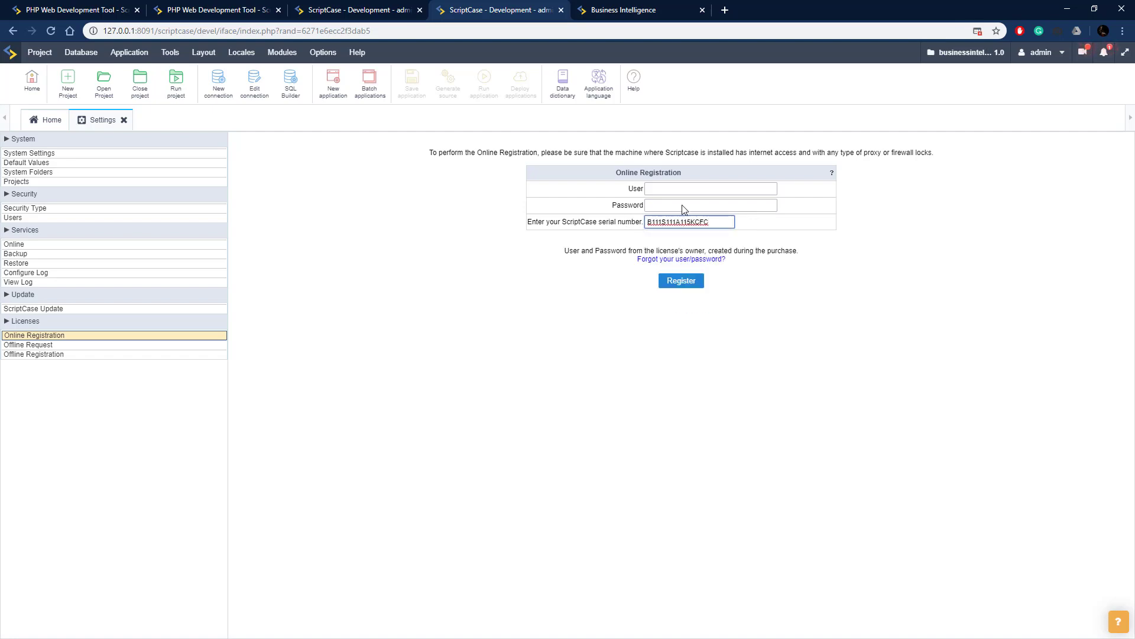
{"action": "left_click", "coordinate": [711, 188]}
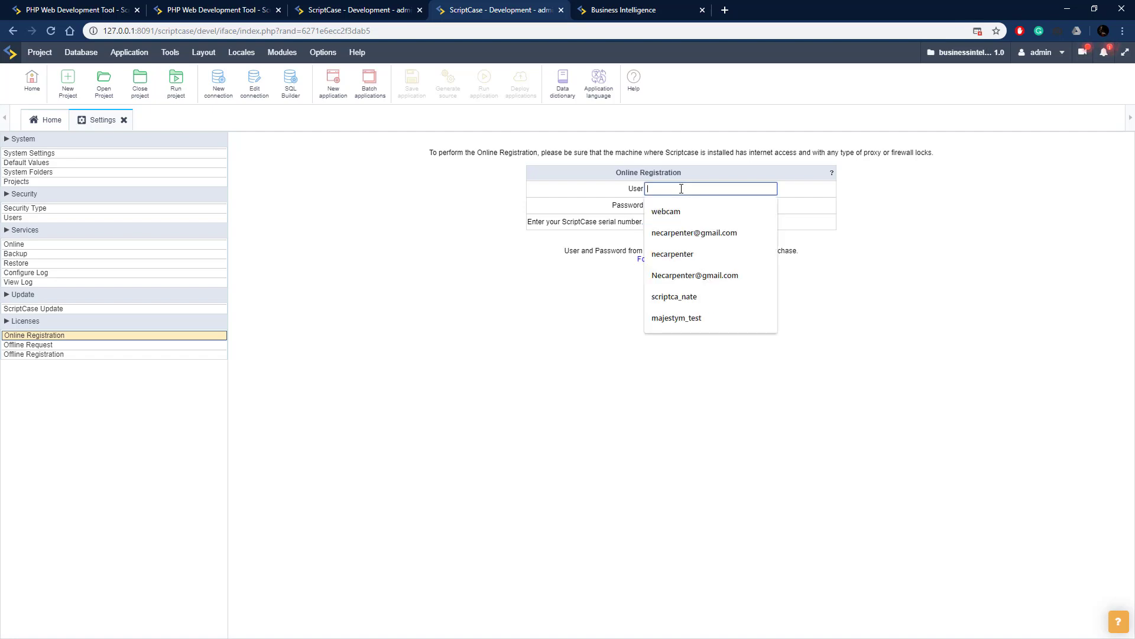
{"action": "left_click", "coordinate": [672, 253]}
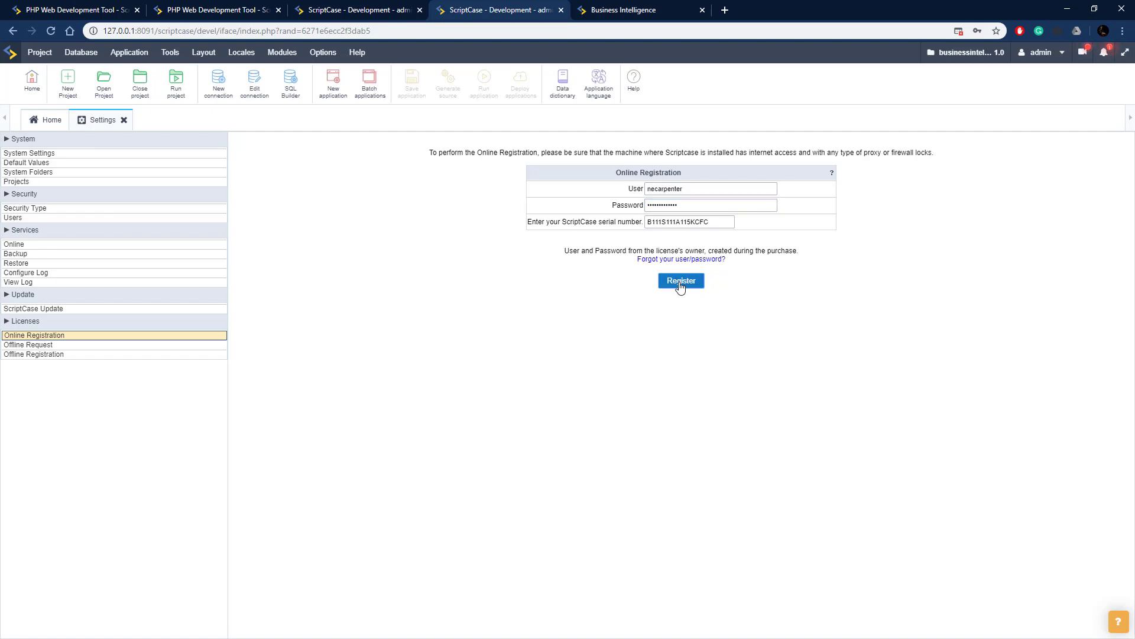
{"action": "left_click", "coordinate": [680, 283]}
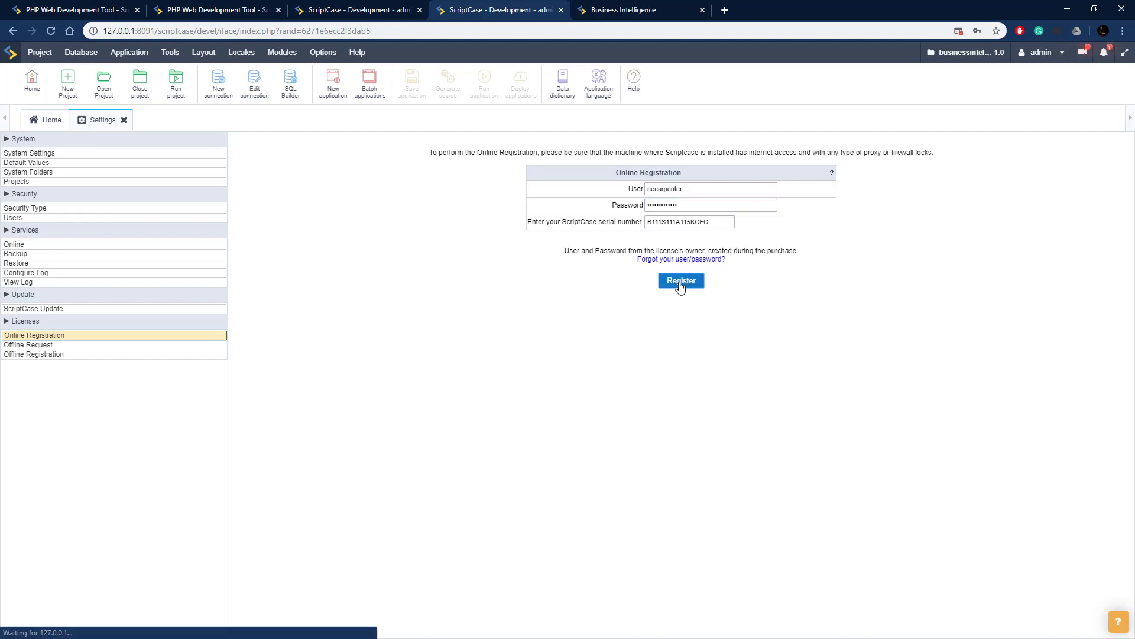
Submit the registration, dismiss Chrome's save-password prompt, and acknowledge the successful registration message.
{"action": "left_click", "coordinate": [680, 282]}
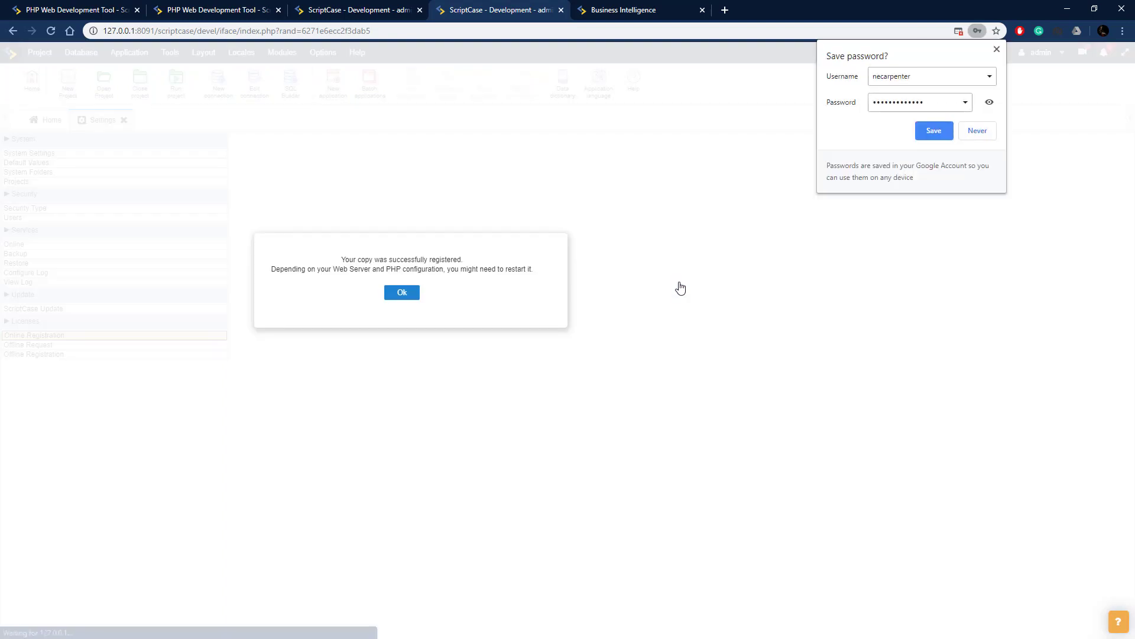
{"action": "mouse_move", "coordinate": [424, 263]}
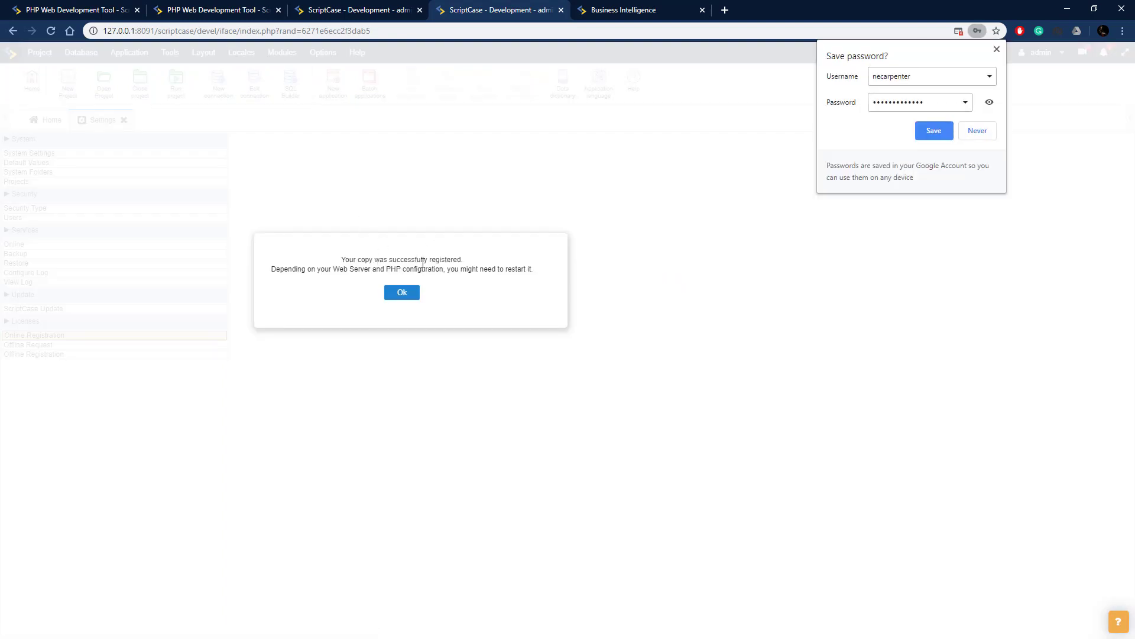
{"action": "left_click", "coordinate": [402, 292]}
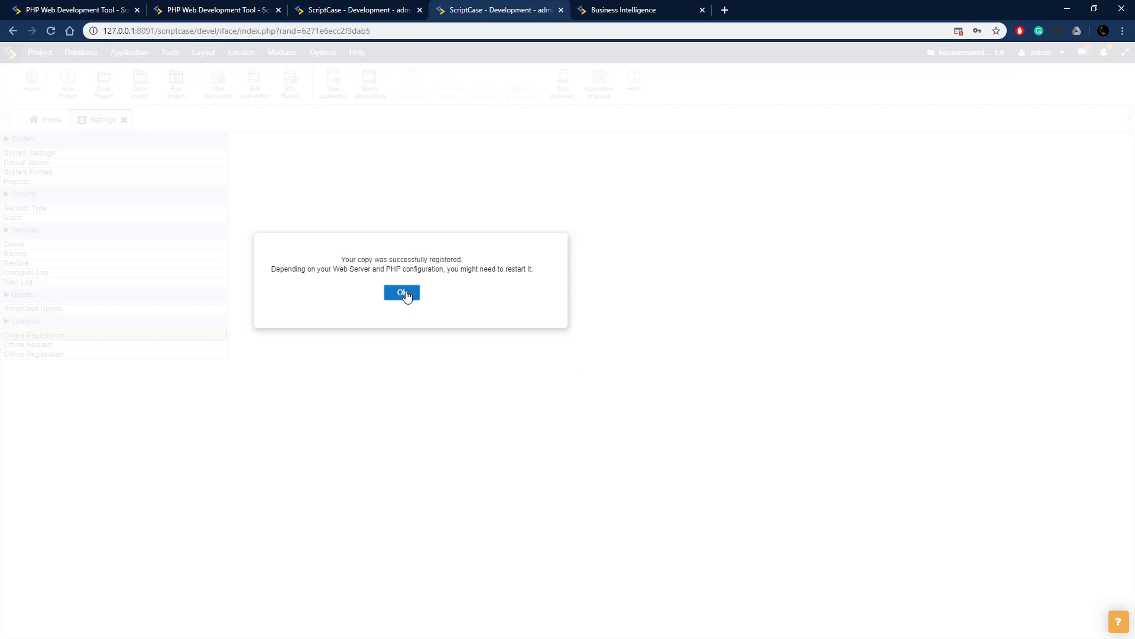
{"action": "left_click", "coordinate": [401, 292]}
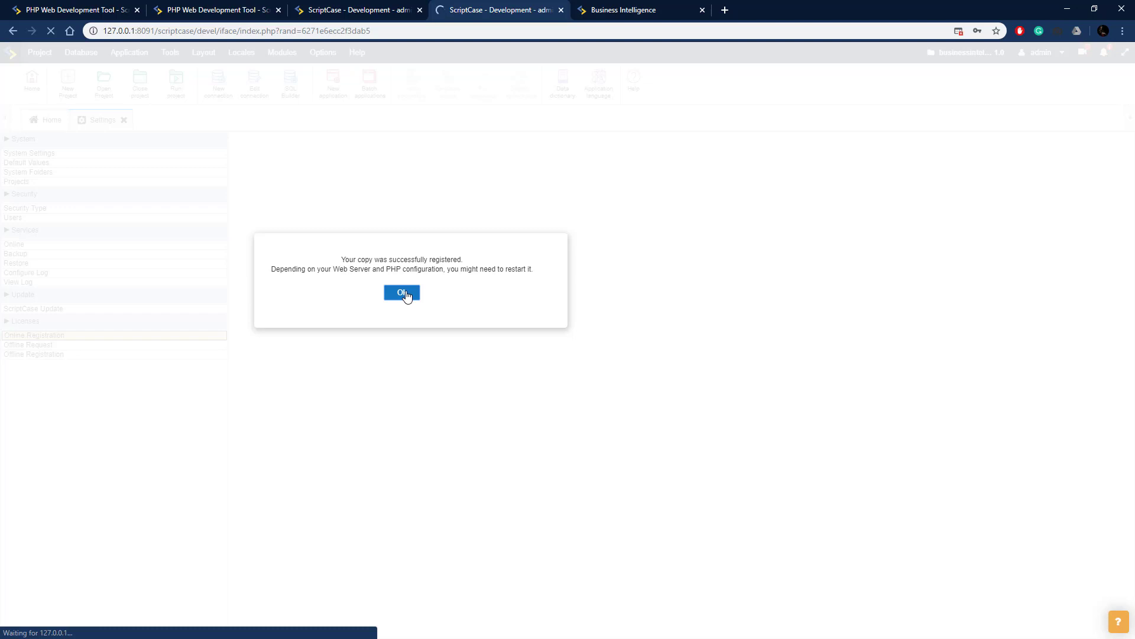
{"action": "left_click", "coordinate": [401, 292]}
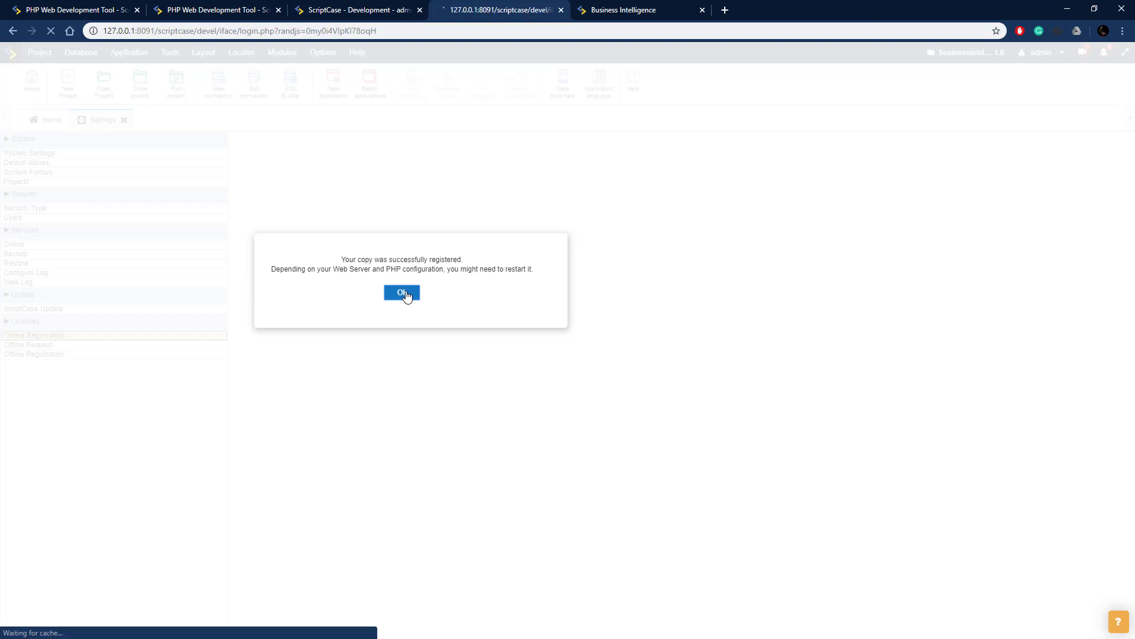
{"action": "left_click", "coordinate": [401, 292]}
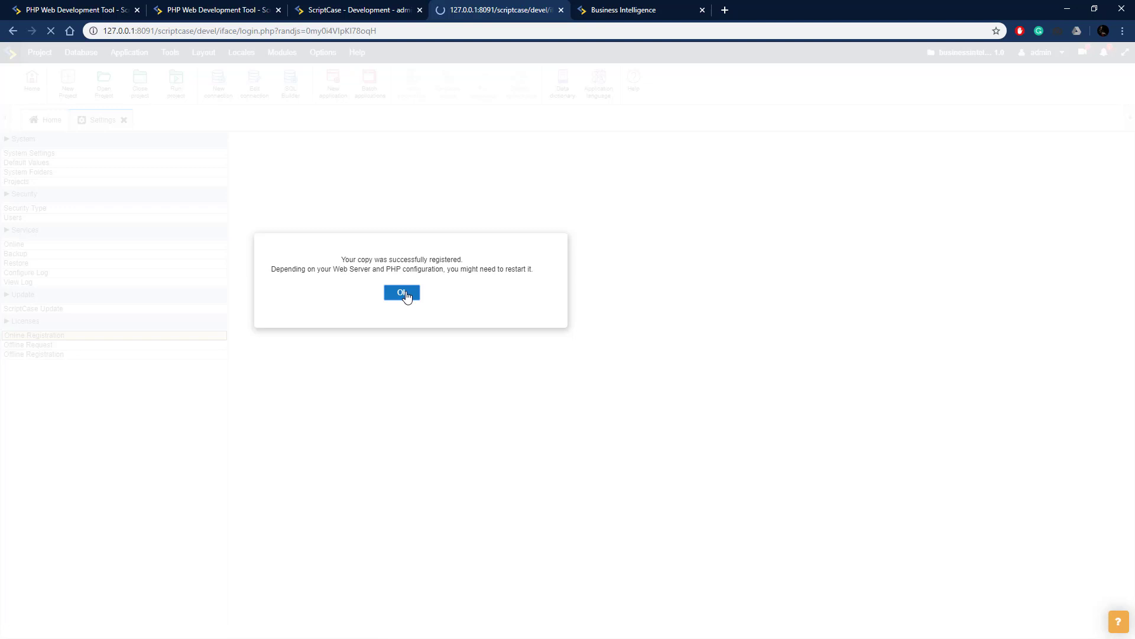
Log back in as admin and view the license details showing the new Enterprise Bronze serial.
{"action": "left_click", "coordinate": [400, 292]}
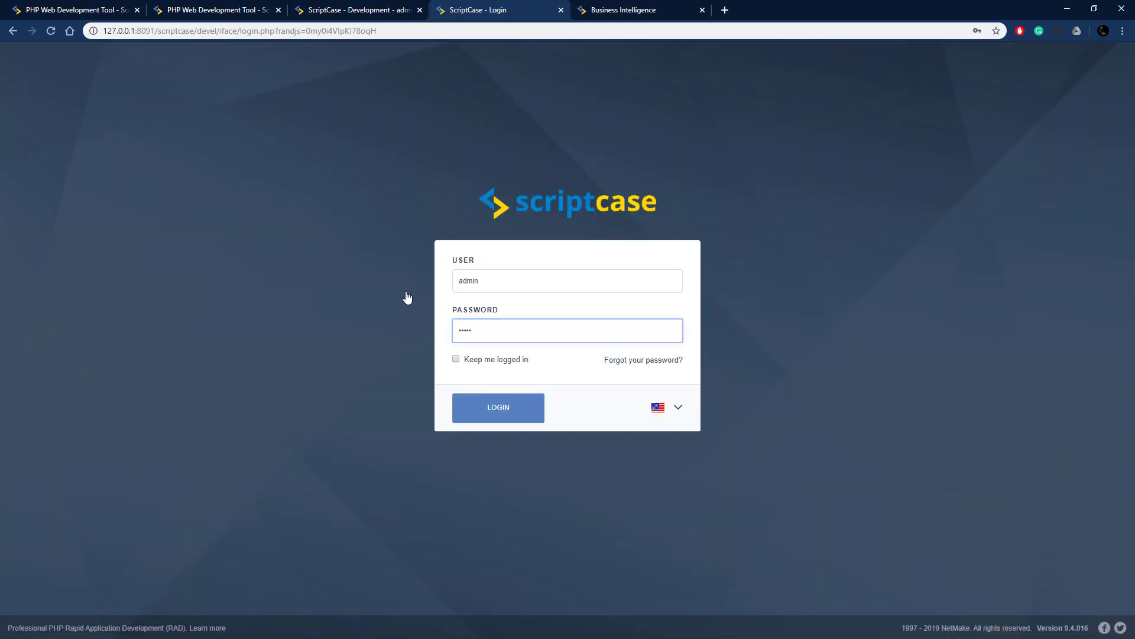
{"action": "left_click", "coordinate": [498, 406]}
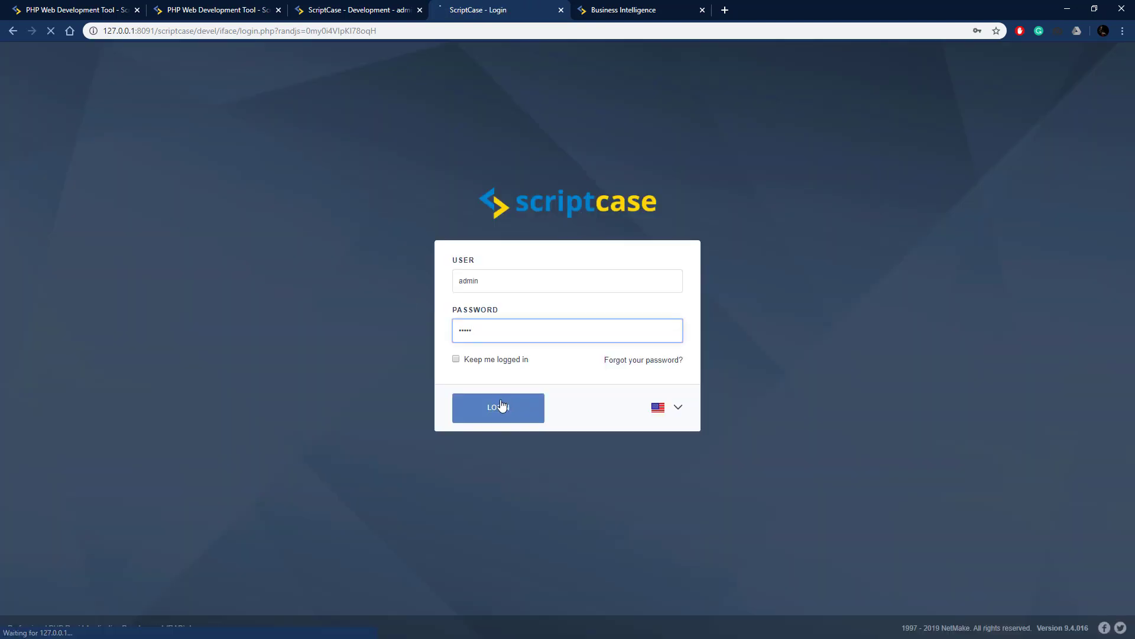
{"action": "left_click", "coordinate": [498, 407]}
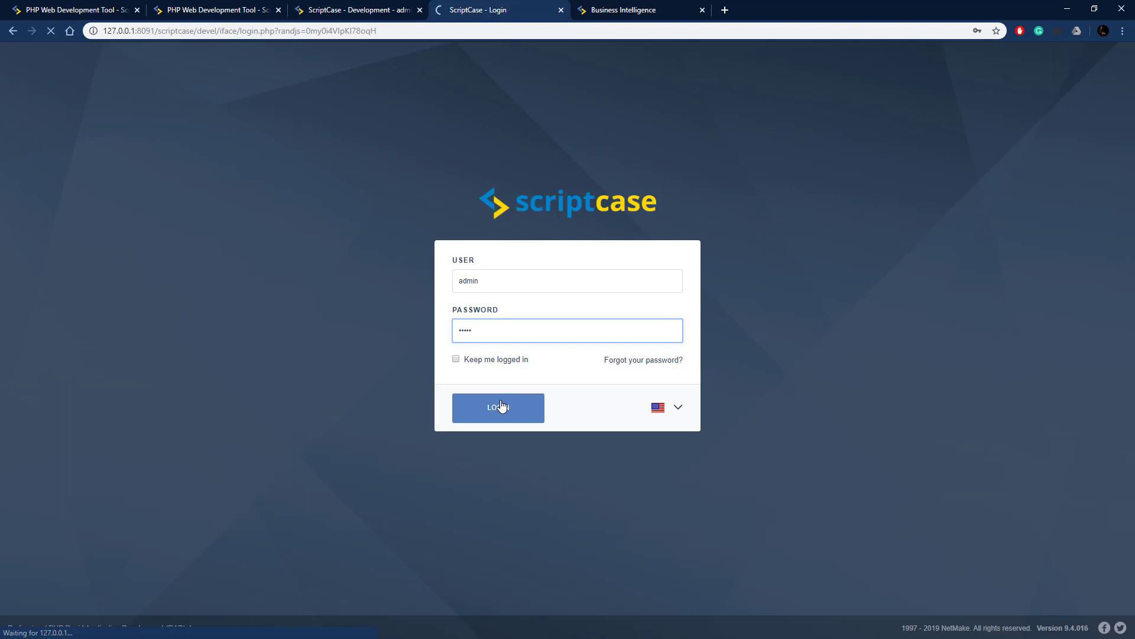
{"action": "left_click", "coordinate": [498, 407]}
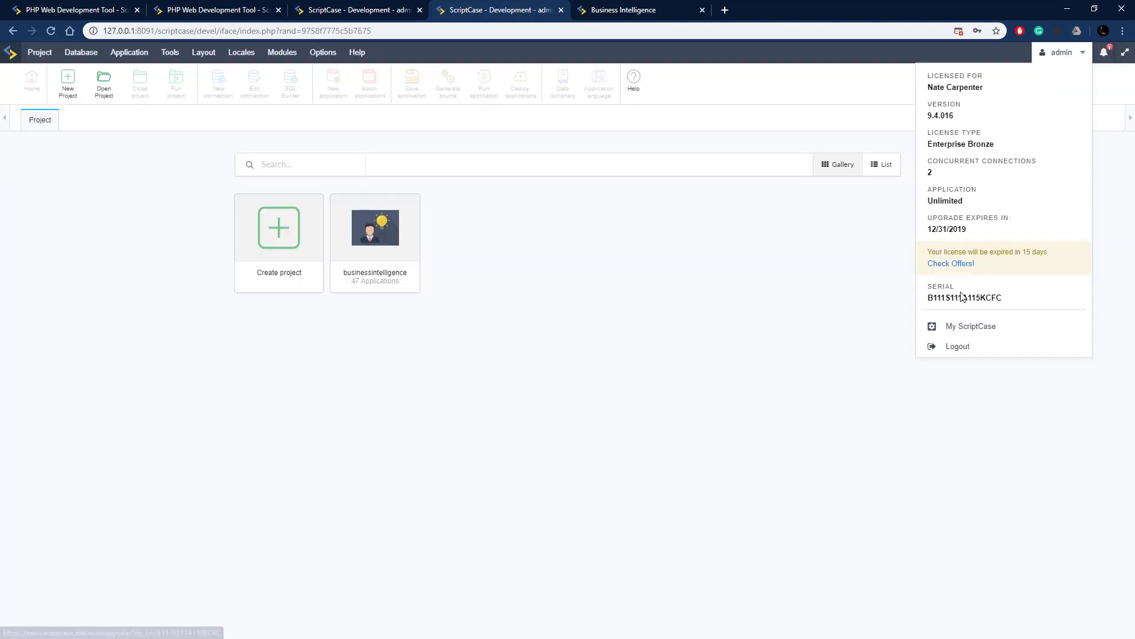
{"action": "mouse_move", "coordinate": [937, 216]}
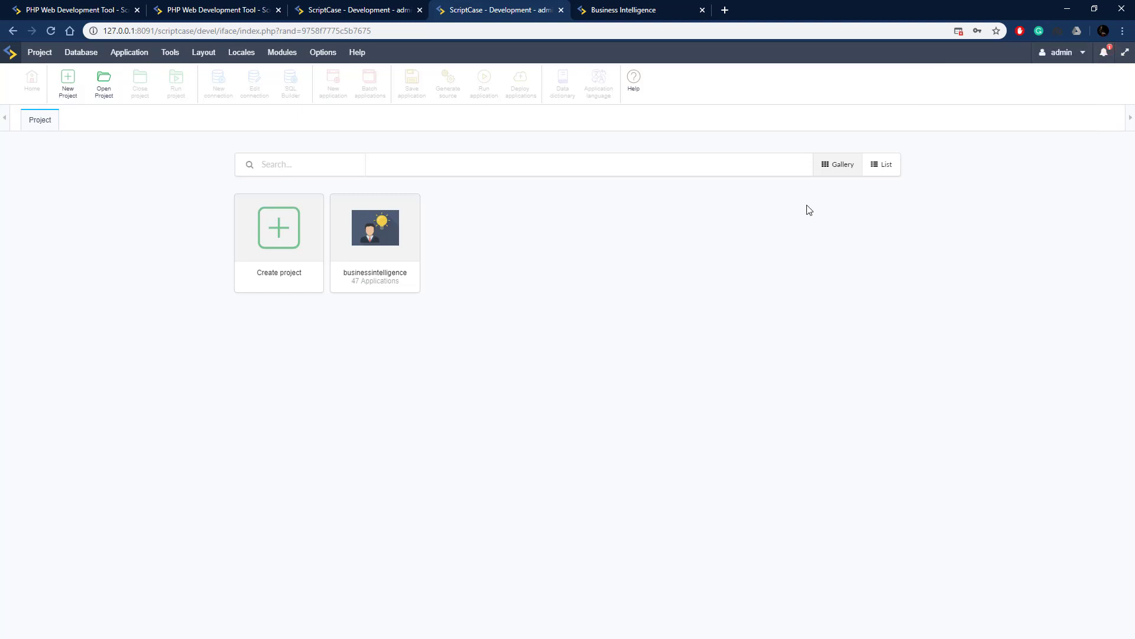
{"action": "mouse_move", "coordinate": [722, 222]}
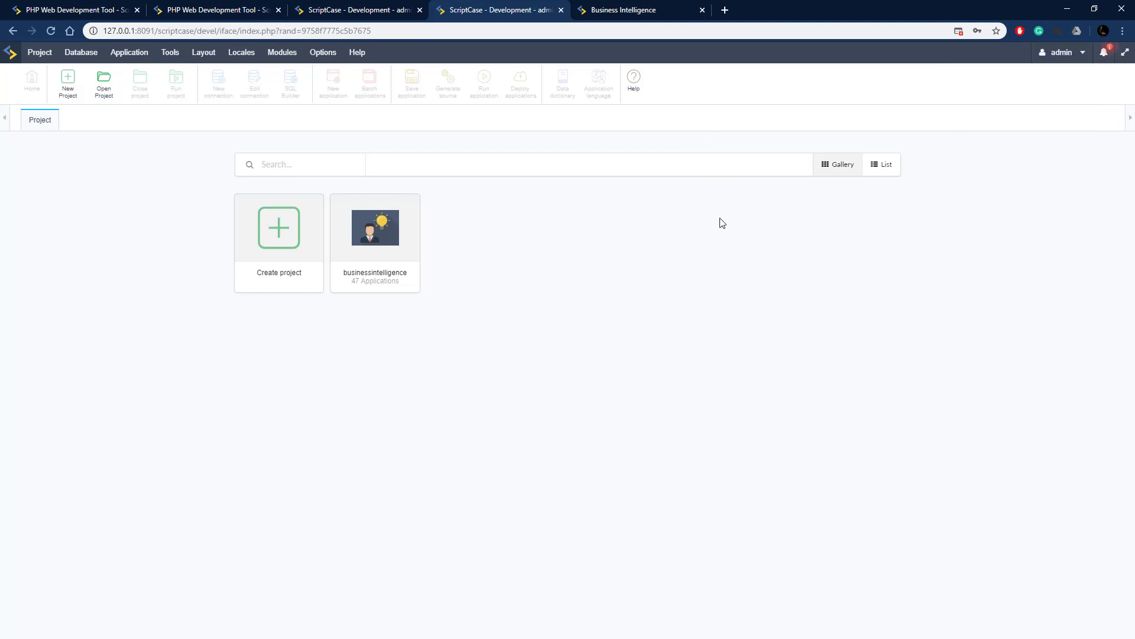
{"action": "mouse_move", "coordinate": [741, 214]}
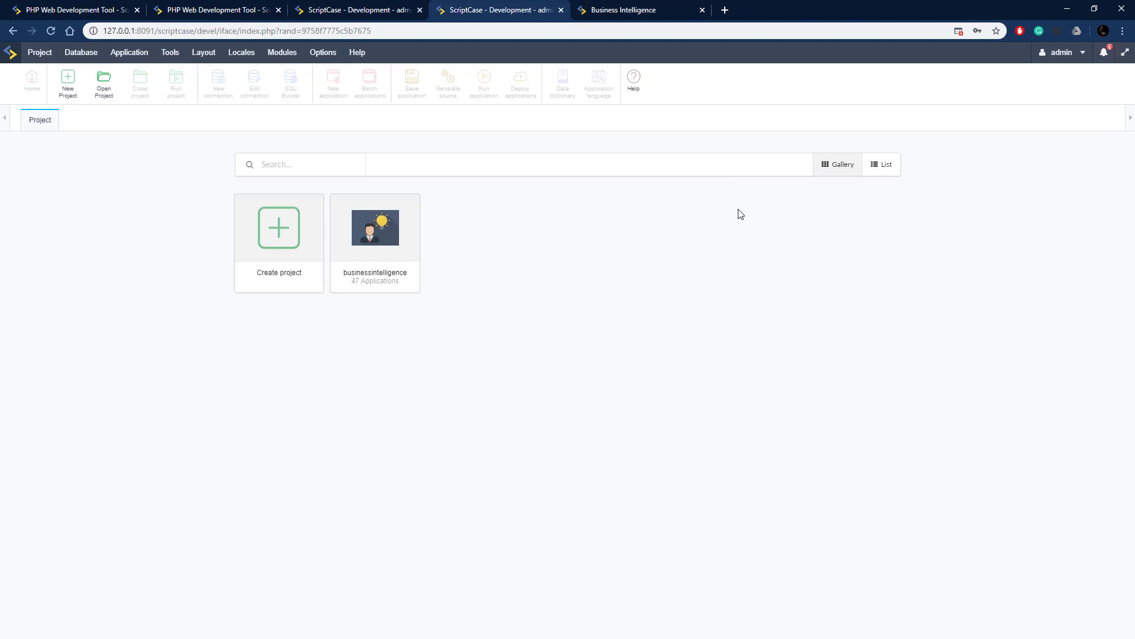